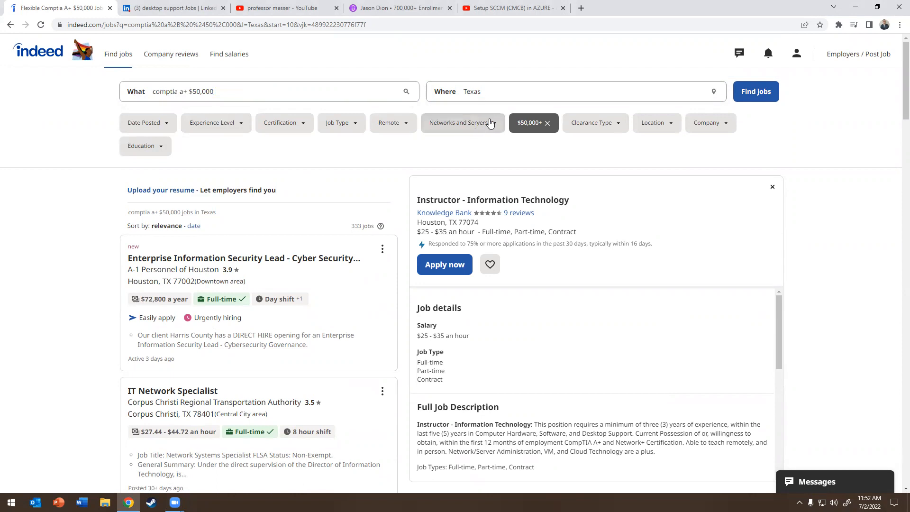
mouse_move(441, 140)
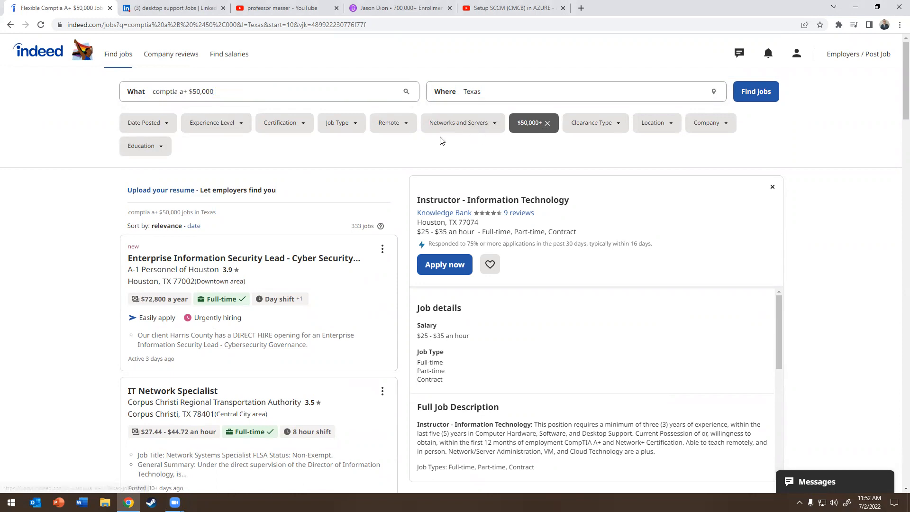
mouse_move(255, 167)
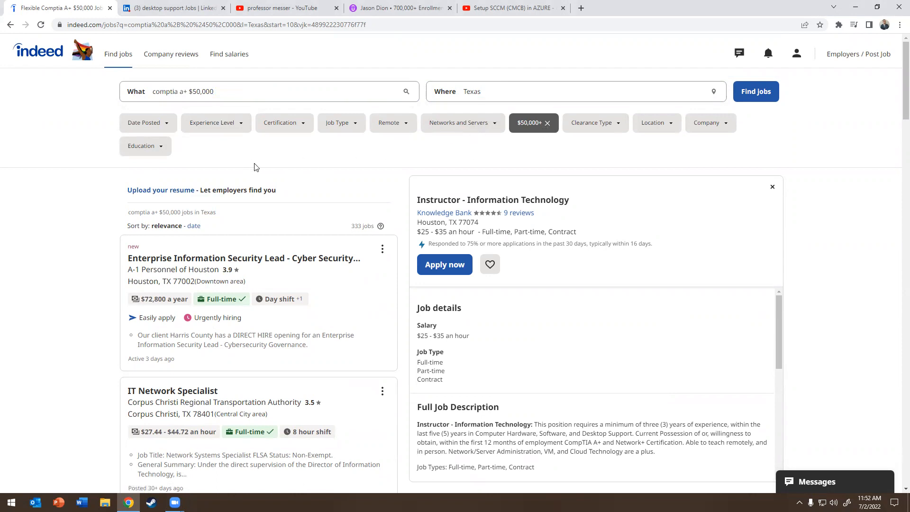
mouse_move(571, 140)
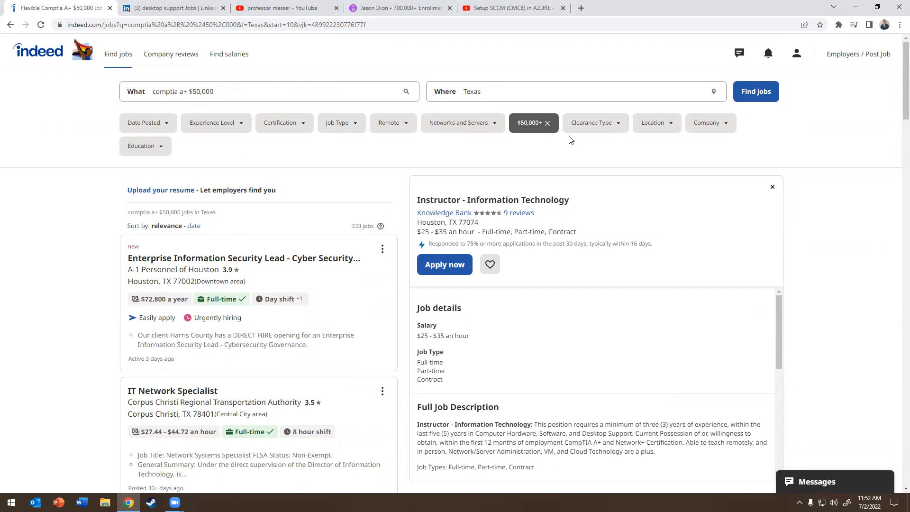
mouse_move(174, 192)
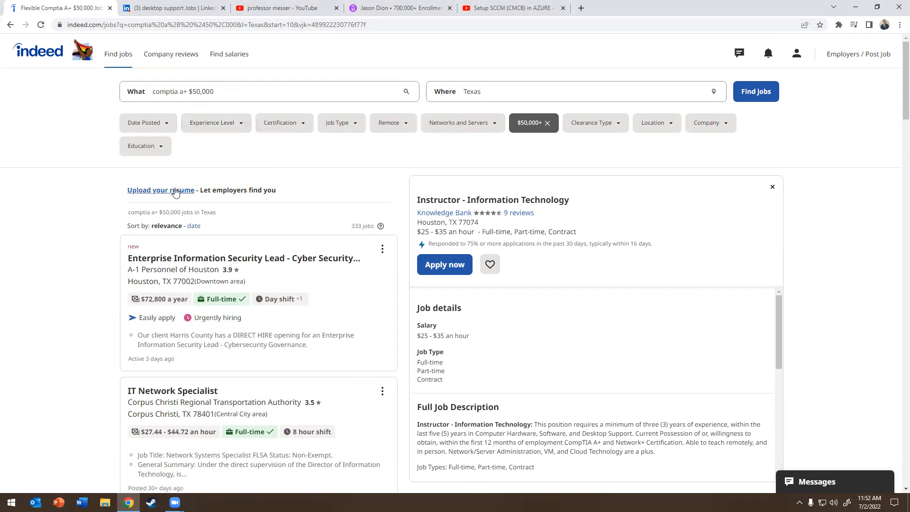
mouse_move(290, 147)
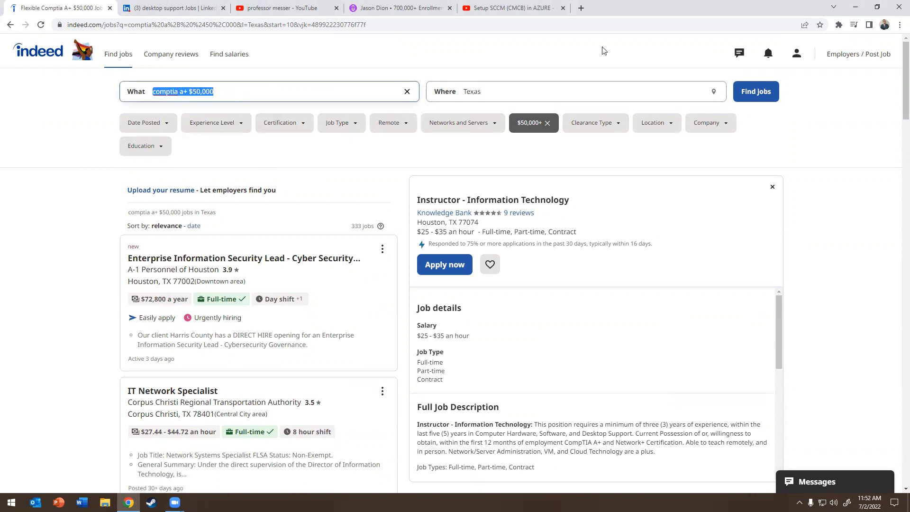
Search Indeed for 'IT Support' in Texas and filter to Salary Estimate $55,000+, leaving 709 jobs.
type("IT Support")
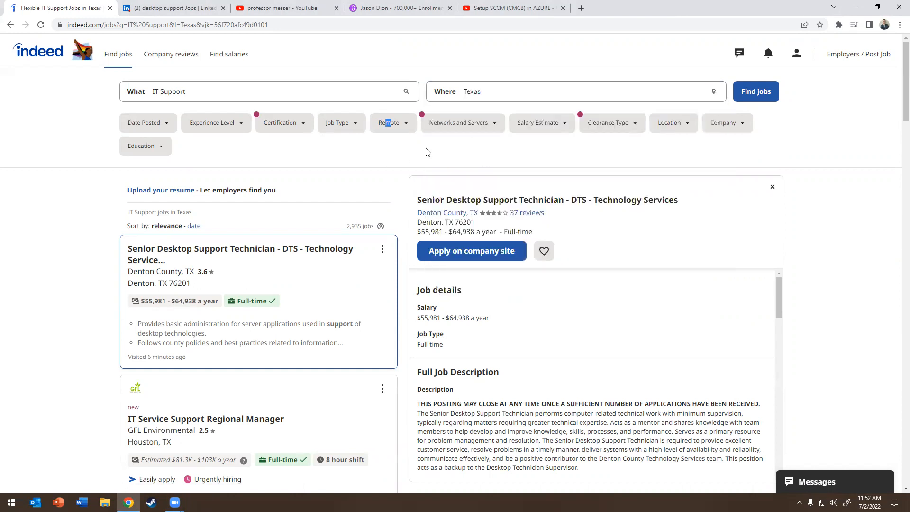
left_click(542, 122)
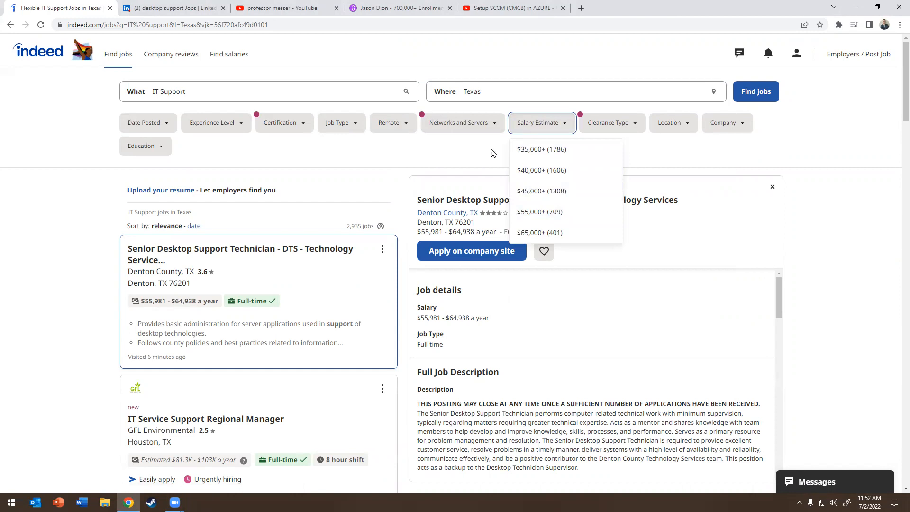
mouse_move(533, 170)
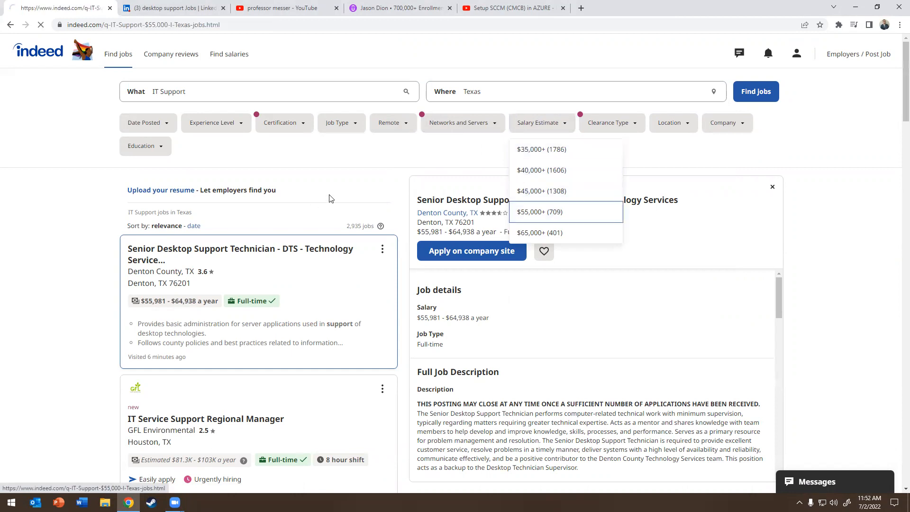
left_click(539, 212)
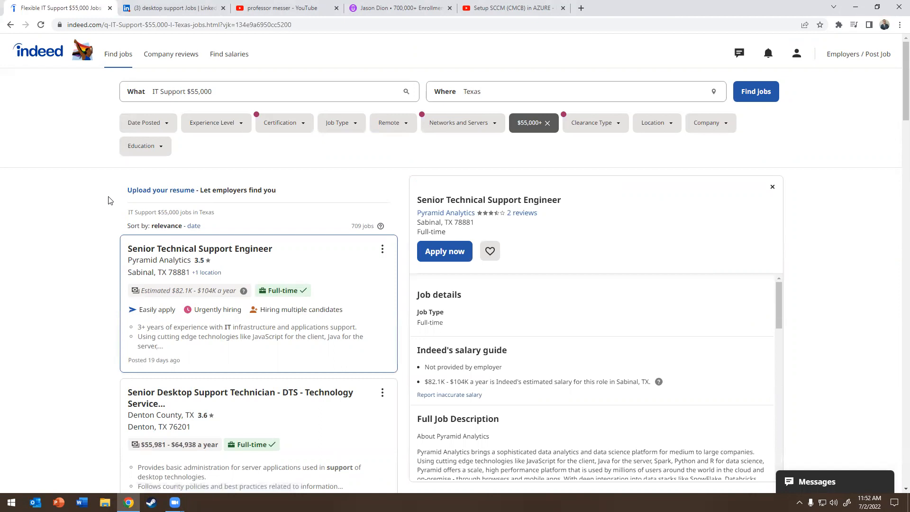
scroll("down", 3)
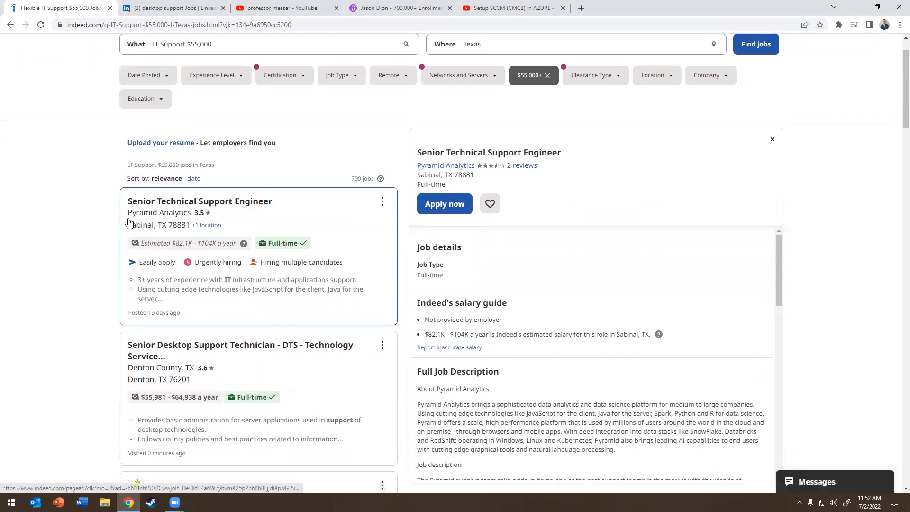
scroll("down", 3)
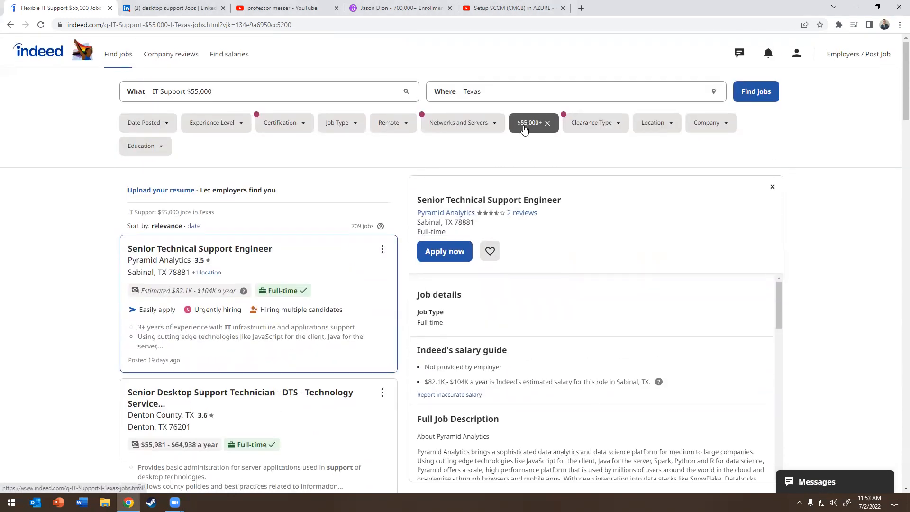
mouse_move(533, 125)
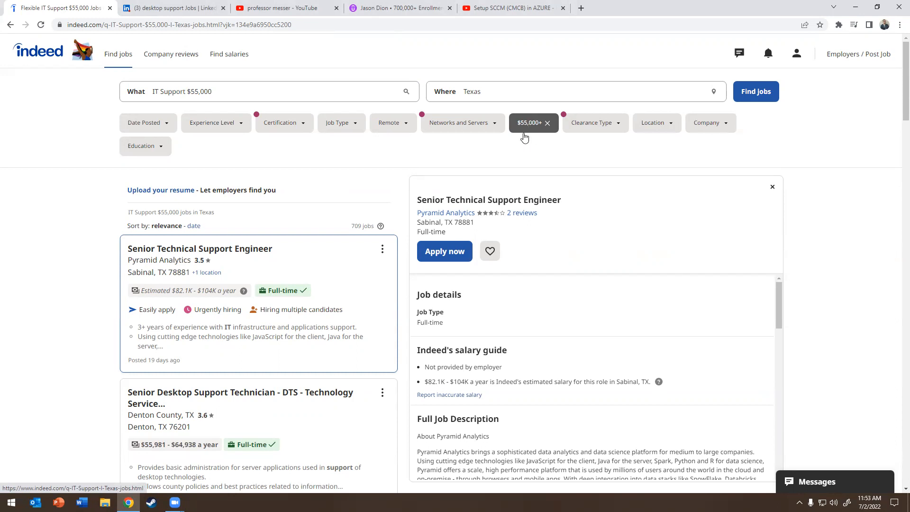
mouse_move(532, 125)
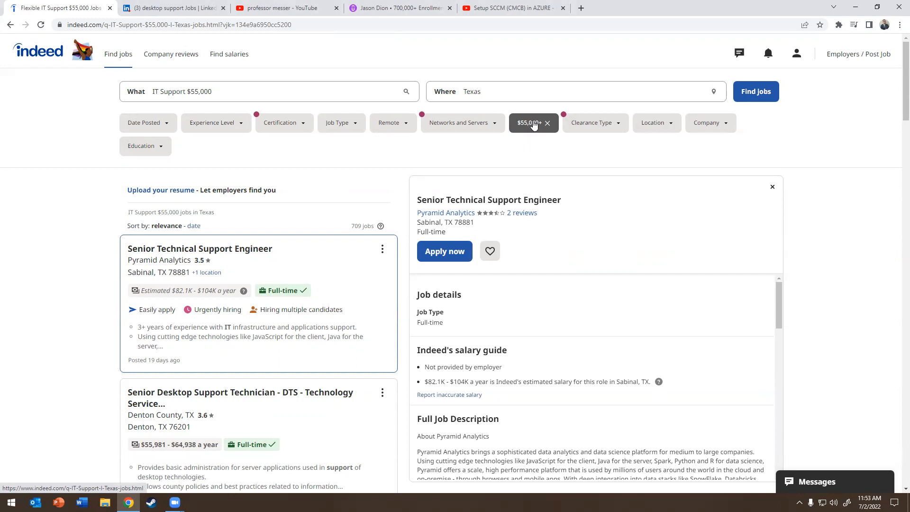
mouse_move(524, 133)
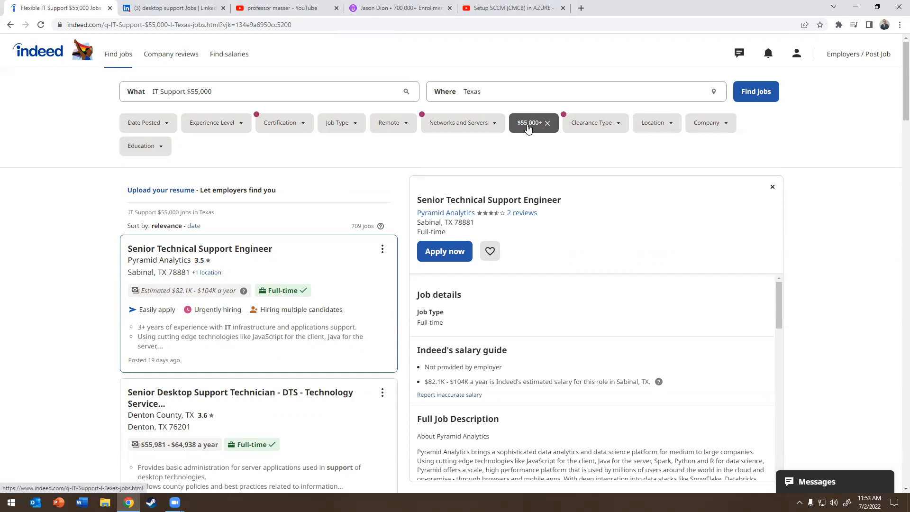
mouse_move(514, 134)
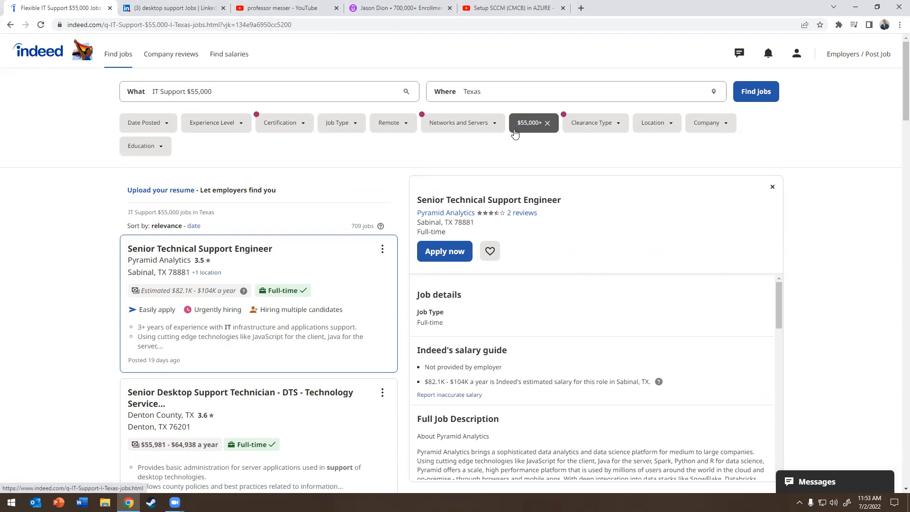
mouse_move(524, 126)
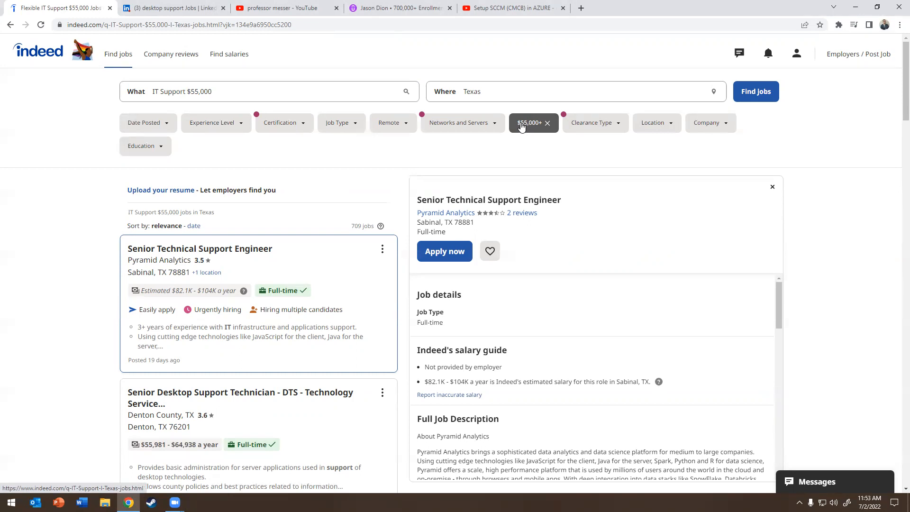
Bring the 'professor messer - YouTube' tab to the front, showing his channel and CompTIA A+ videos.
left_click(284, 7)
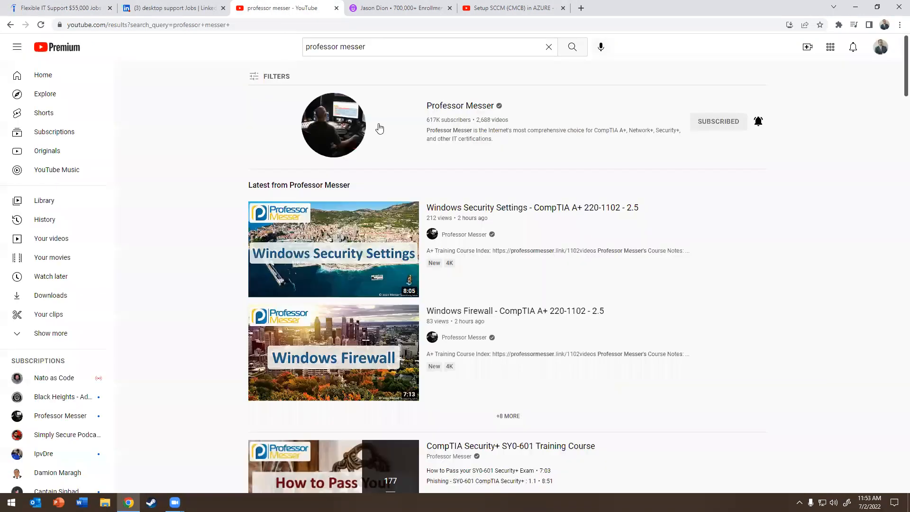
mouse_move(266, 179)
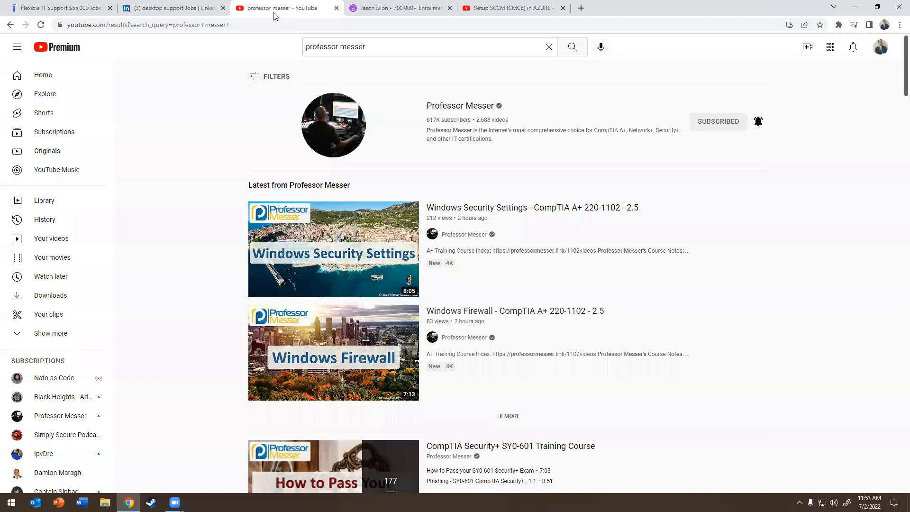
left_click(58, 7)
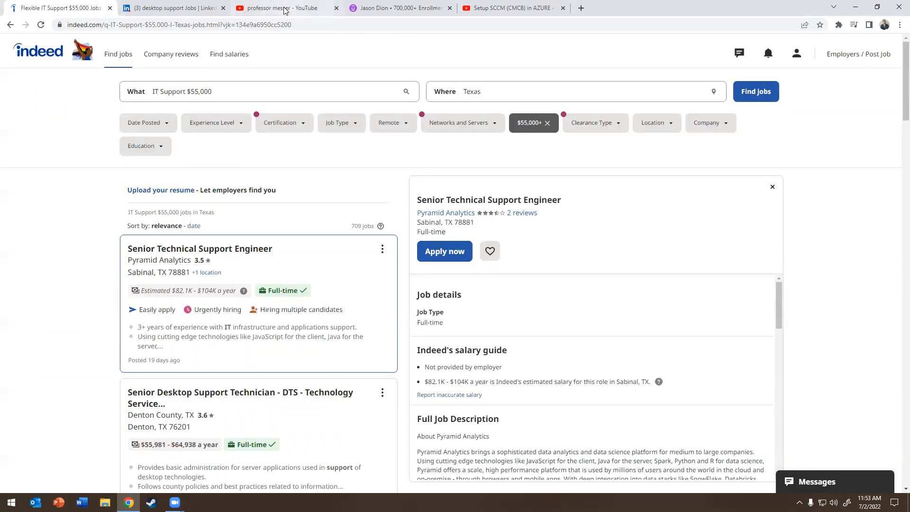
left_click(285, 7)
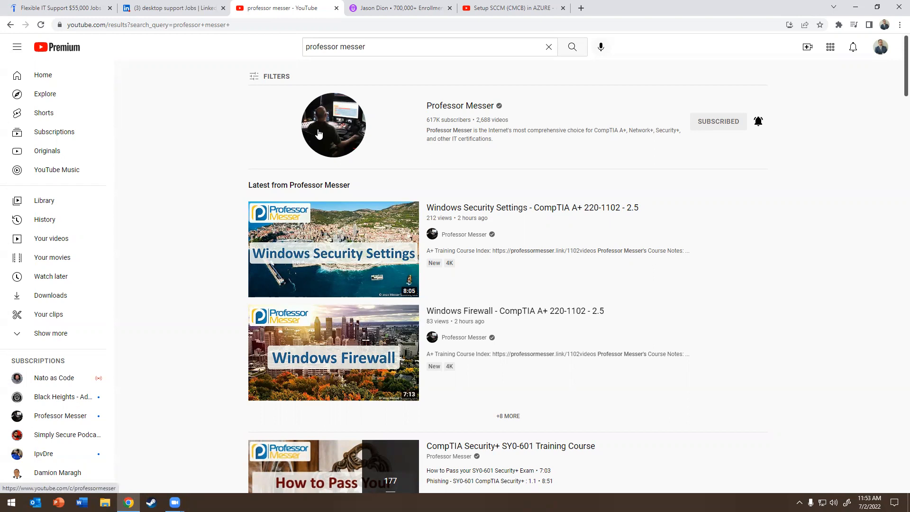
mouse_move(243, 135)
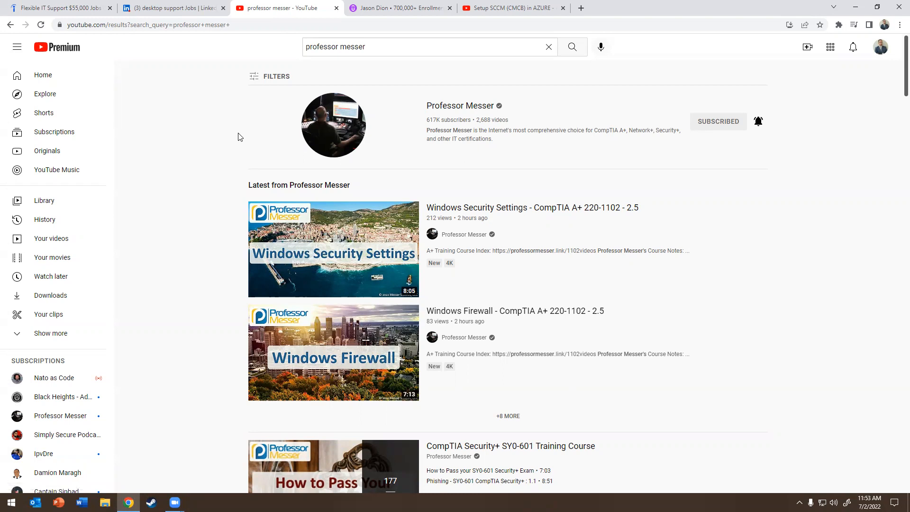
mouse_move(292, 135)
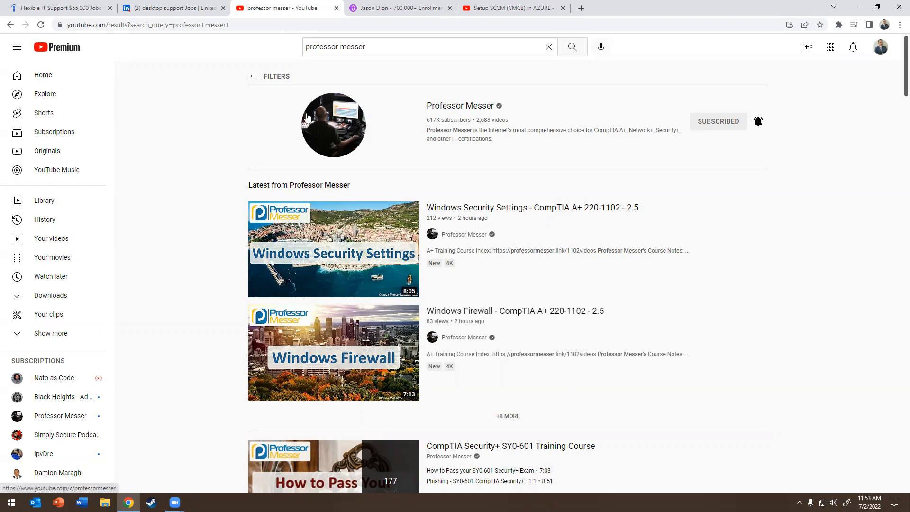
mouse_move(286, 143)
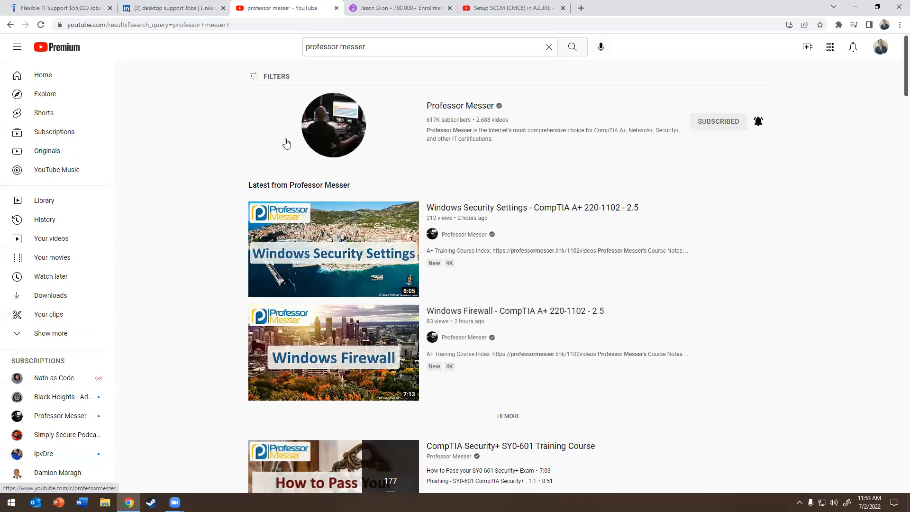
mouse_move(280, 143)
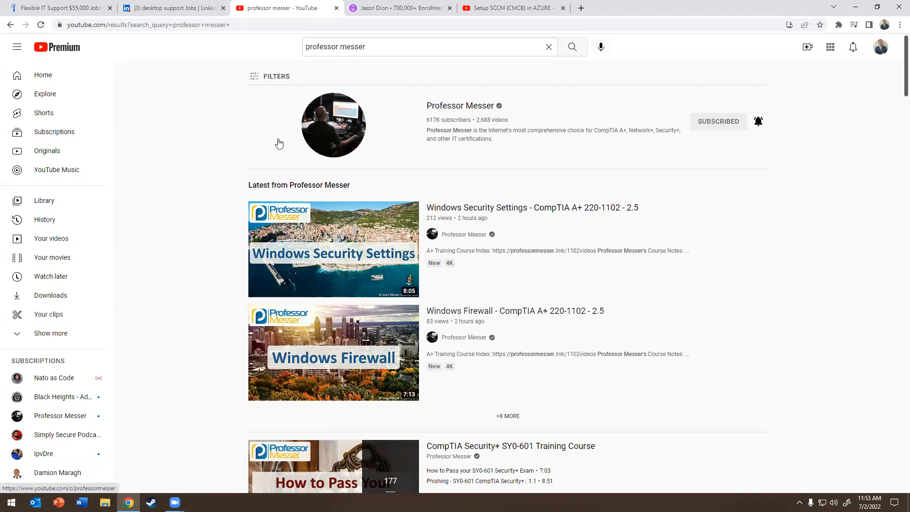
mouse_move(335, 155)
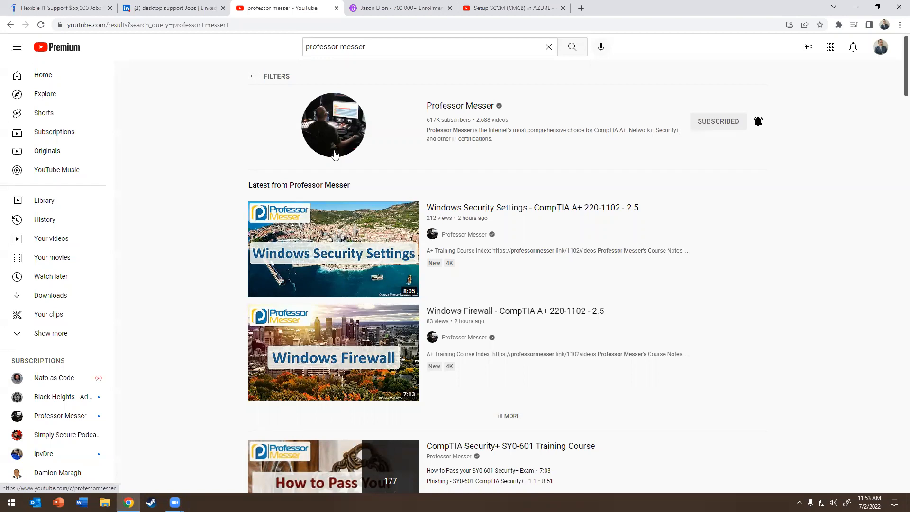
mouse_move(314, 123)
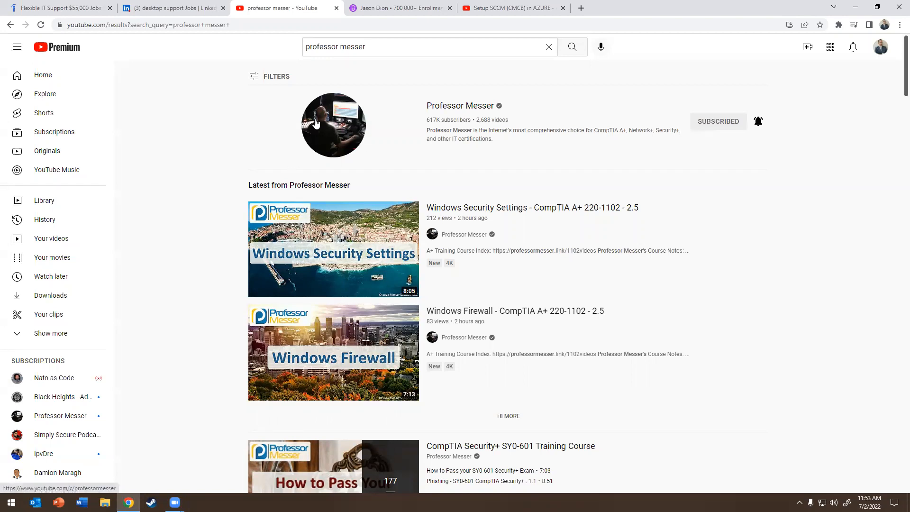
mouse_move(269, 110)
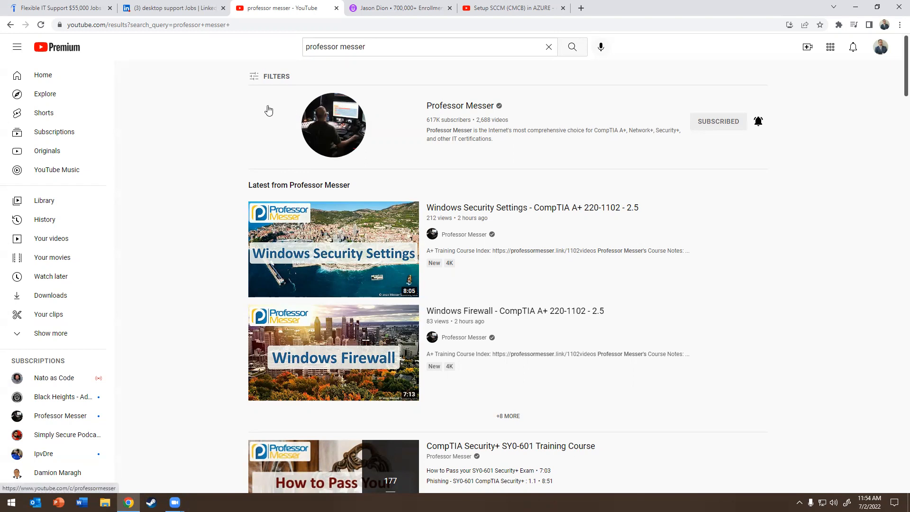
mouse_move(269, 111)
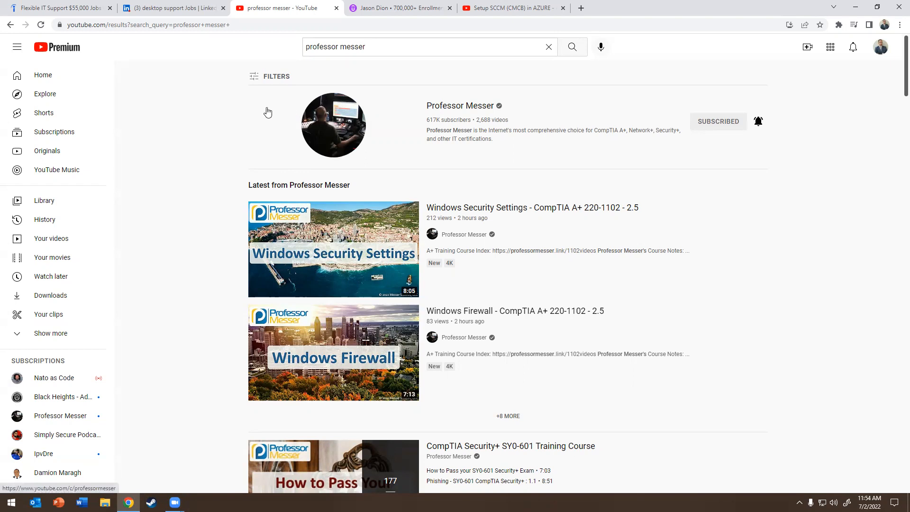
mouse_move(285, 106)
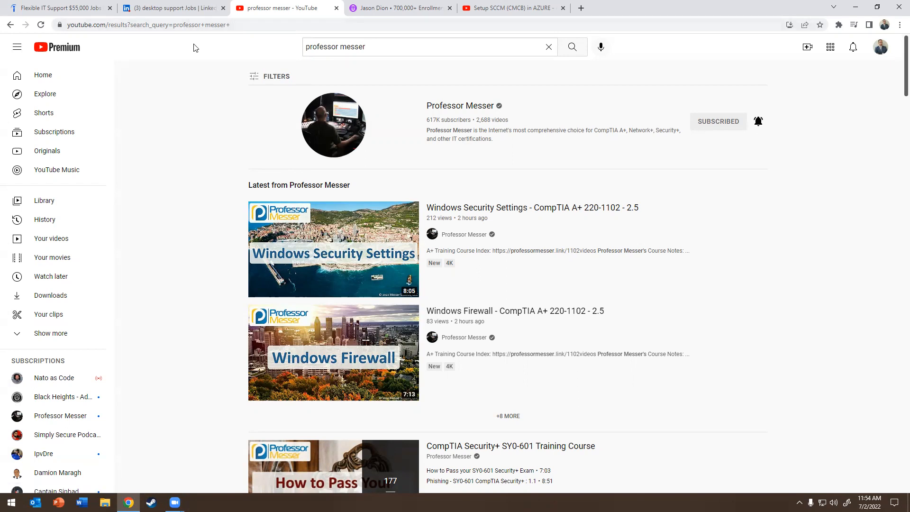
mouse_move(235, 102)
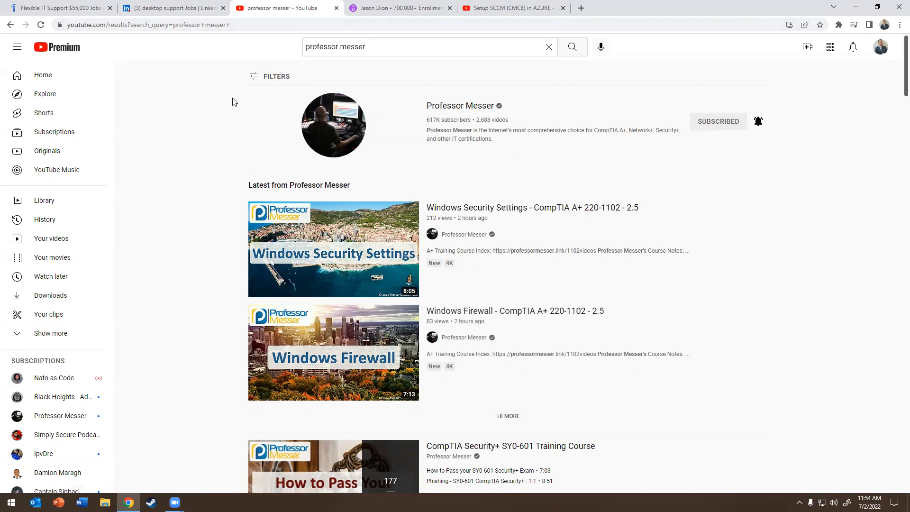
mouse_move(225, 86)
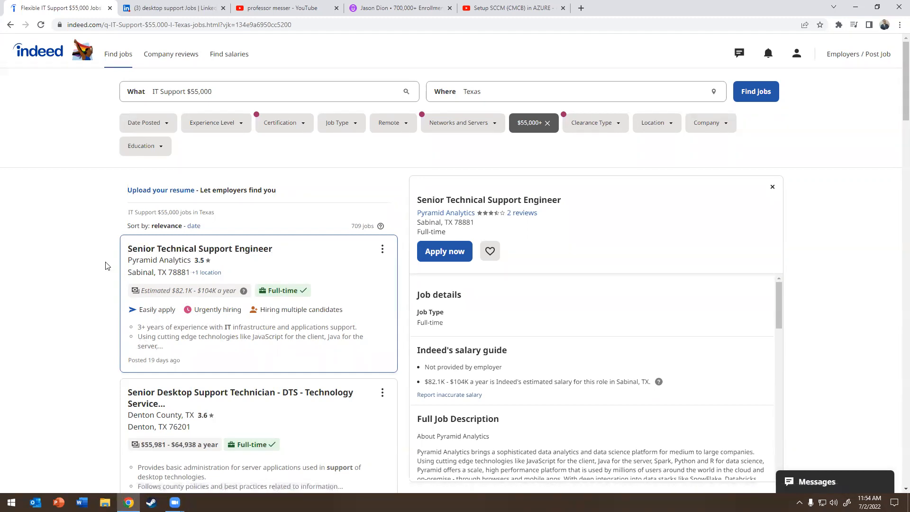
mouse_move(193, 152)
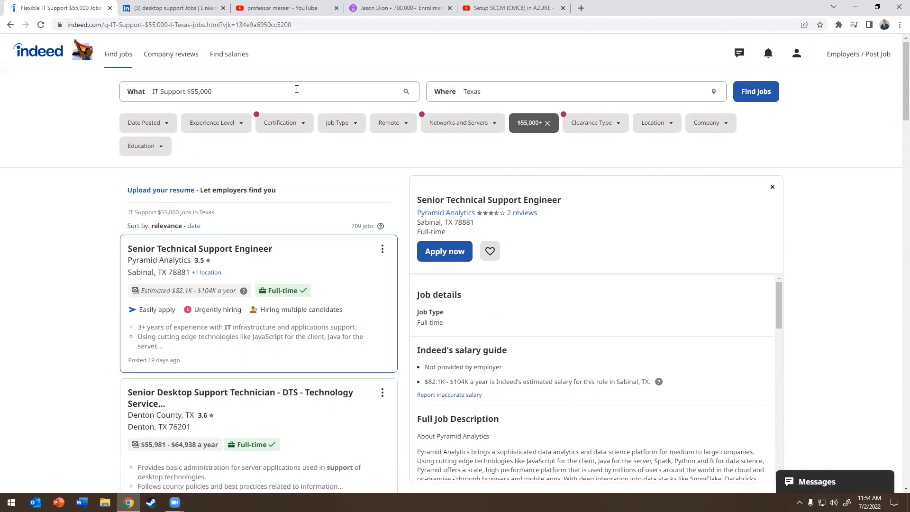
mouse_move(314, 42)
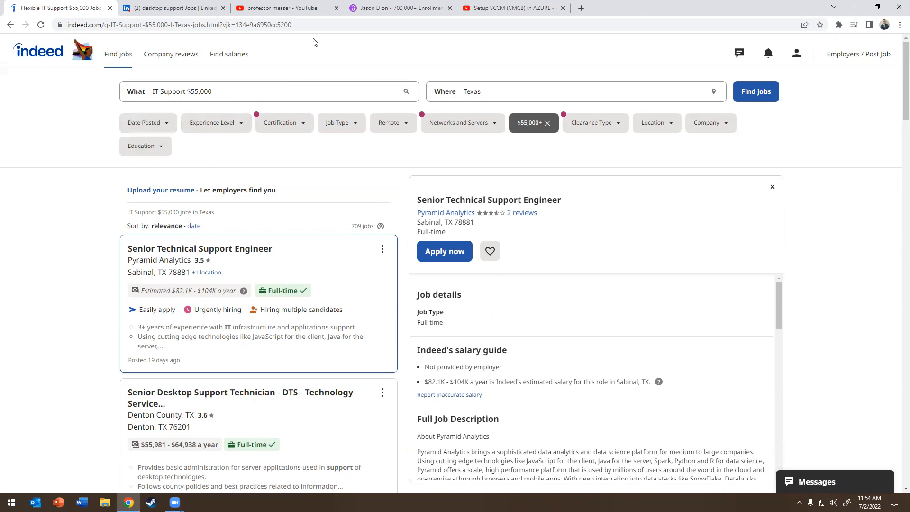
left_click(284, 7)
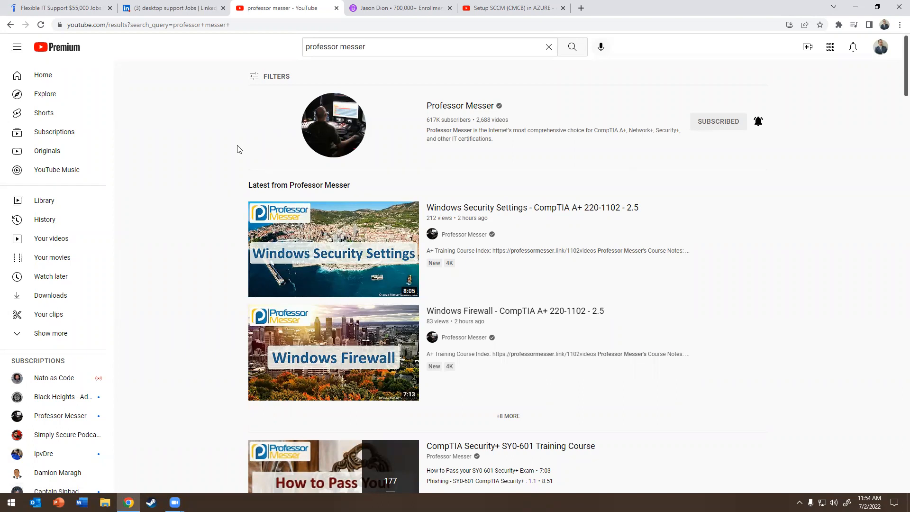
mouse_move(232, 152)
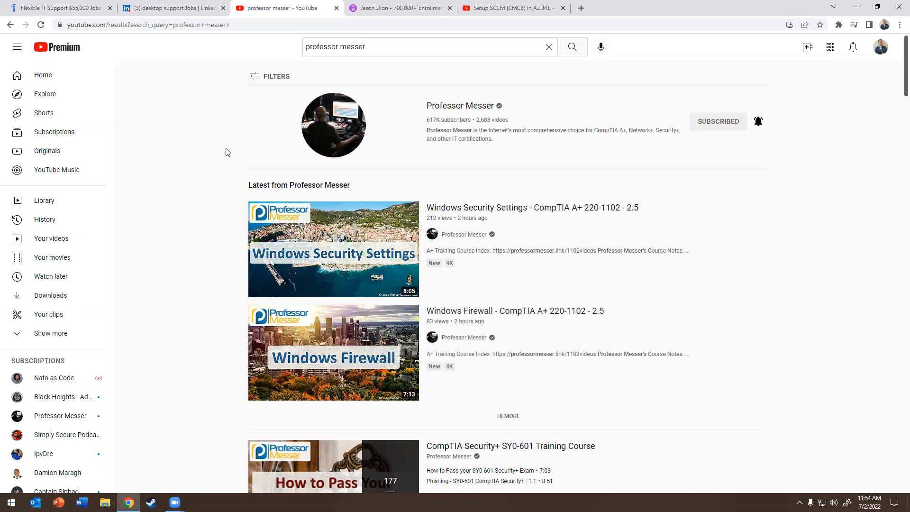
mouse_move(345, 128)
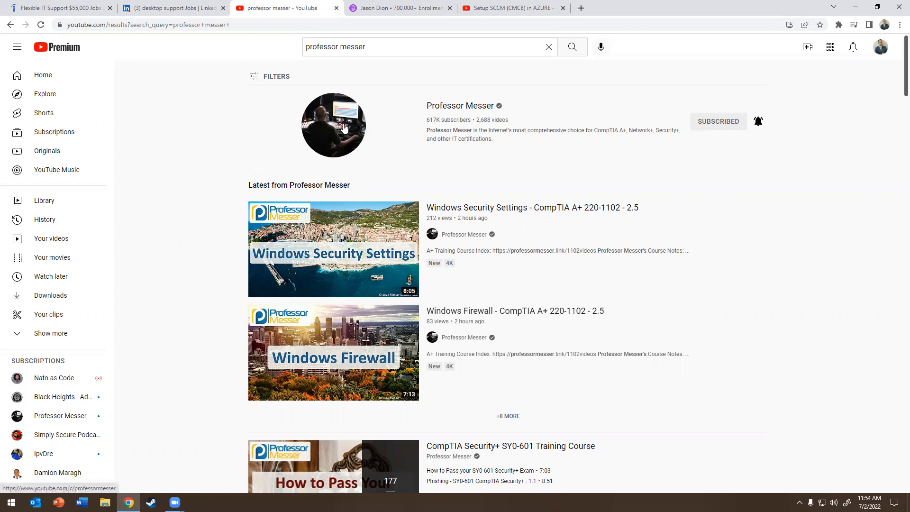
mouse_move(331, 142)
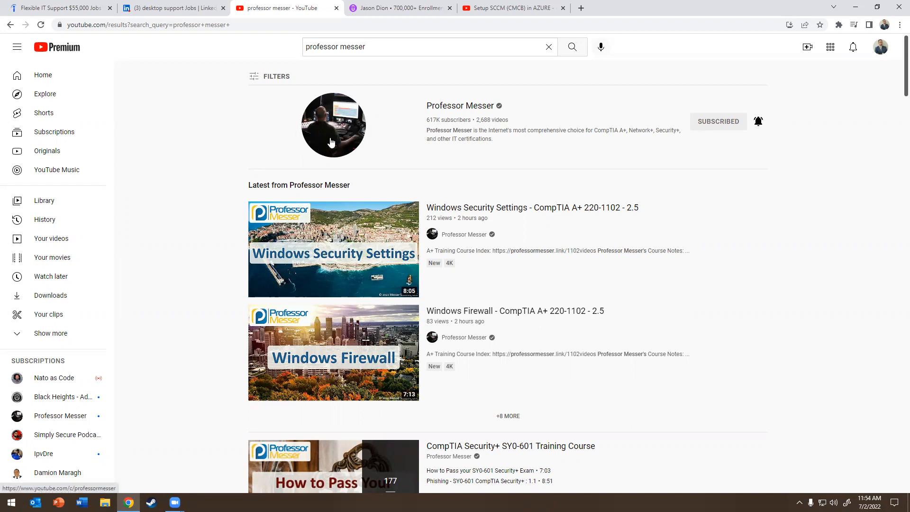
In a new YouTube tab, find the Tech Gee channel via 'techge' and show its CompTIA playlists.
right_click(332, 125)
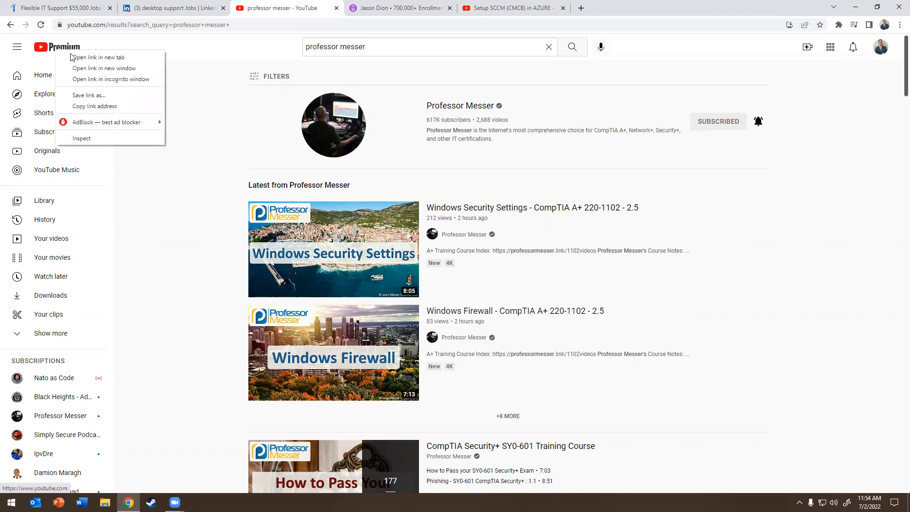
left_click(99, 57)
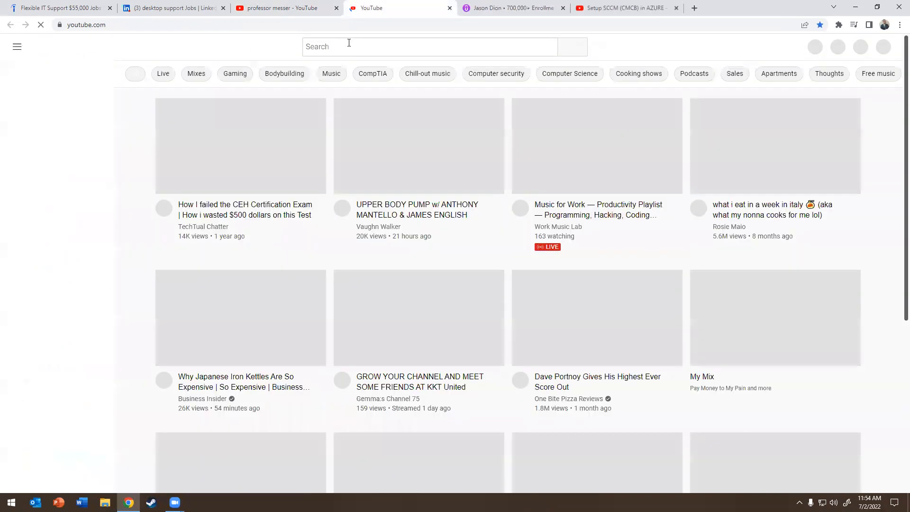
type("techgee")
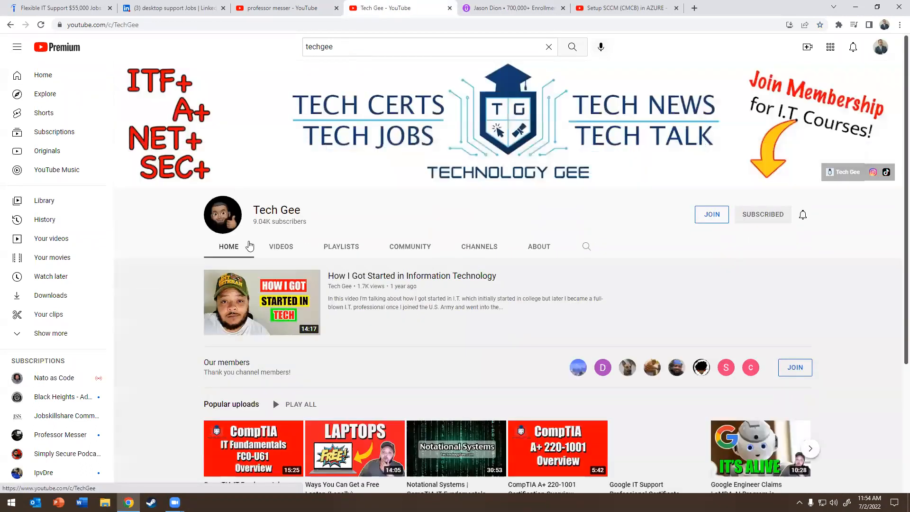
left_click(281, 246)
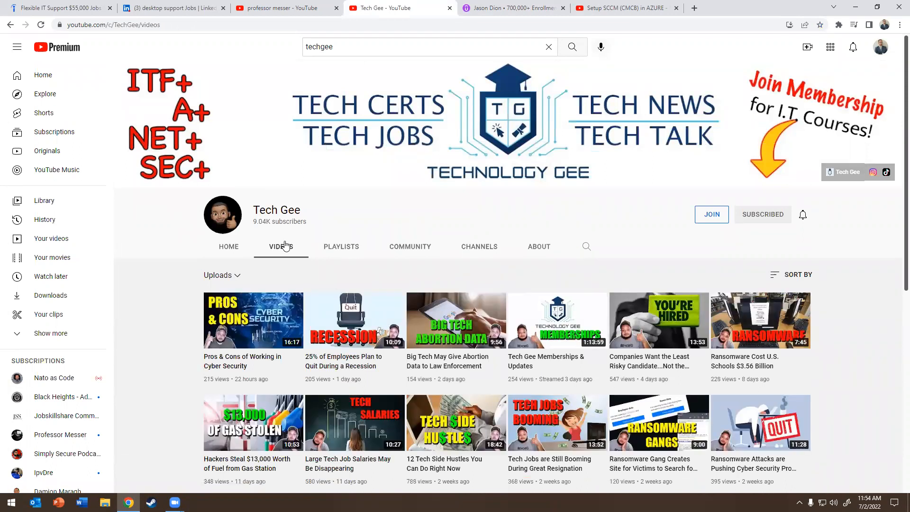
left_click(341, 247)
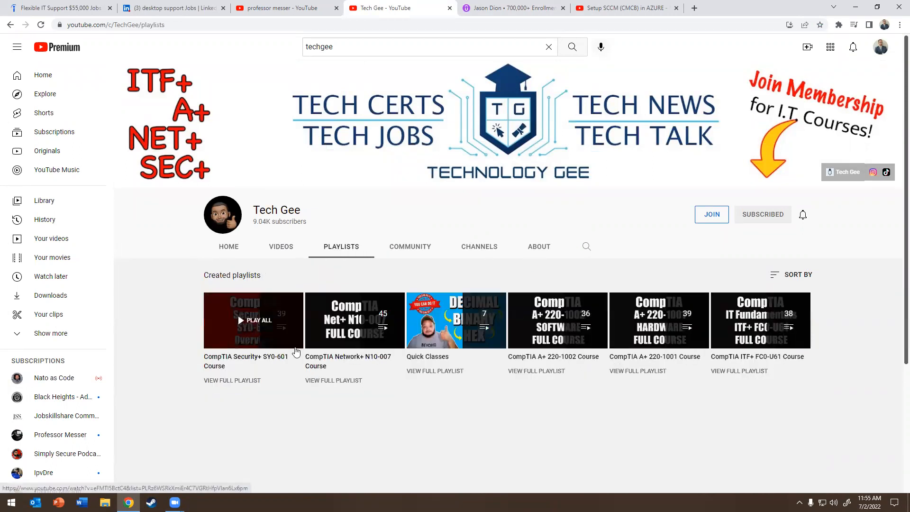
mouse_move(450, 336)
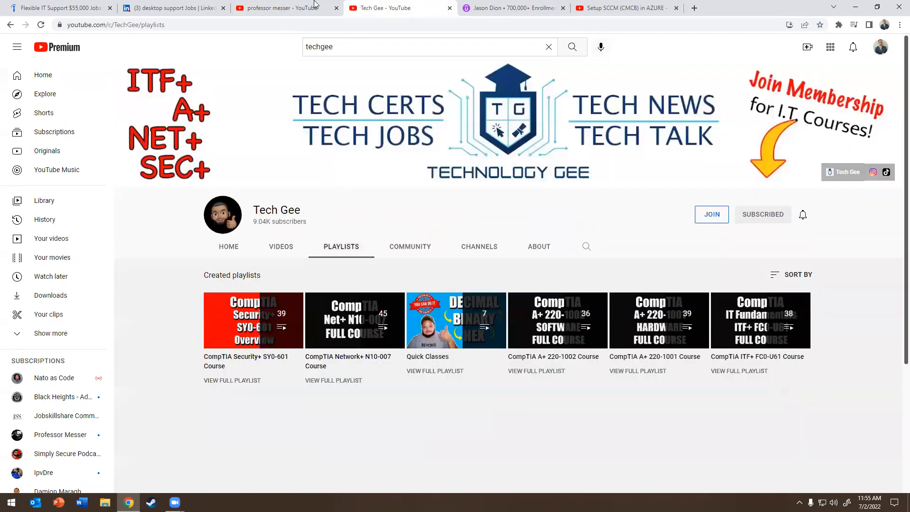
Flip through the Professor Messer, Tech Gee and Jason Dion Udemy tabs, ending on Tech Gee's playlists.
left_click(284, 8)
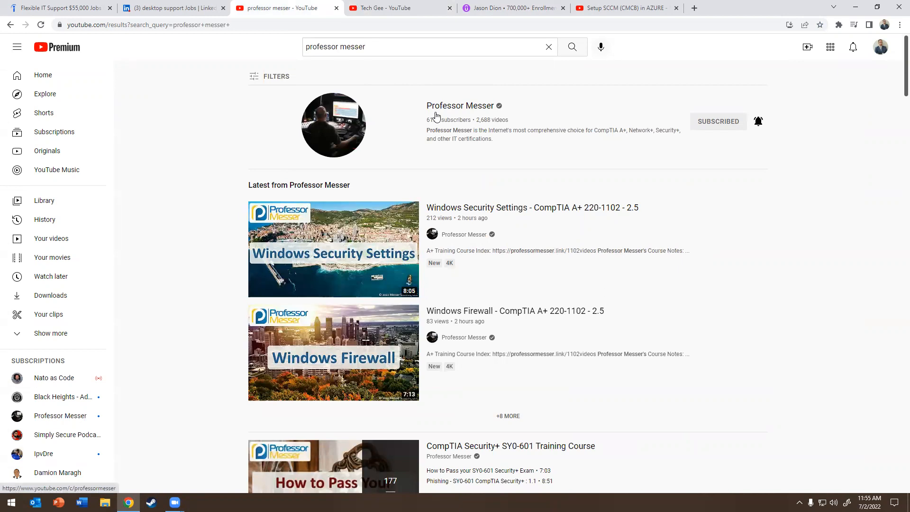
mouse_move(461, 105)
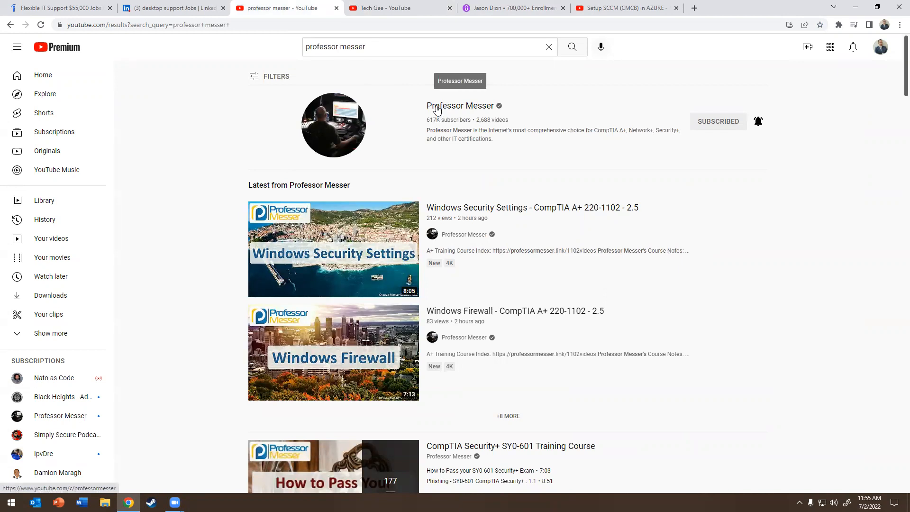
mouse_move(378, 120)
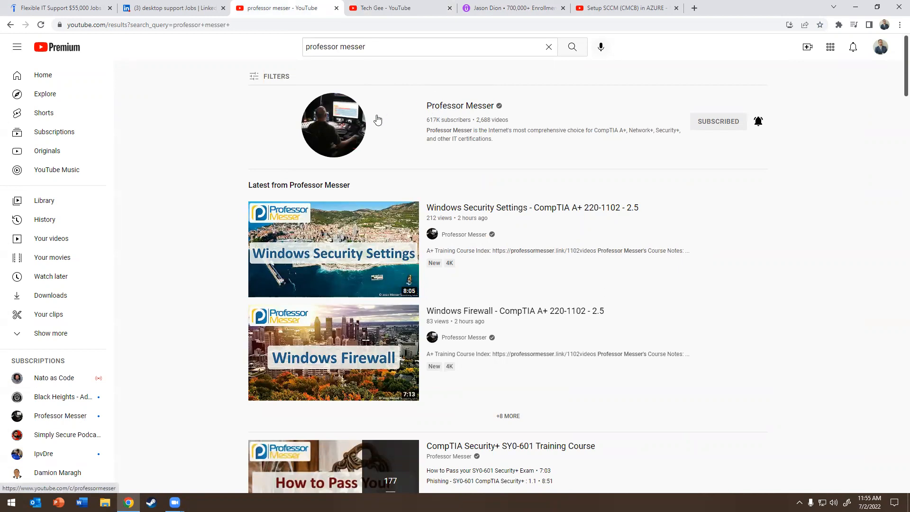
mouse_move(347, 126)
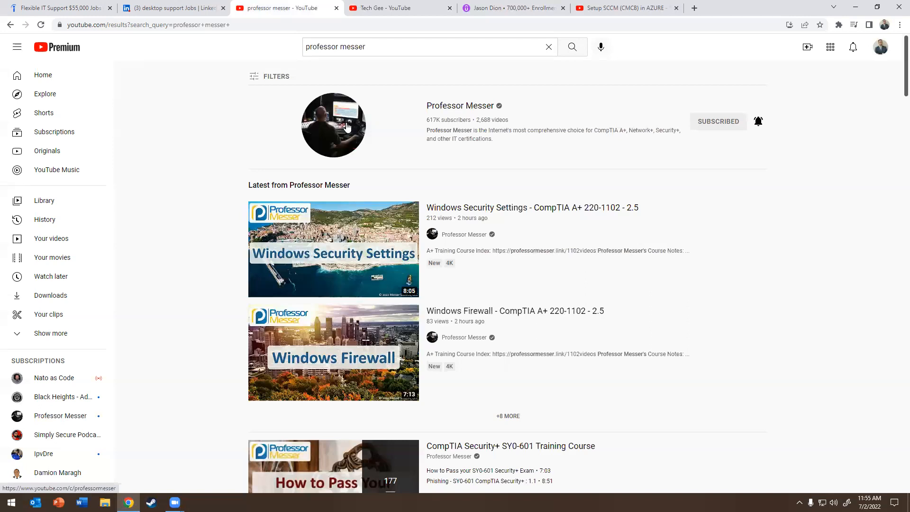
mouse_move(350, 55)
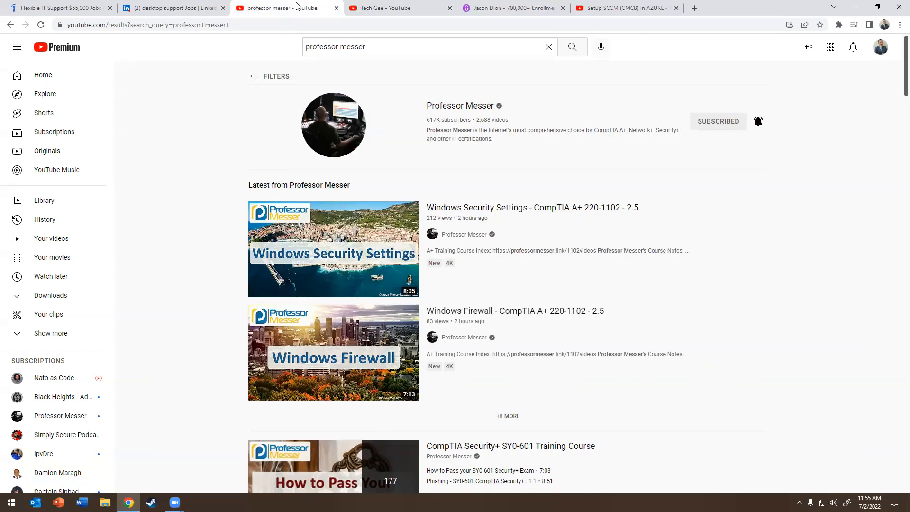
left_click(387, 8)
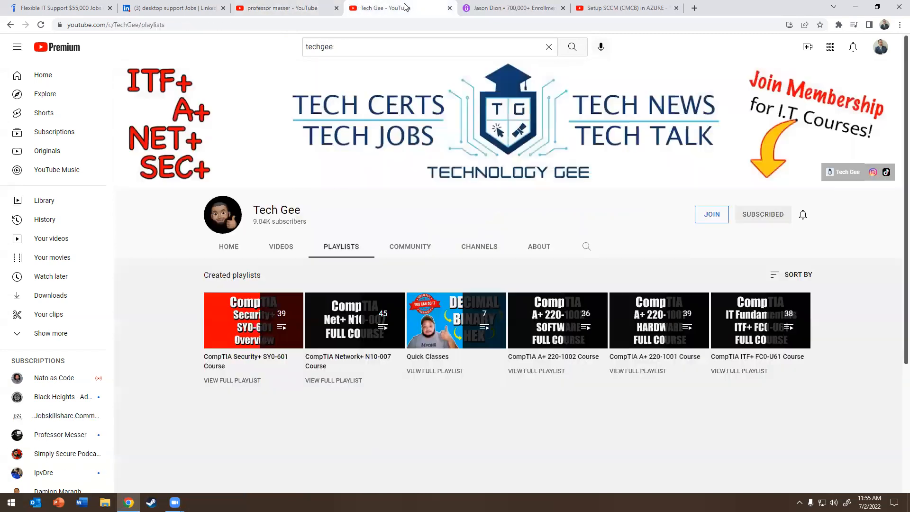
left_click(278, 8)
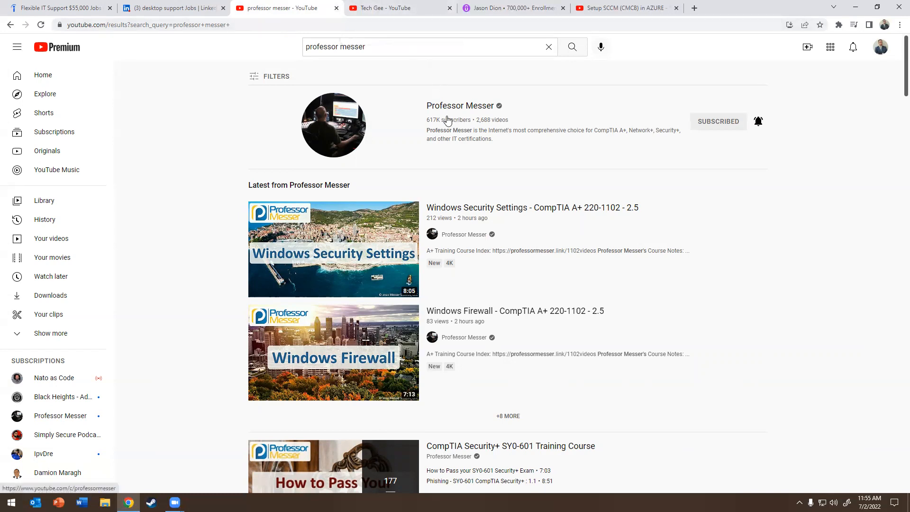
left_click(513, 8)
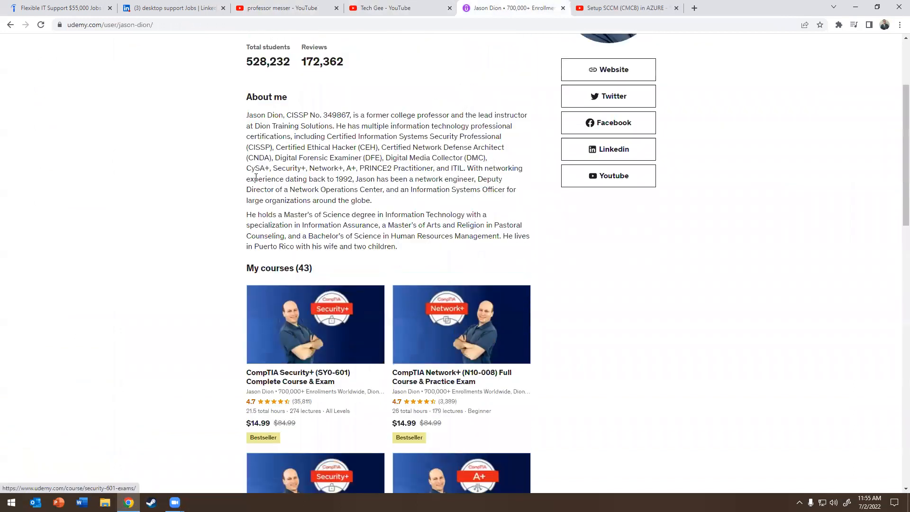
scroll("down", 3)
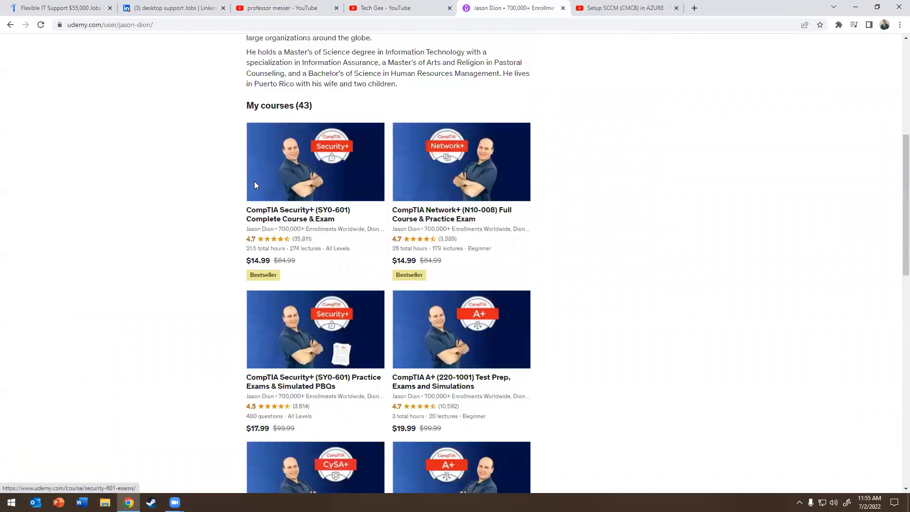
left_click(285, 8)
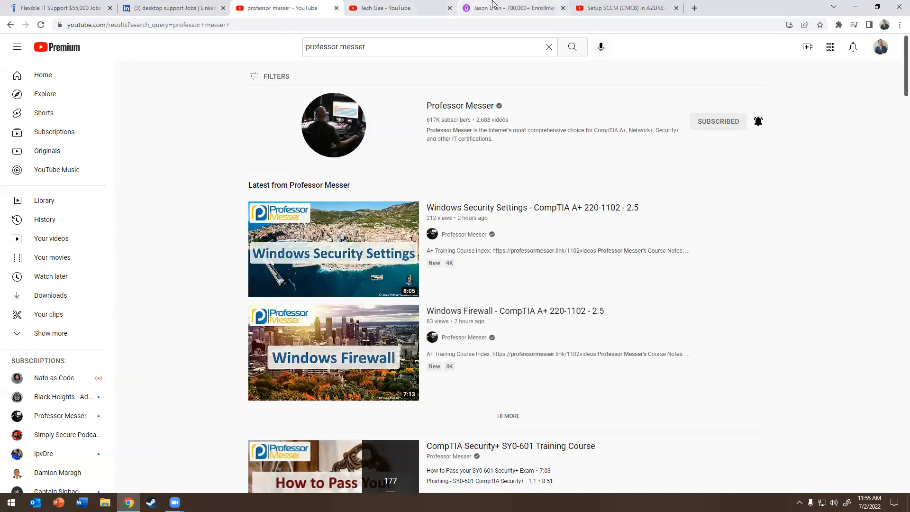
left_click(383, 7)
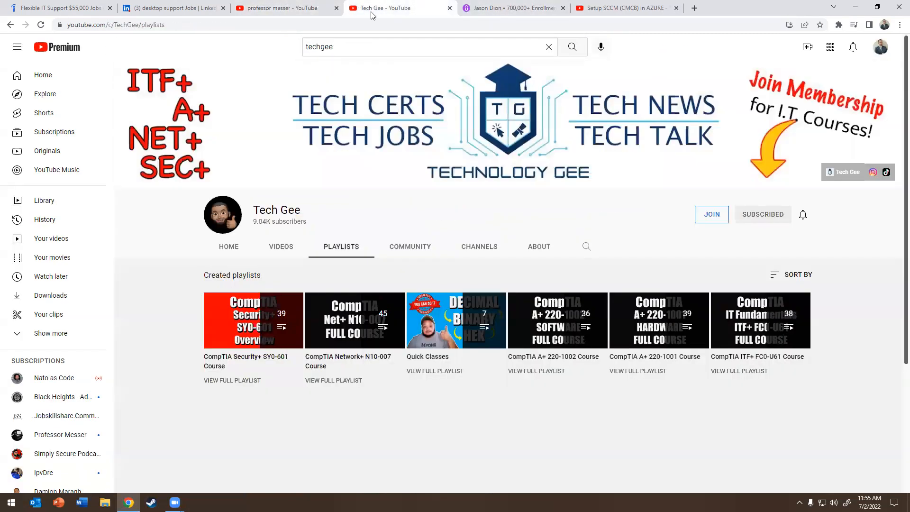
mouse_move(344, 97)
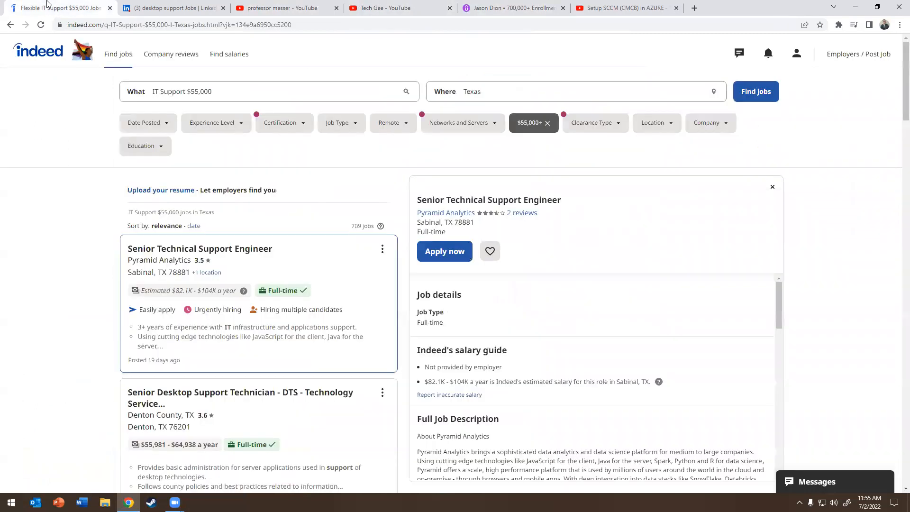
Scroll the $55,000+ results and read the Futurex Technical Support Engineer posting.
scroll("down", 3)
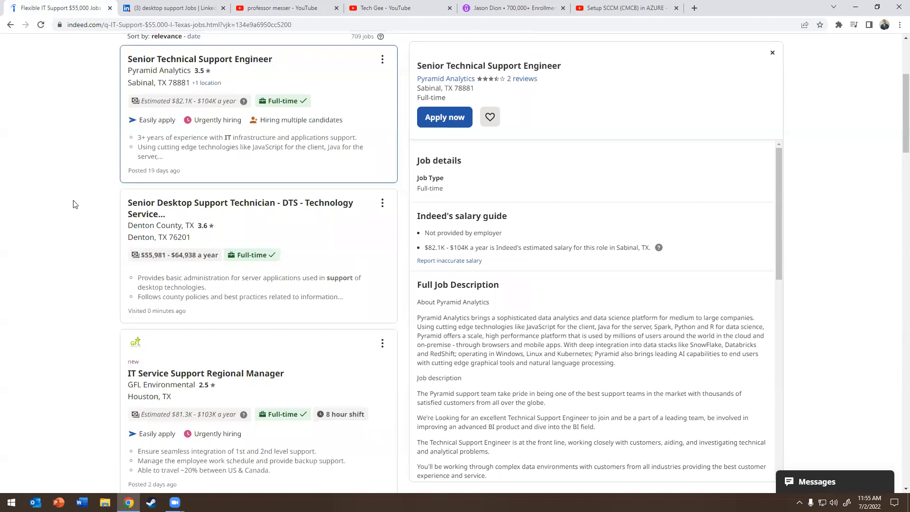
scroll("down", 3)
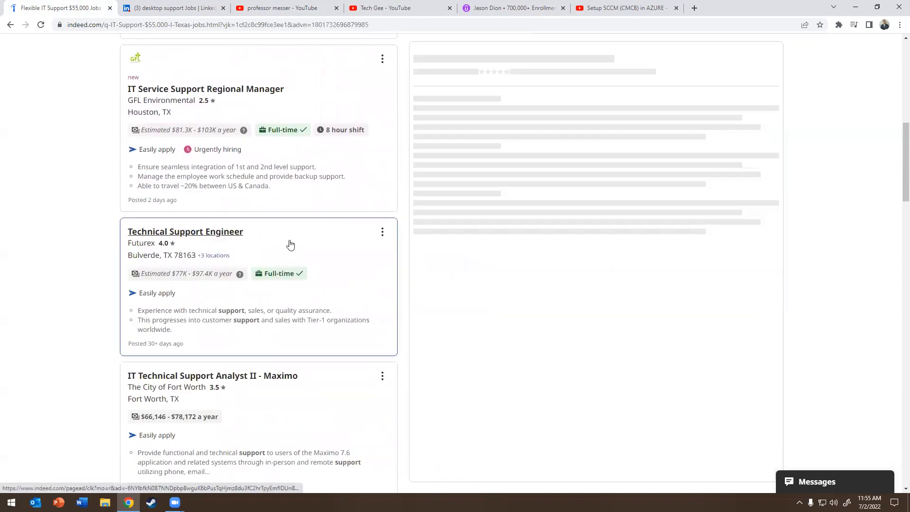
left_click(185, 231)
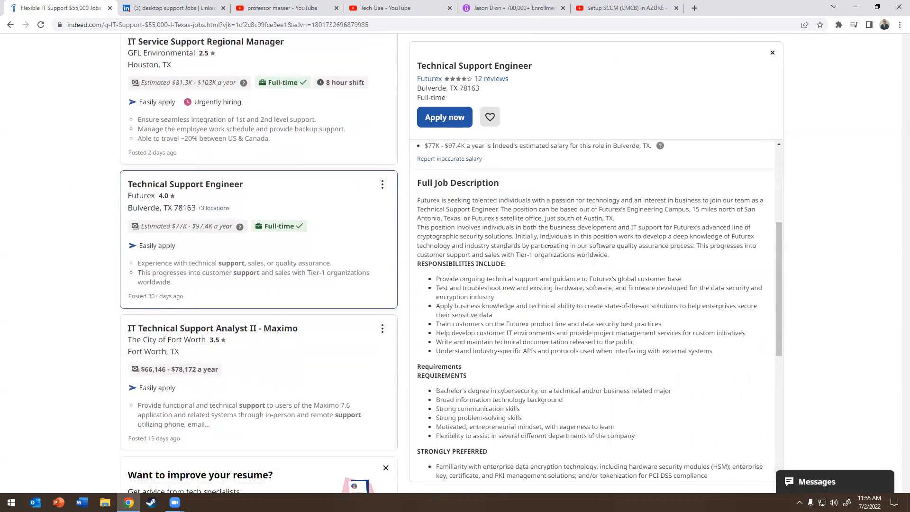
scroll("down", 3)
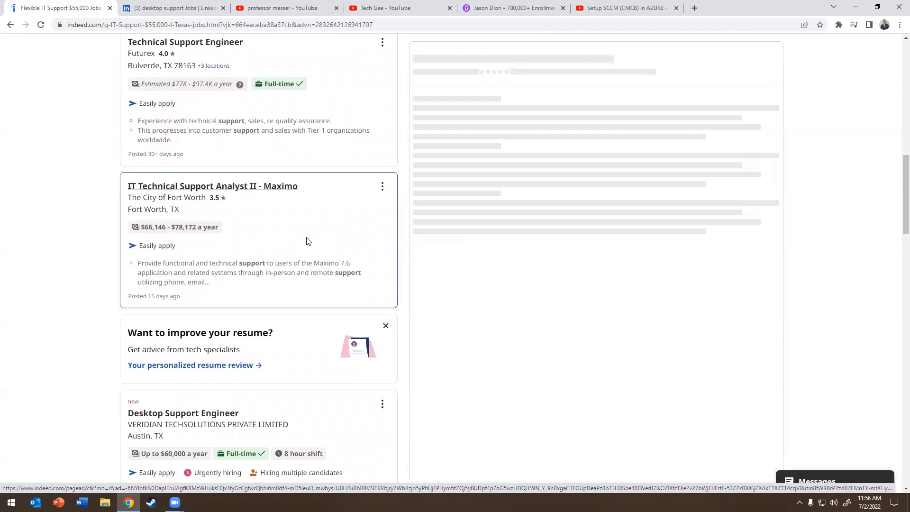
Read the IT Technical Support Analyst II - Maximo posting, then the Desktop Support Engineer posting in Austin.
left_click(213, 186)
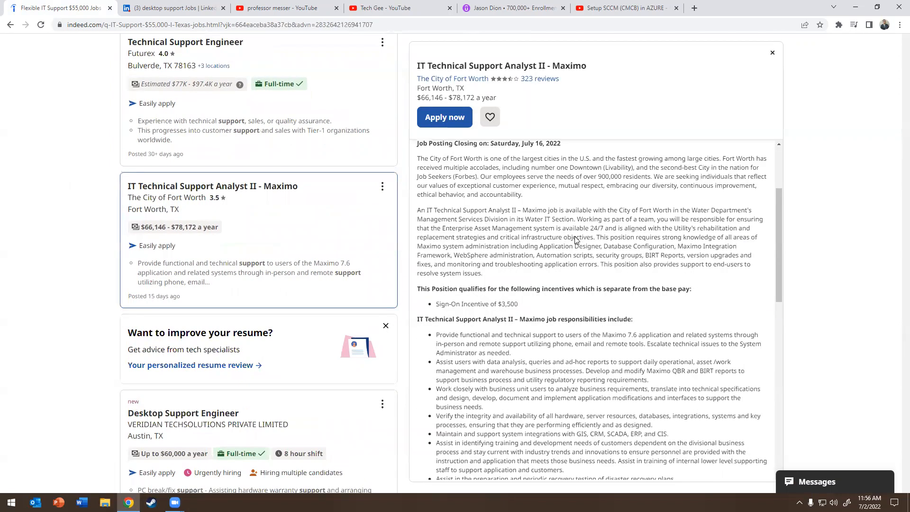
scroll("down", 3)
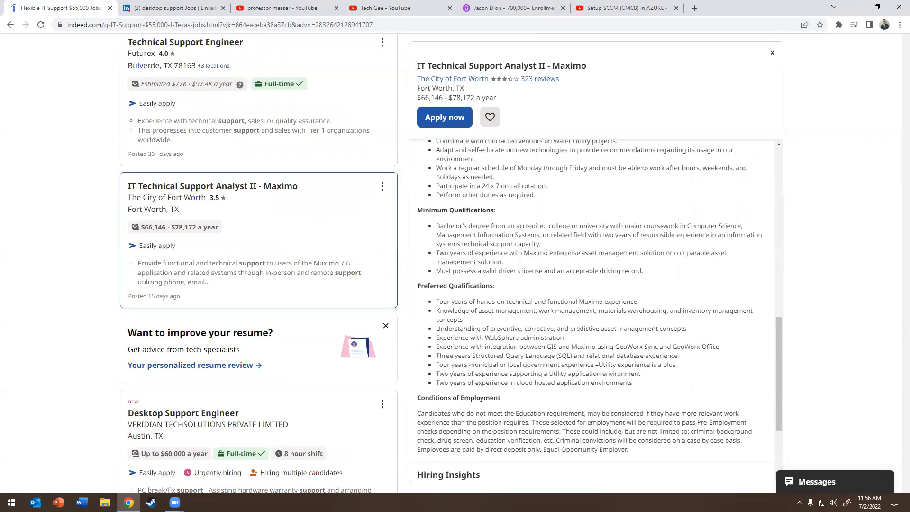
scroll("down", 3)
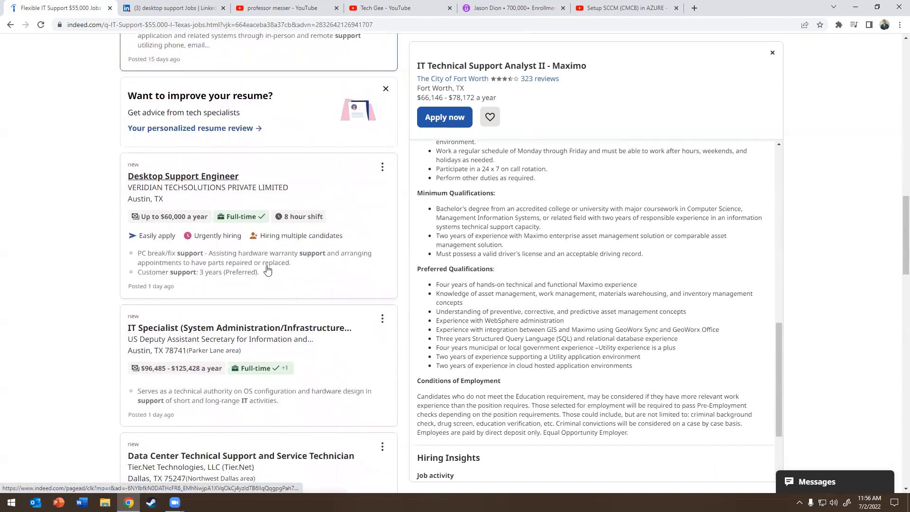
left_click(182, 177)
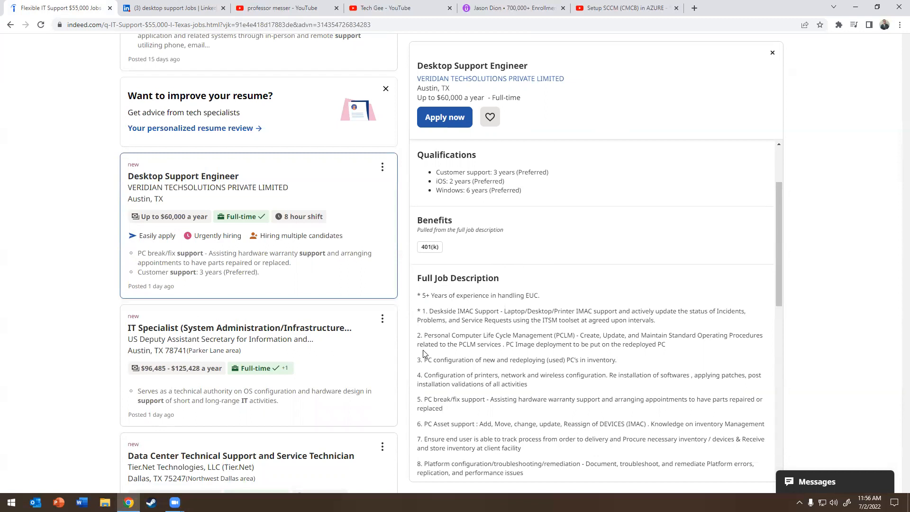
mouse_move(442, 309)
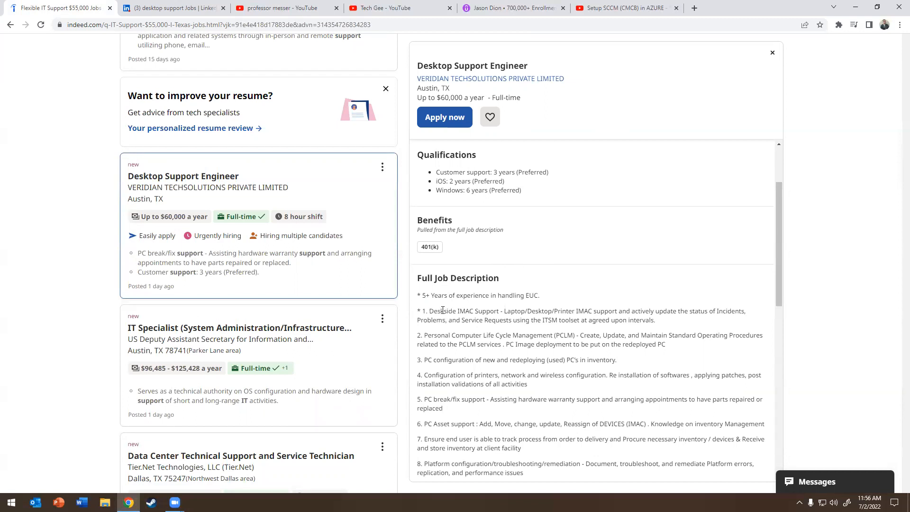
Read and highlight the Desktop Support Engineer duties, then bring the 'Setup SCCM (CMCB) in AZURE' video forward.
left_click_drag(443, 311, 465, 319)
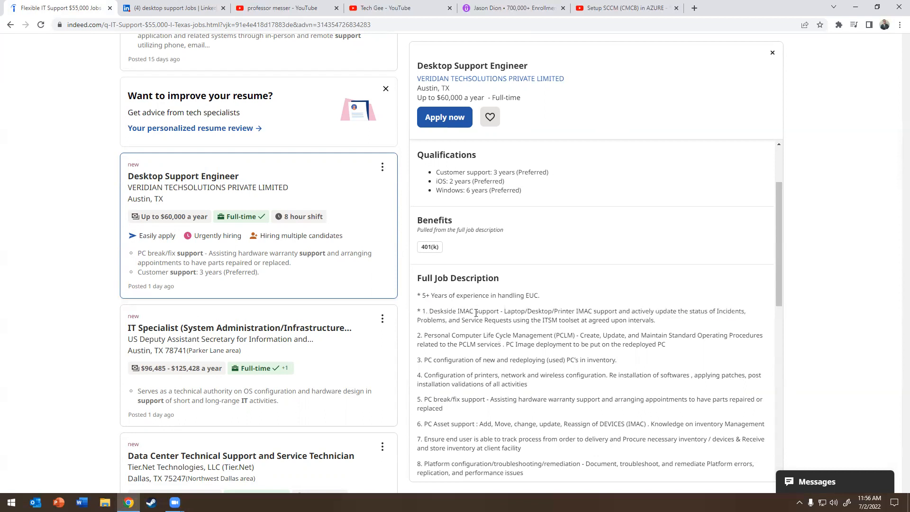
mouse_move(476, 306)
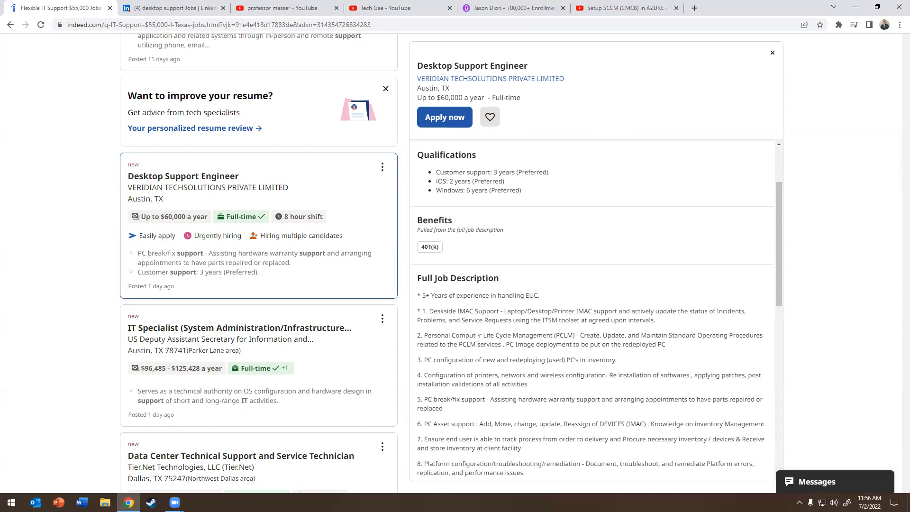
mouse_move(538, 343)
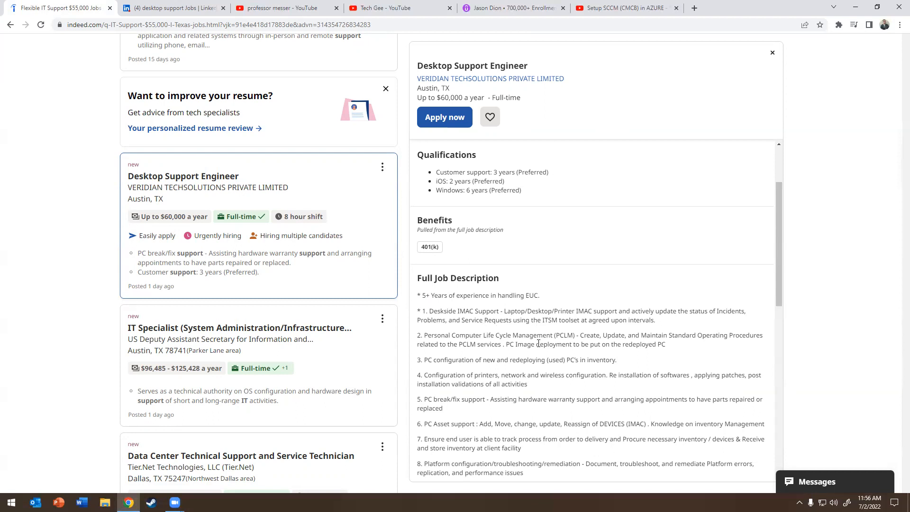
scroll("down", 3)
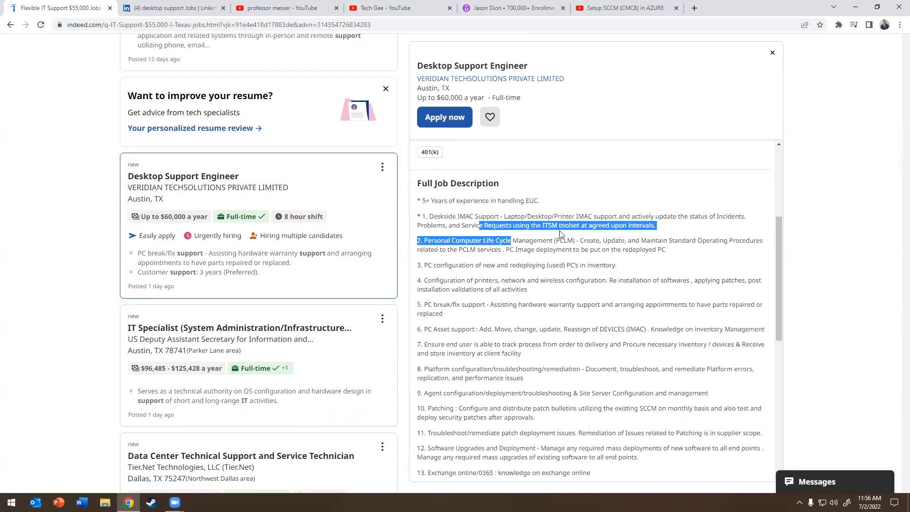
left_click_drag(511, 240, 528, 290)
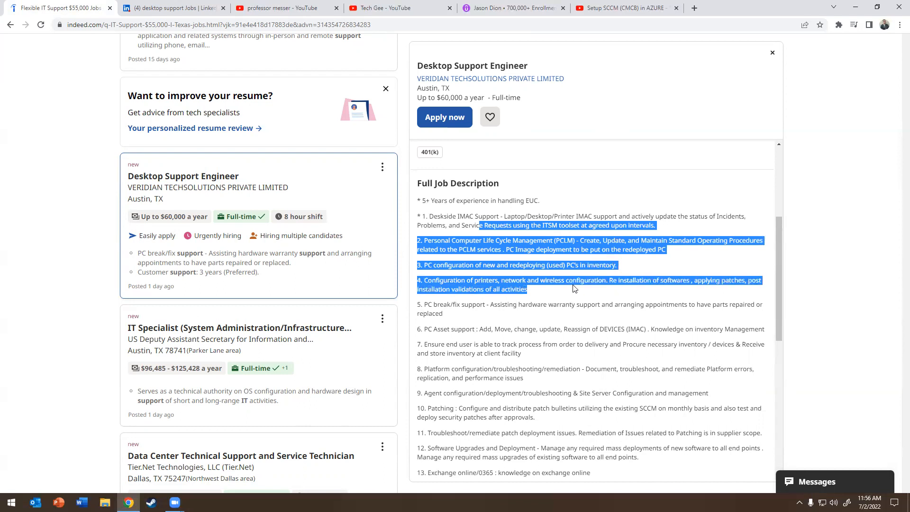
scroll("down", 3)
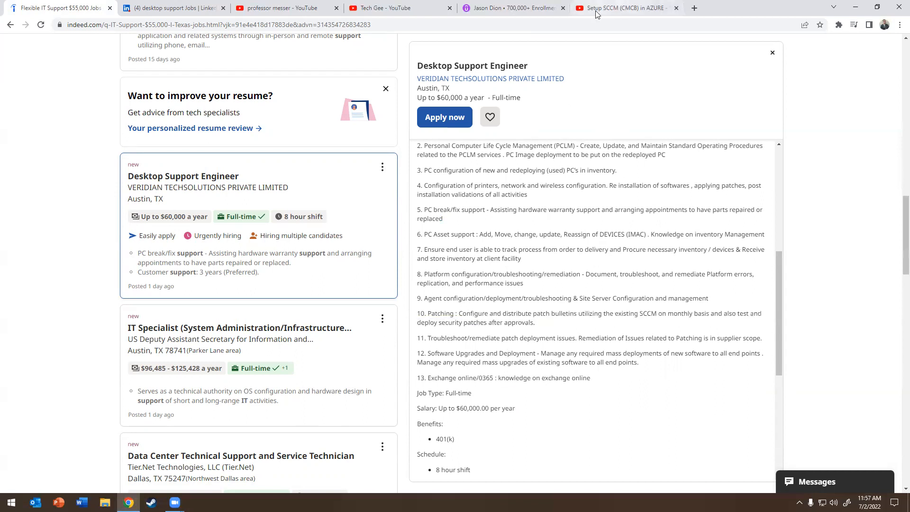
mouse_move(616, 8)
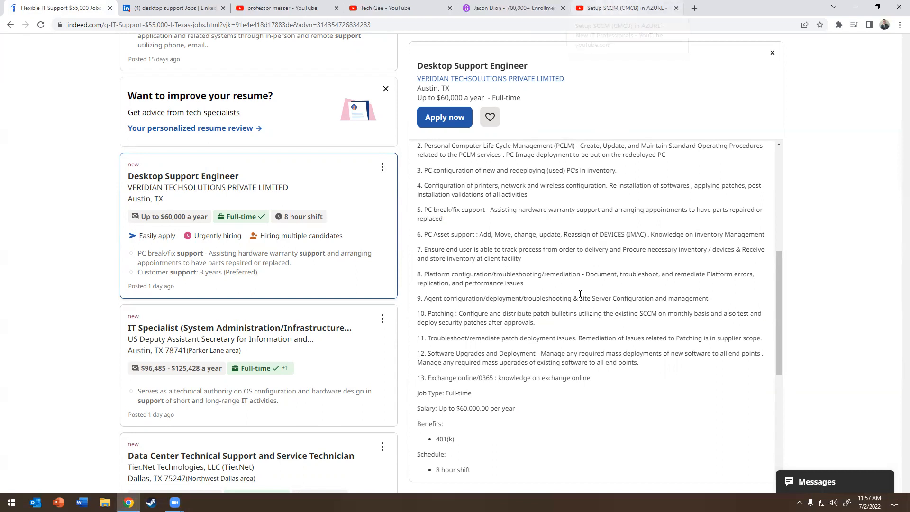
scroll("down", 3)
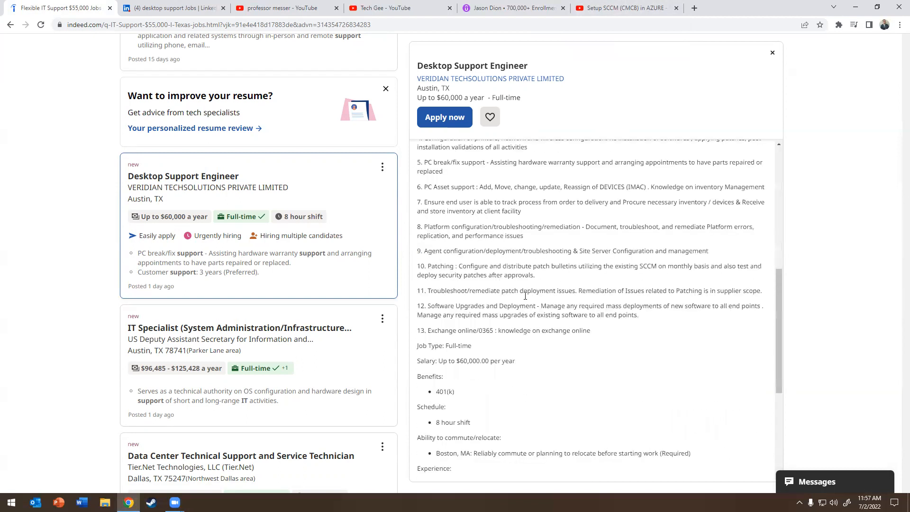
mouse_move(523, 304)
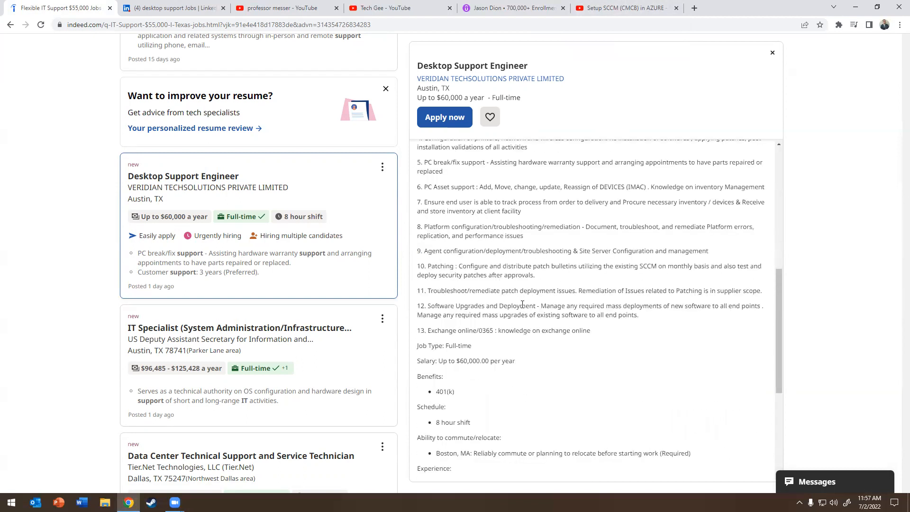
scroll("down", 3)
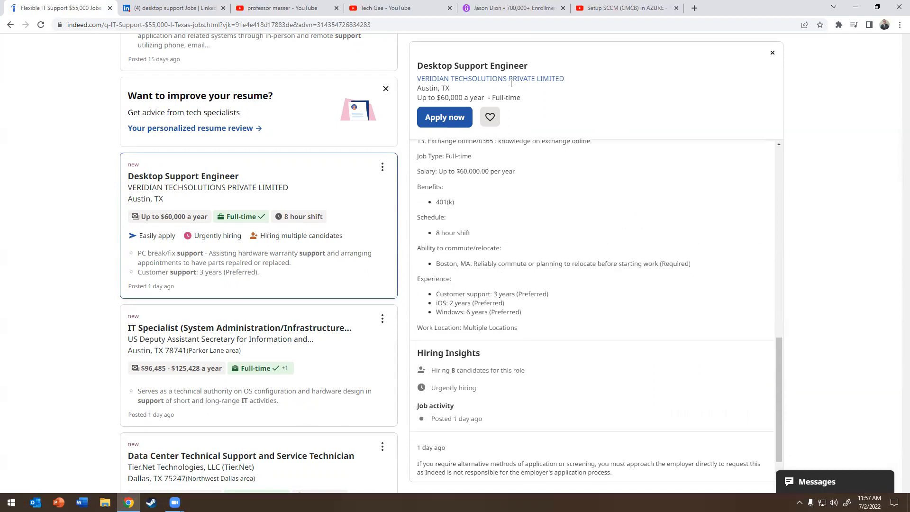
left_click(624, 8)
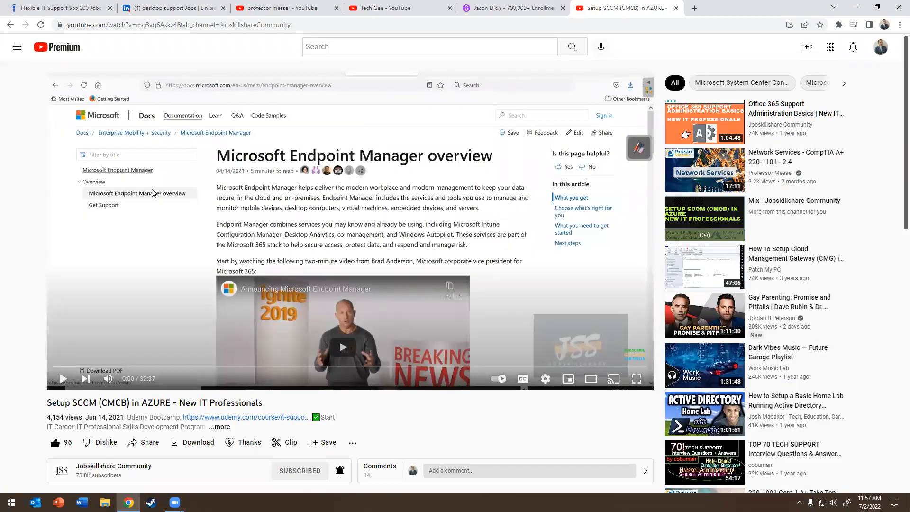
mouse_move(187, 103)
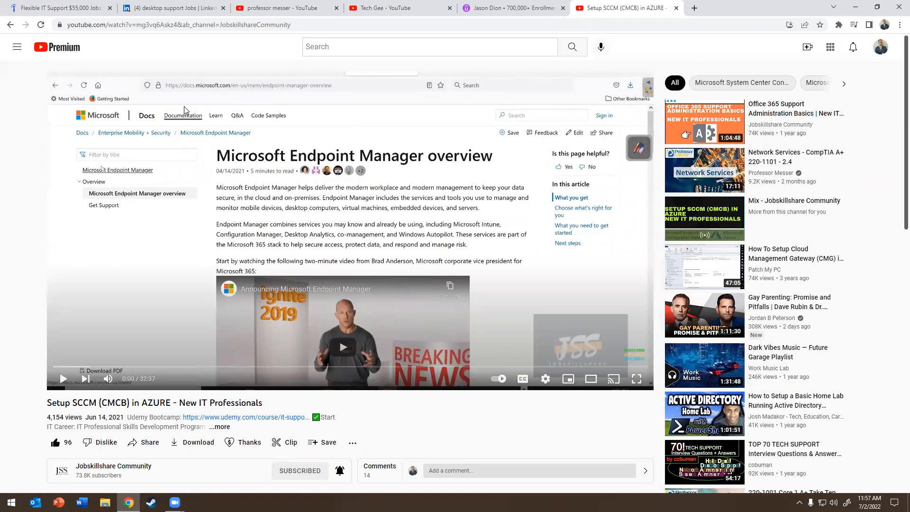
mouse_move(278, 113)
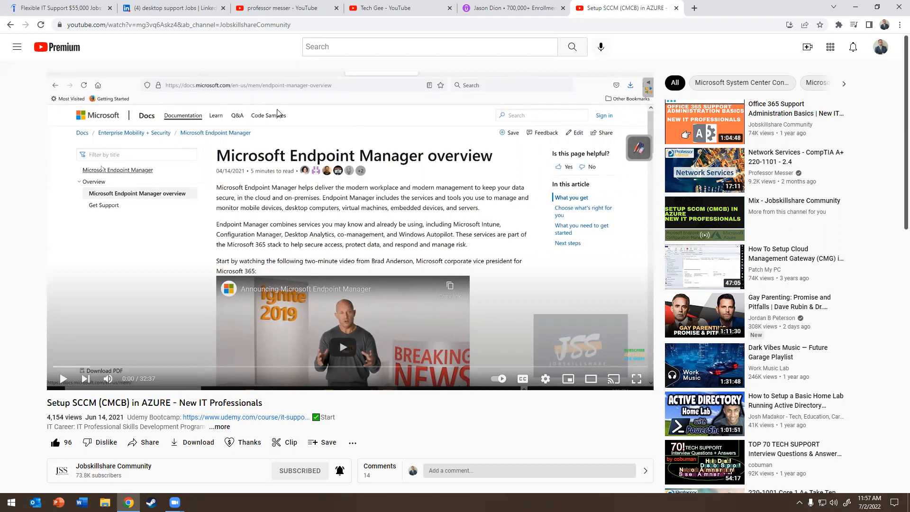
mouse_move(298, 77)
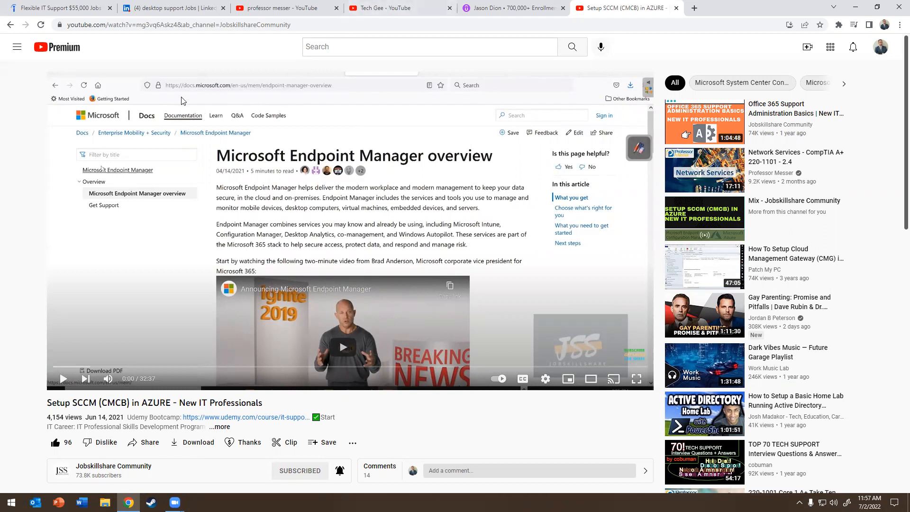
mouse_move(222, 114)
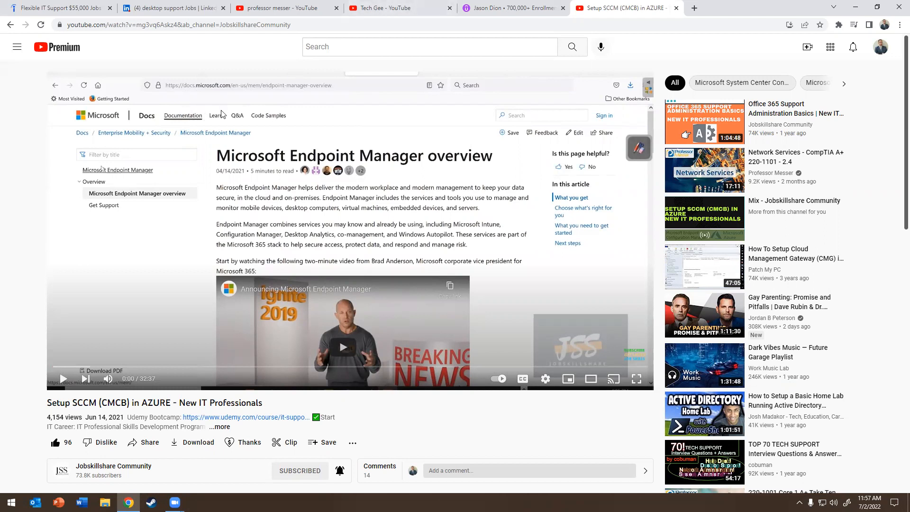
mouse_move(161, 172)
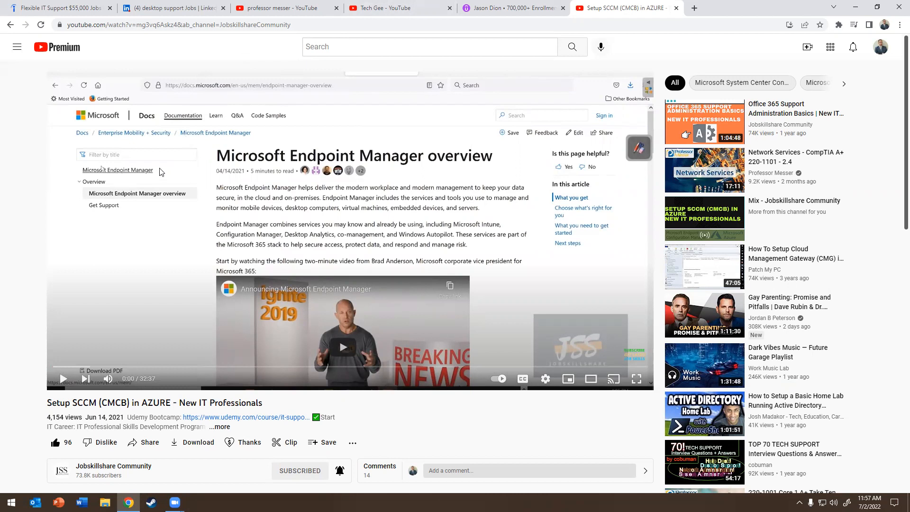
mouse_move(94, 164)
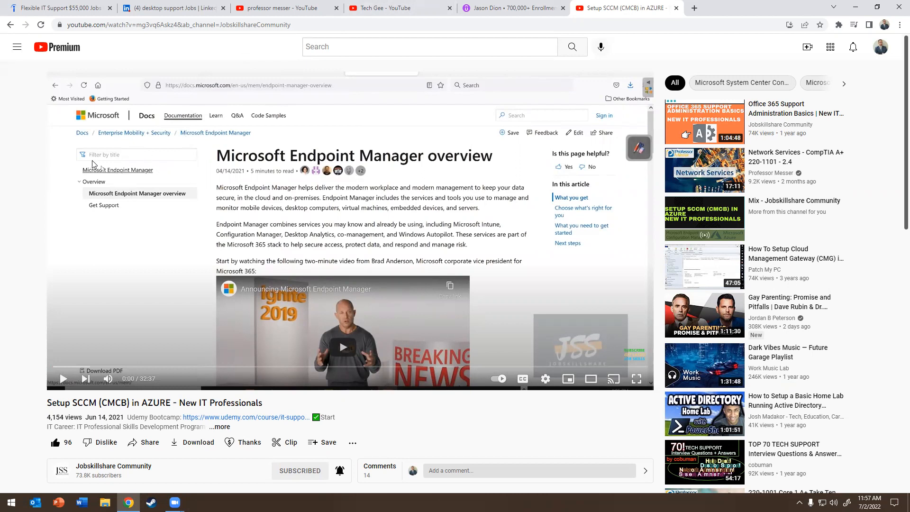
mouse_move(97, 334)
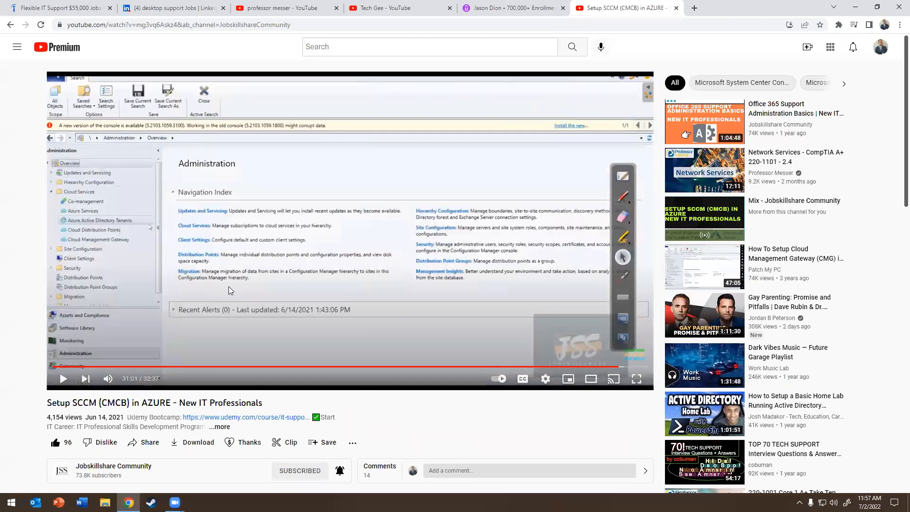
mouse_move(588, 367)
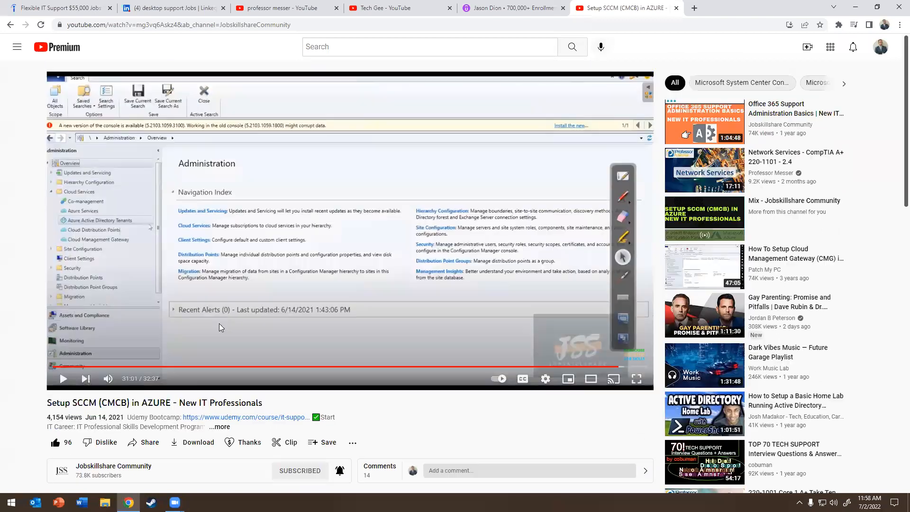
Return from the SCCM video to the Indeed Desktop Support Engineer posting.
left_click(58, 7)
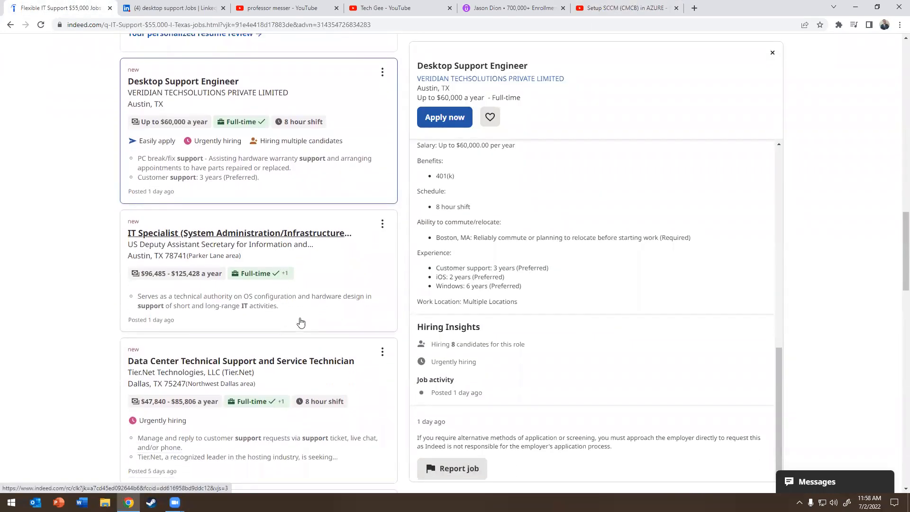
Read the IT Specialist (System Administration/Infrastructure Operations) listing's duties and employment conditions.
left_click(239, 233)
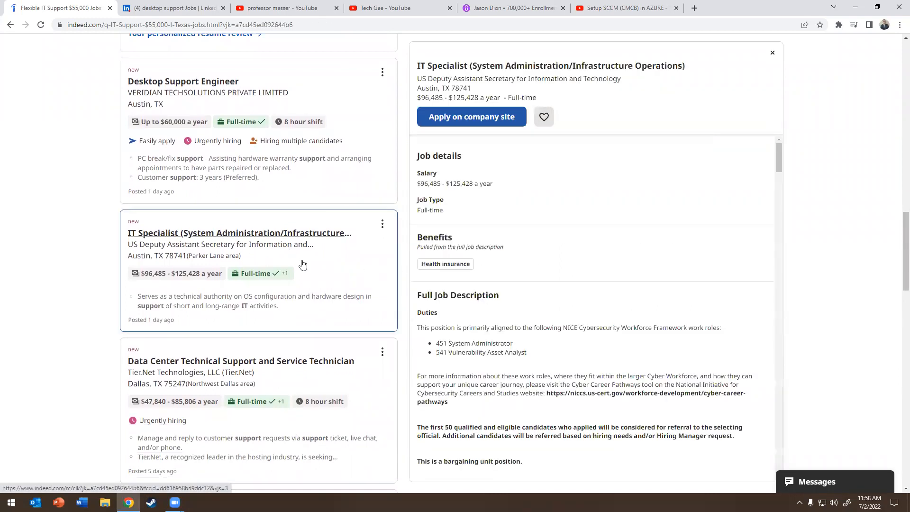
scroll("down", 3)
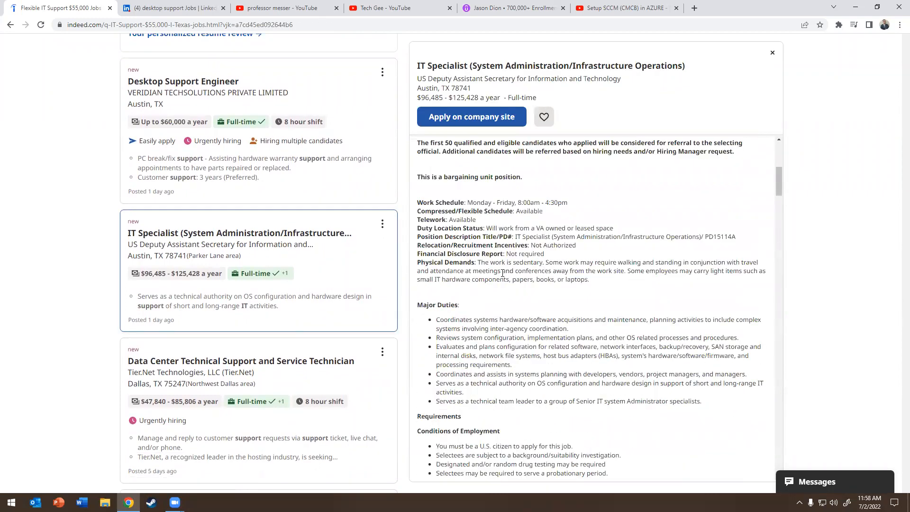
mouse_move(487, 295)
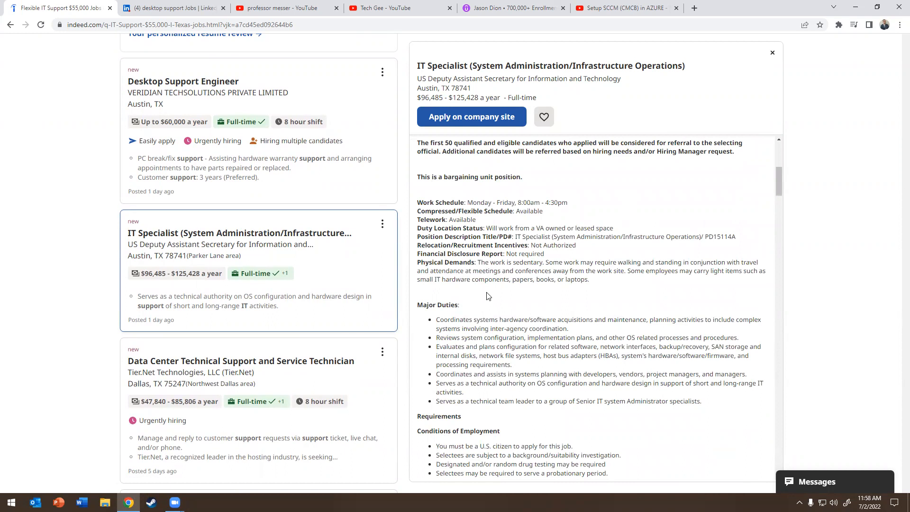
scroll("down", 3)
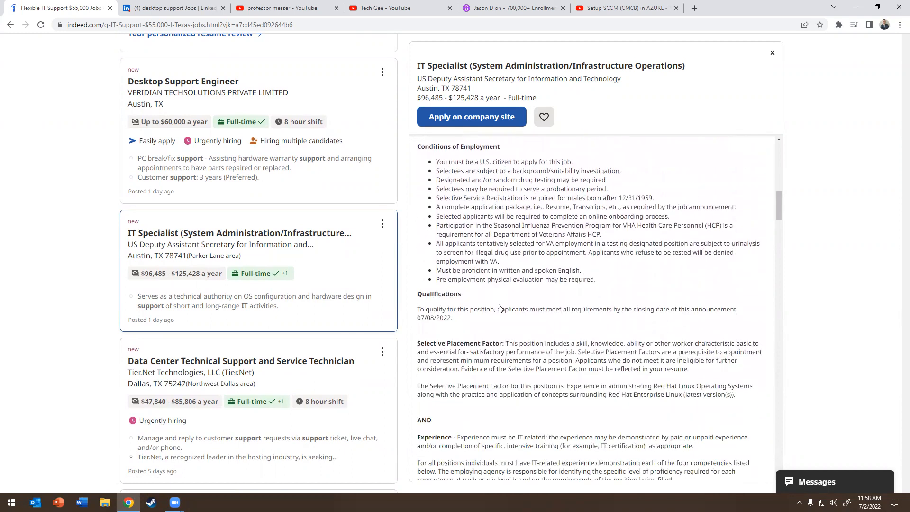
scroll("down", 3)
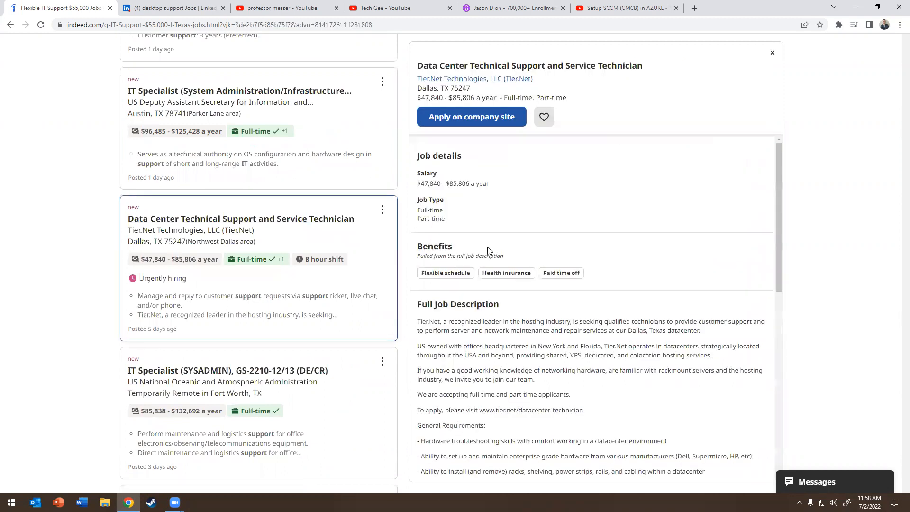
scroll("down", 3)
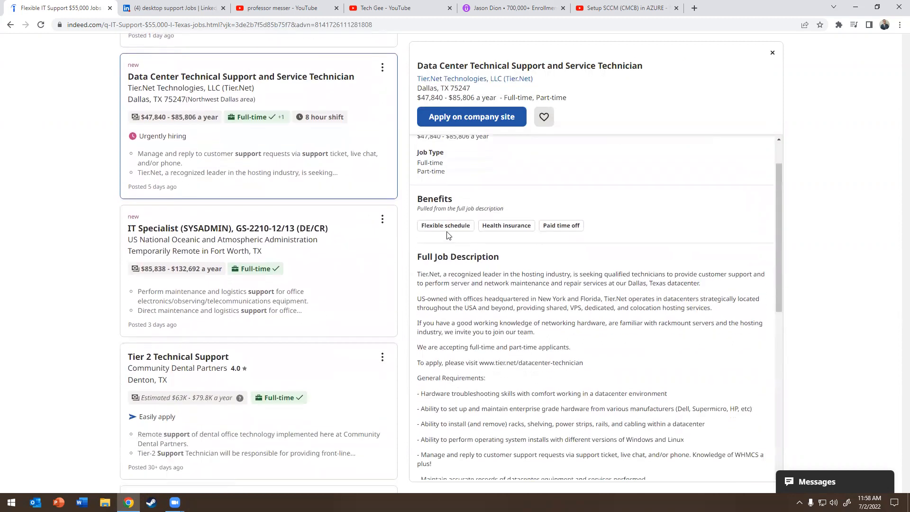
mouse_move(458, 270)
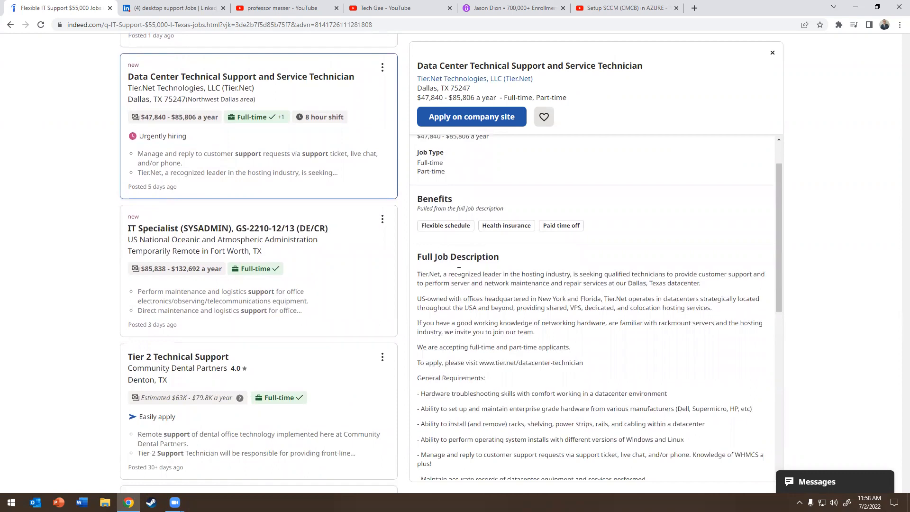
scroll("down", 3)
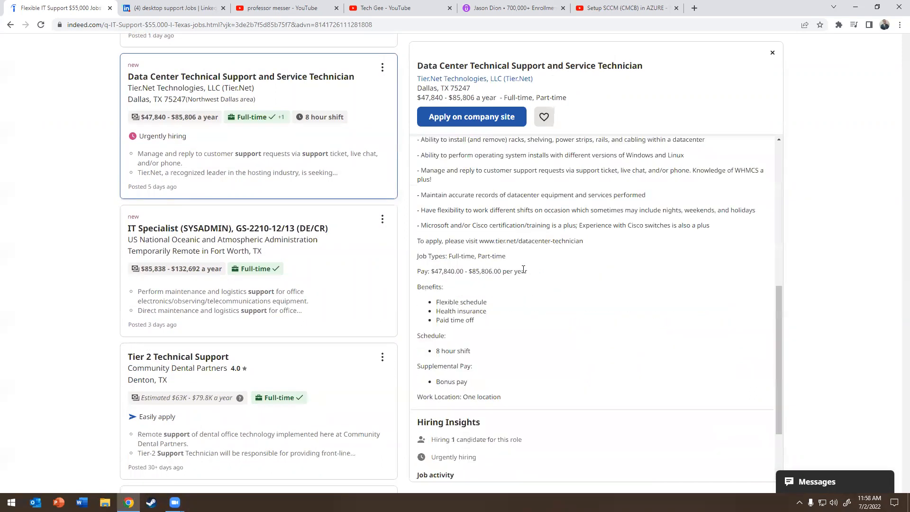
scroll("up", 3)
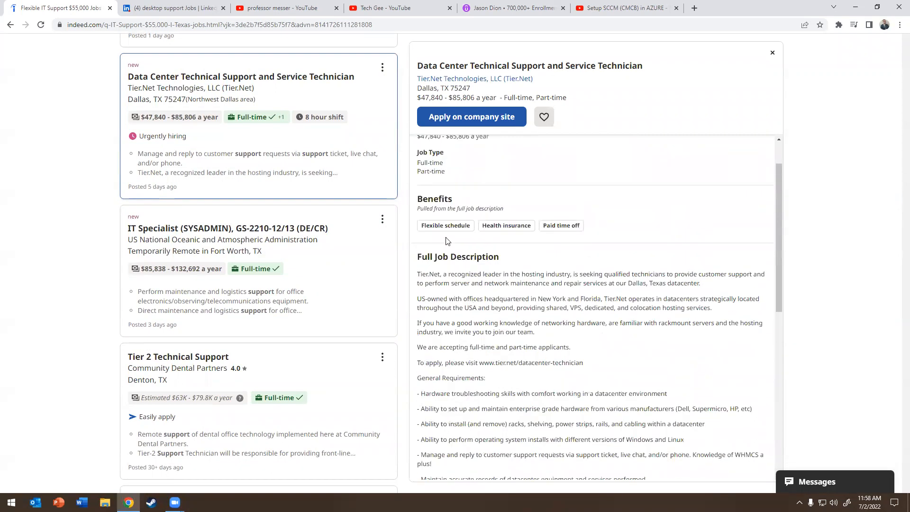
scroll("down", 3)
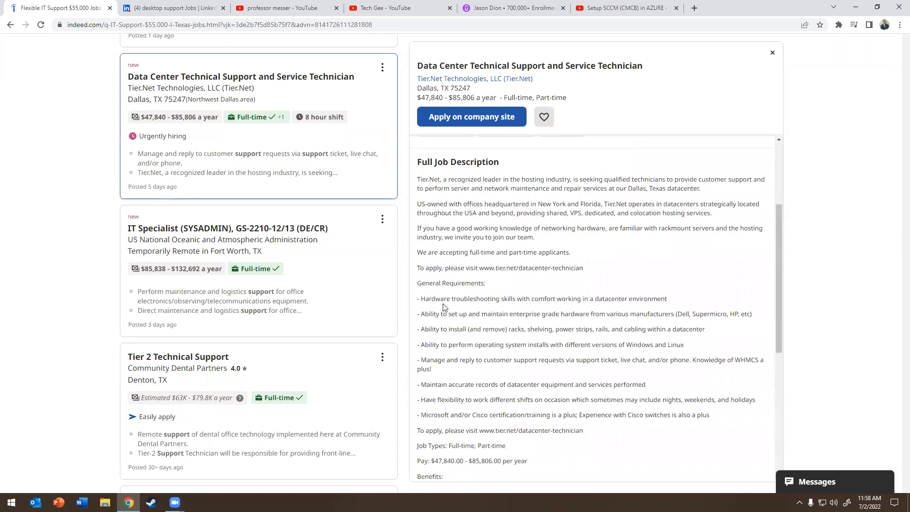
left_click_drag(436, 313, 725, 314)
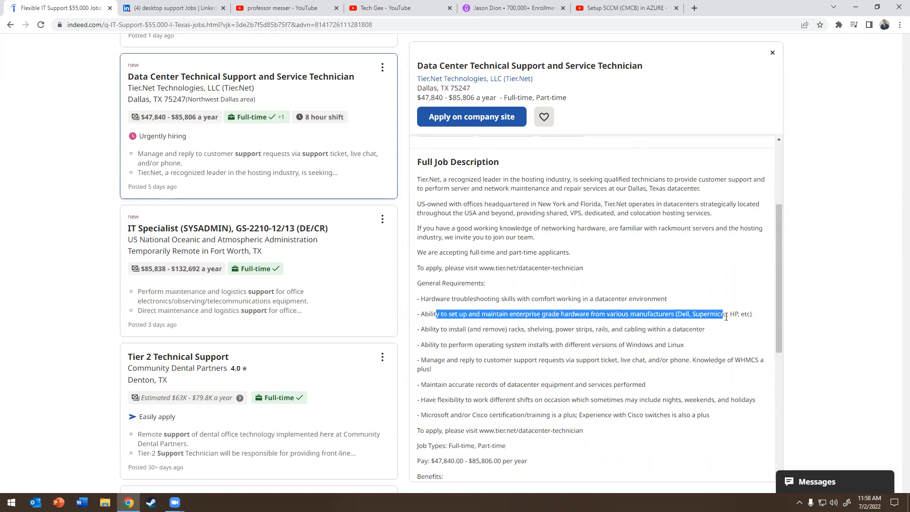
scroll("down", 3)
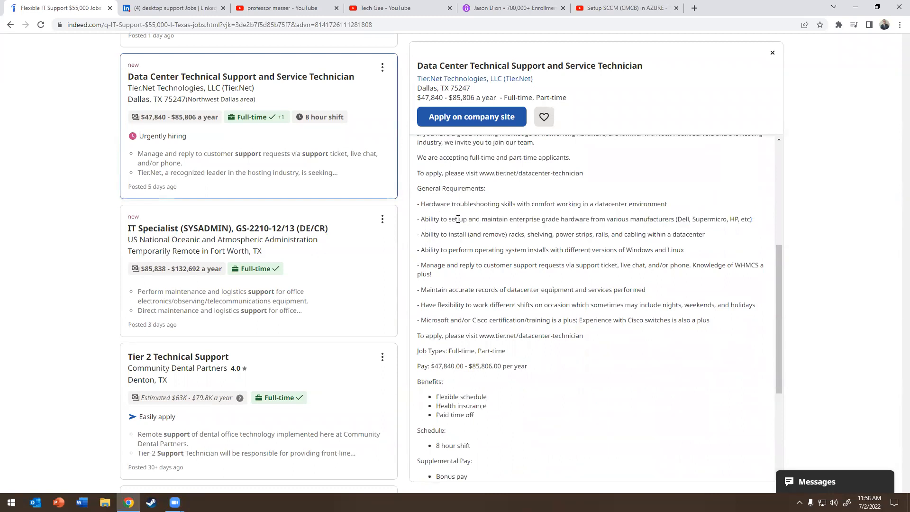
mouse_move(544, 268)
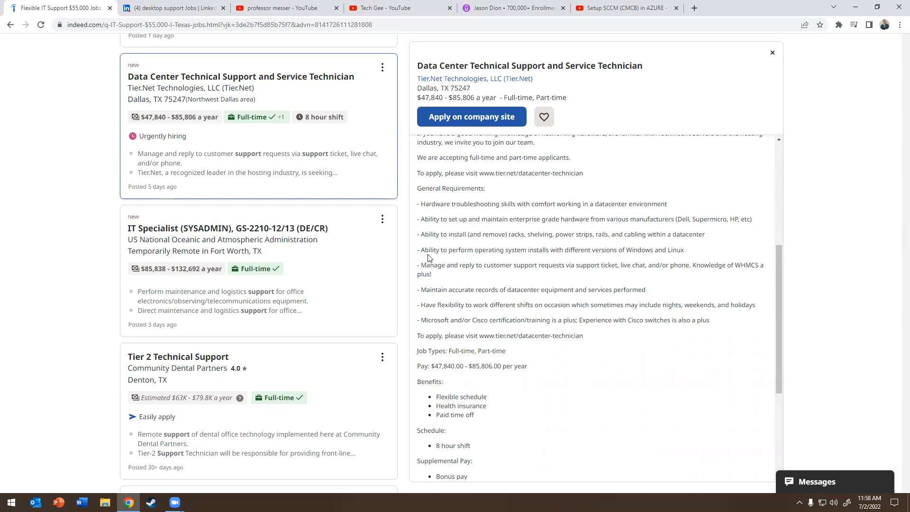
left_click_drag(479, 250, 678, 250)
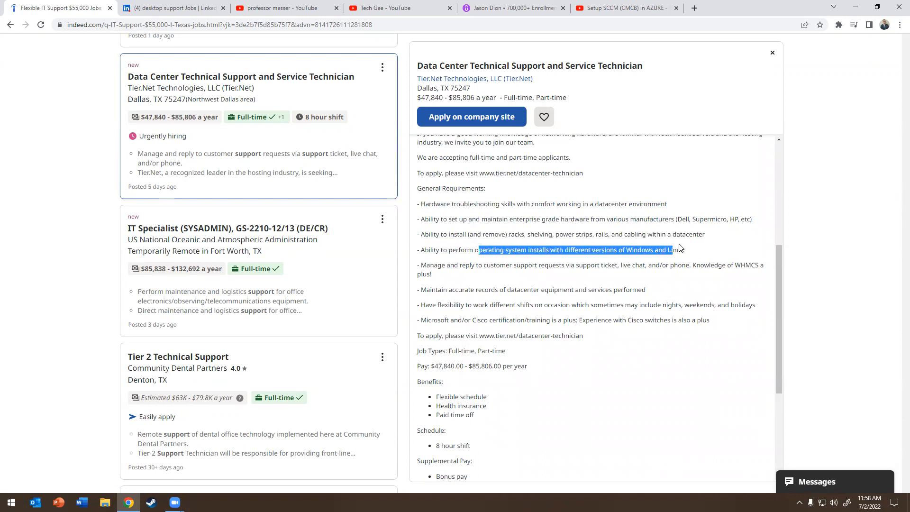
left_click(503, 258)
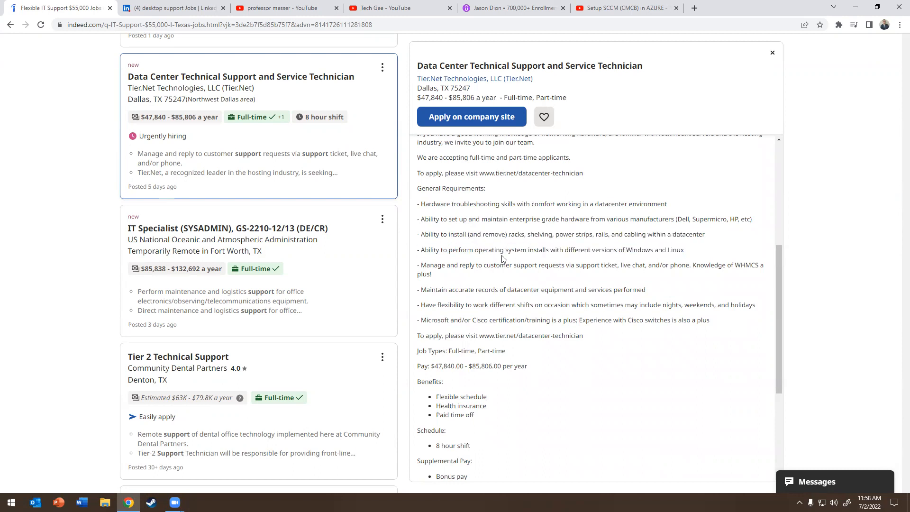
left_click_drag(496, 250, 655, 249)
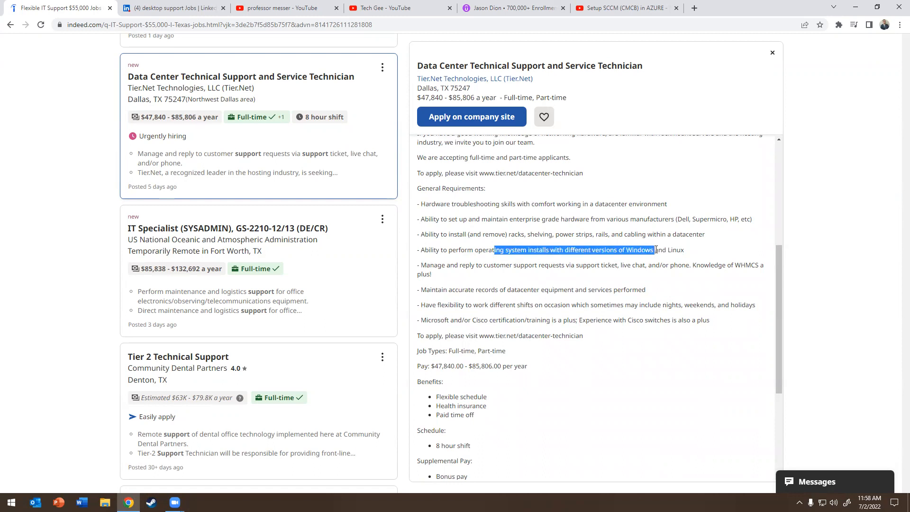
double_click(497, 265)
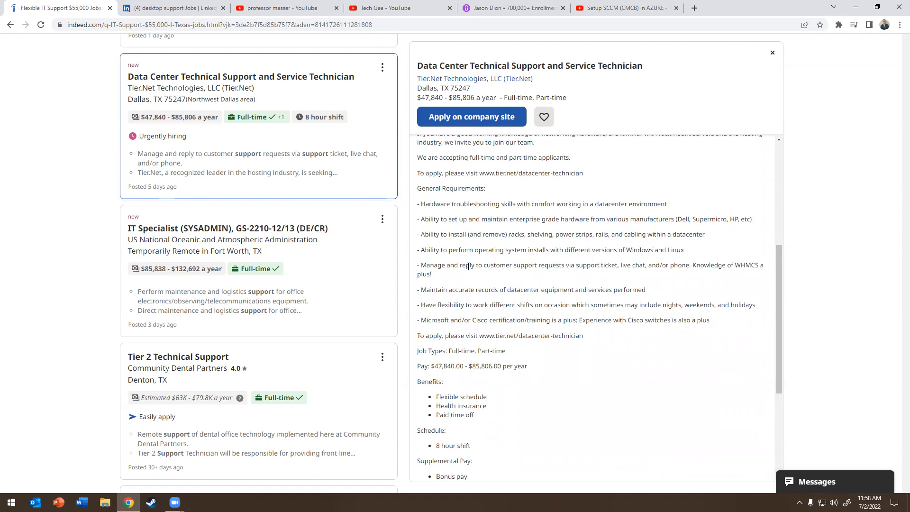
mouse_move(478, 279)
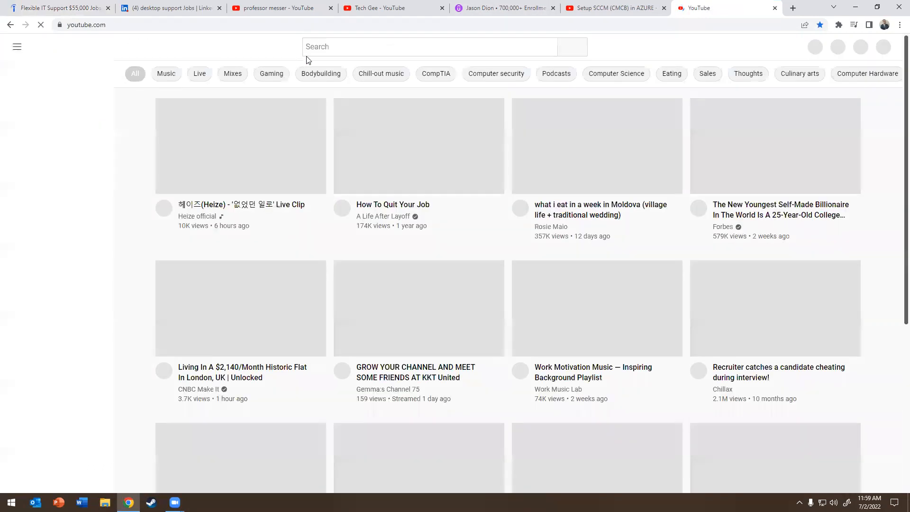
Find the KeepItTechie channel, search it for a Linux course and bring up the beginners Linux crash course.
type("k")
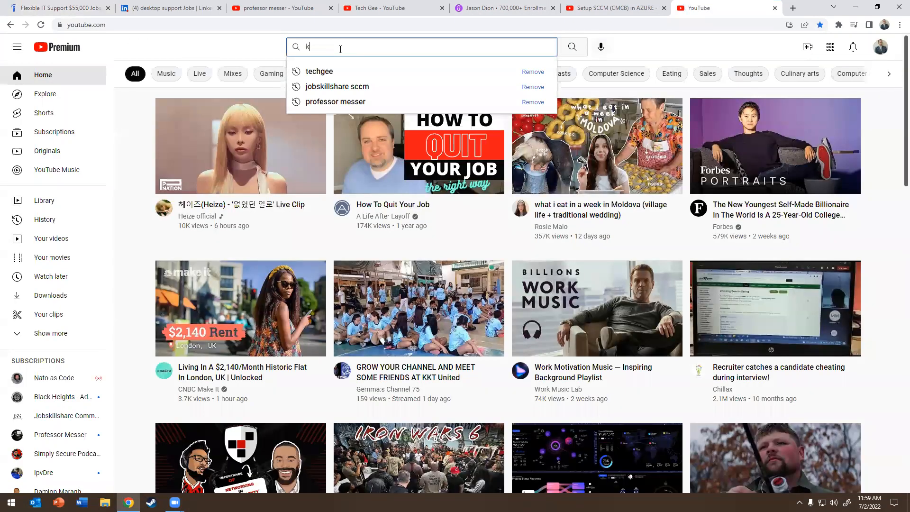
type("eepittech")
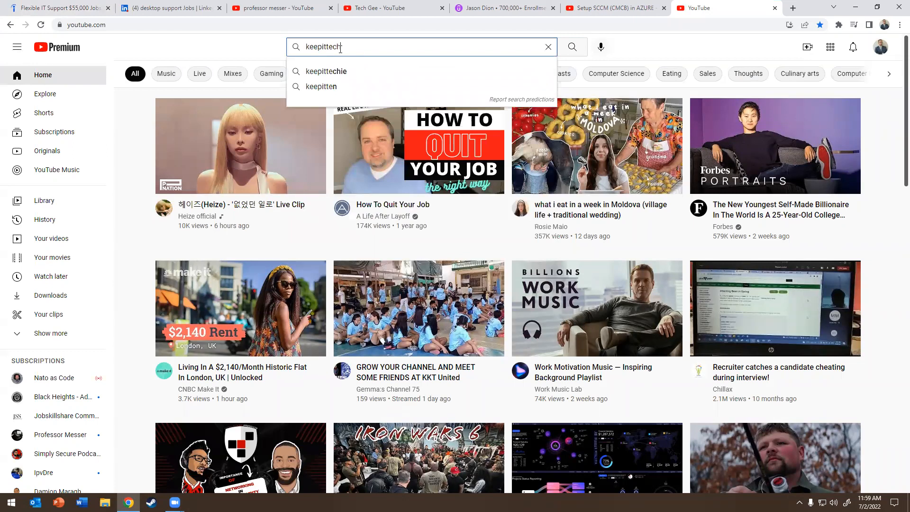
left_click(326, 72)
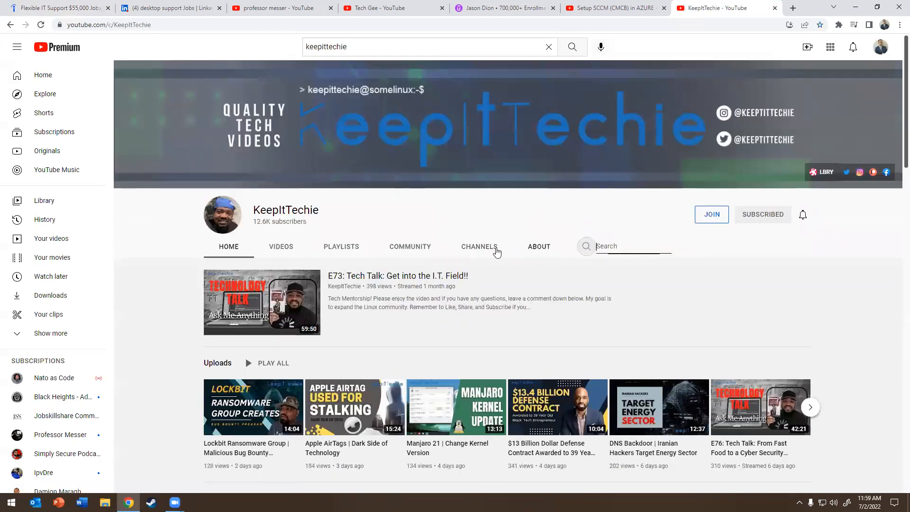
left_click(633, 246)
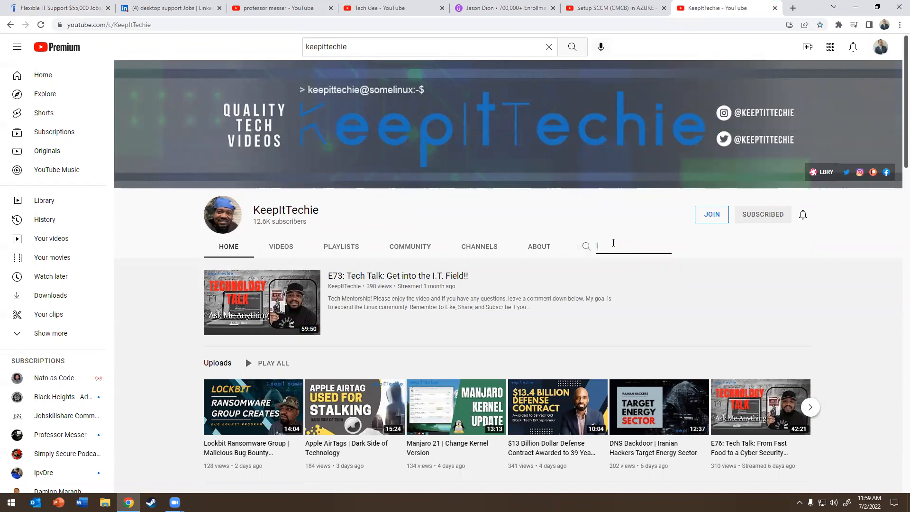
type("linux evo")
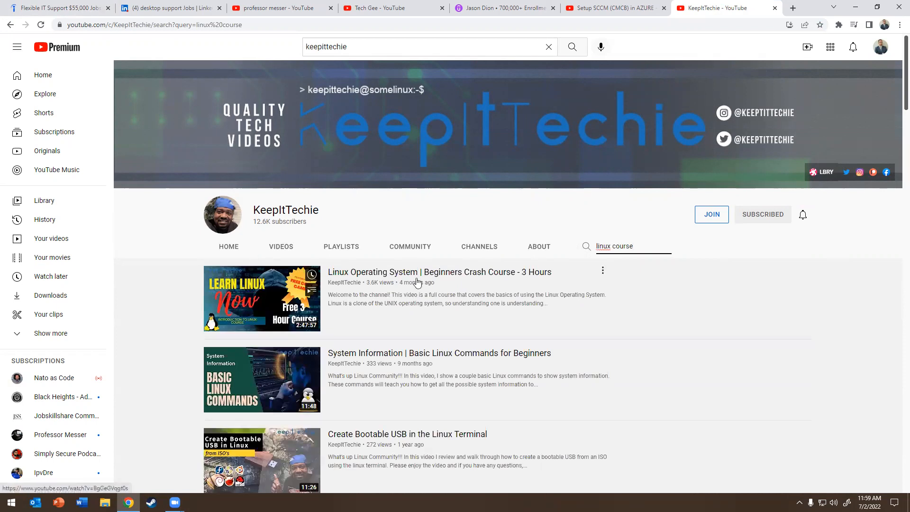
left_click(55, 7)
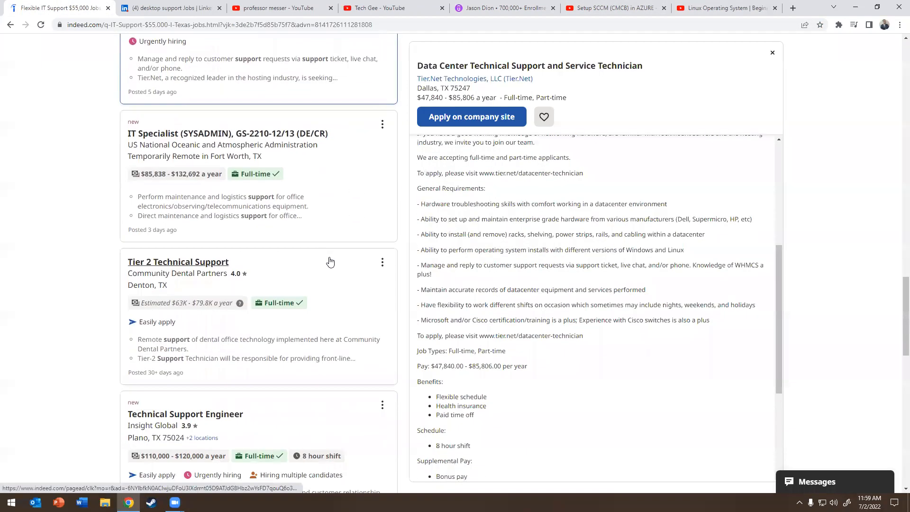
Read the Community Dental Partners Tier 2 Technical Support posting, highlighting its networking-related qualifications.
scroll("down", 3)
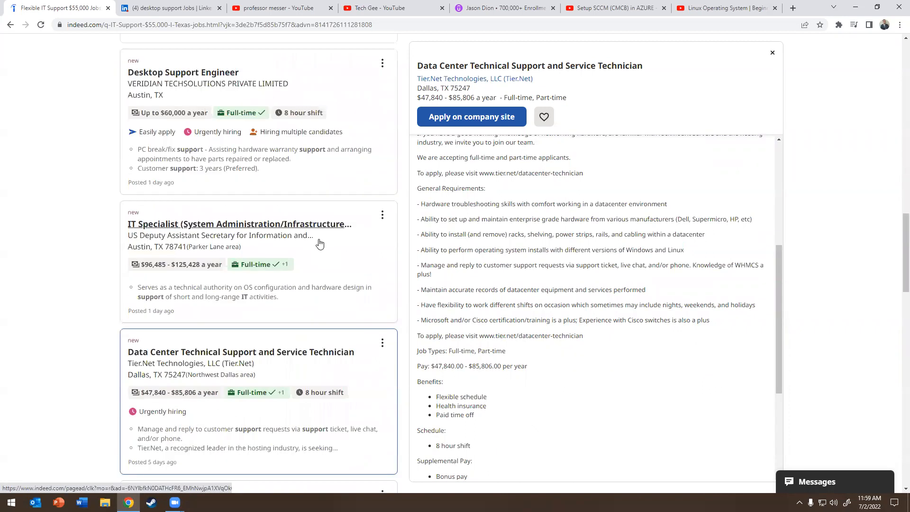
scroll("down", 3)
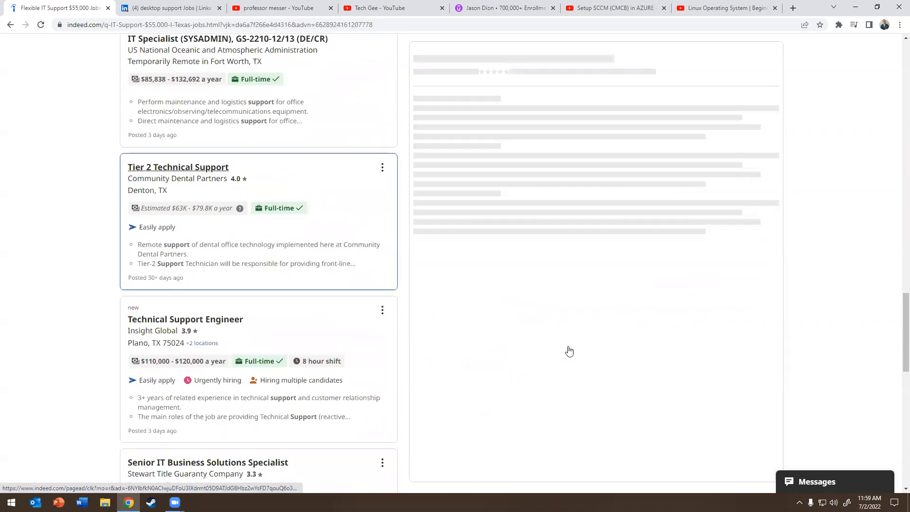
left_click(177, 167)
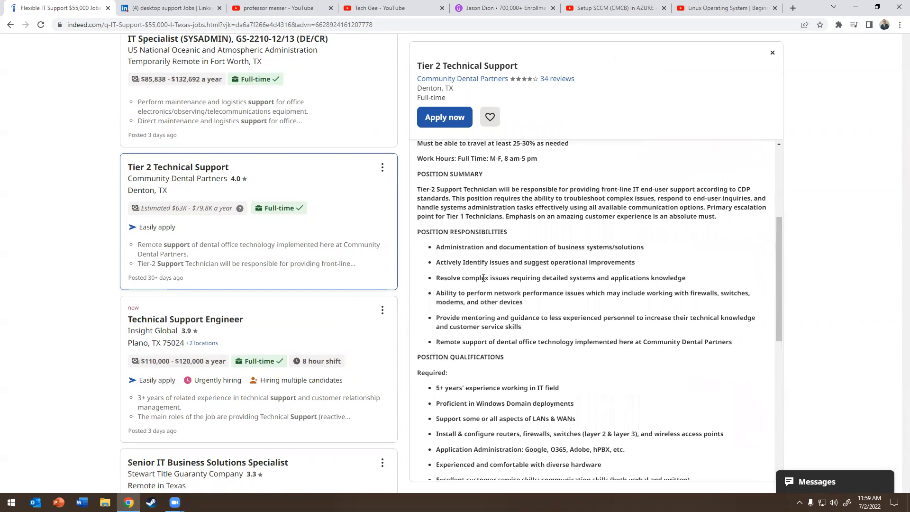
scroll("down", 3)
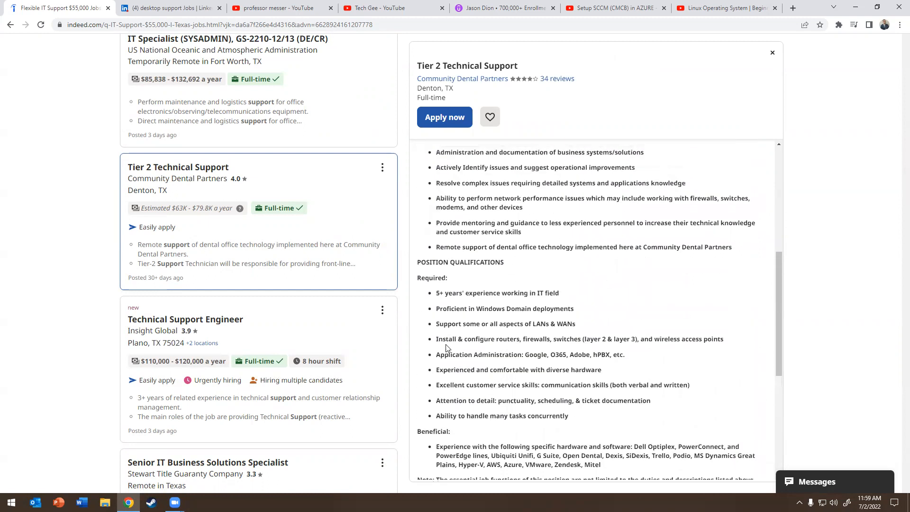
left_click_drag(445, 340, 597, 400)
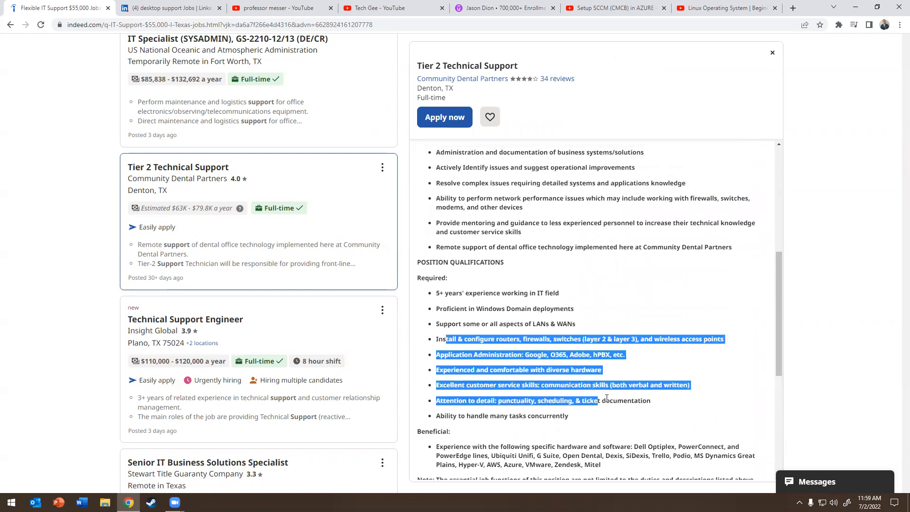
left_click(585, 364)
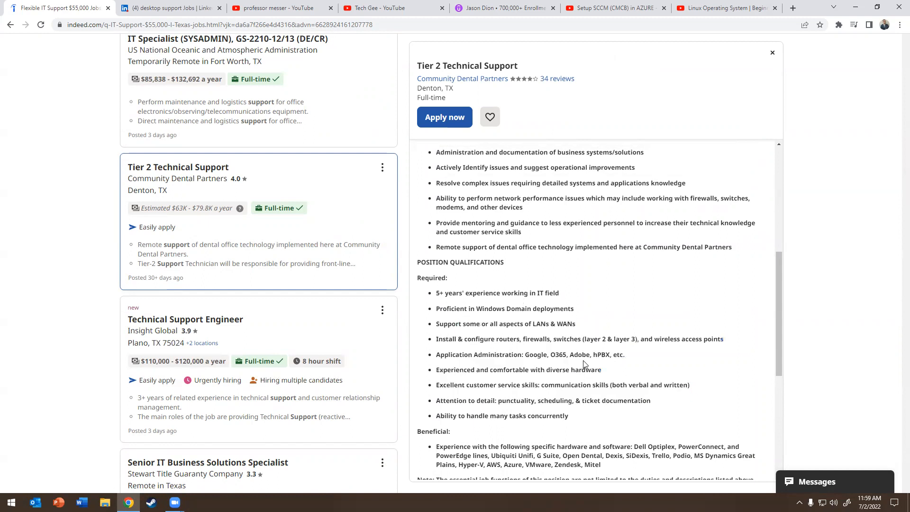
double_click(586, 370)
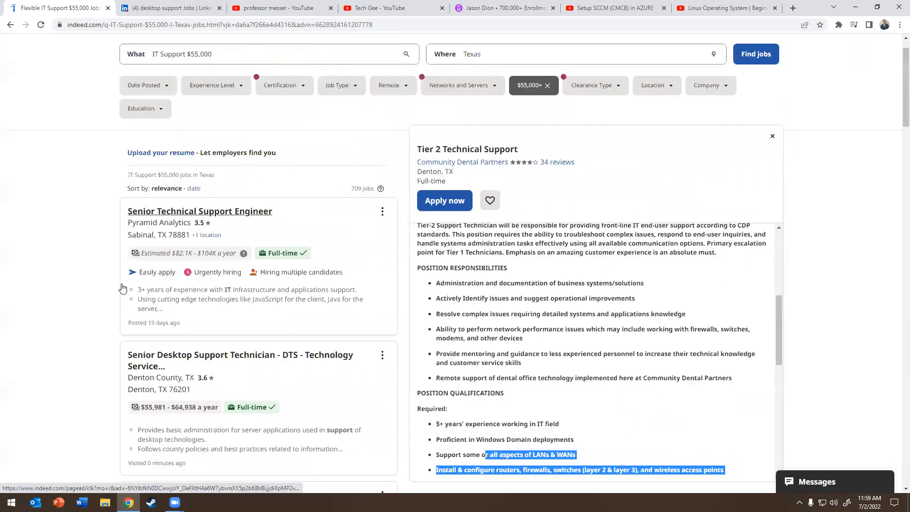
Scroll further through the Tier 2 posting and highlight more required qualification lines.
scroll("down", 3)
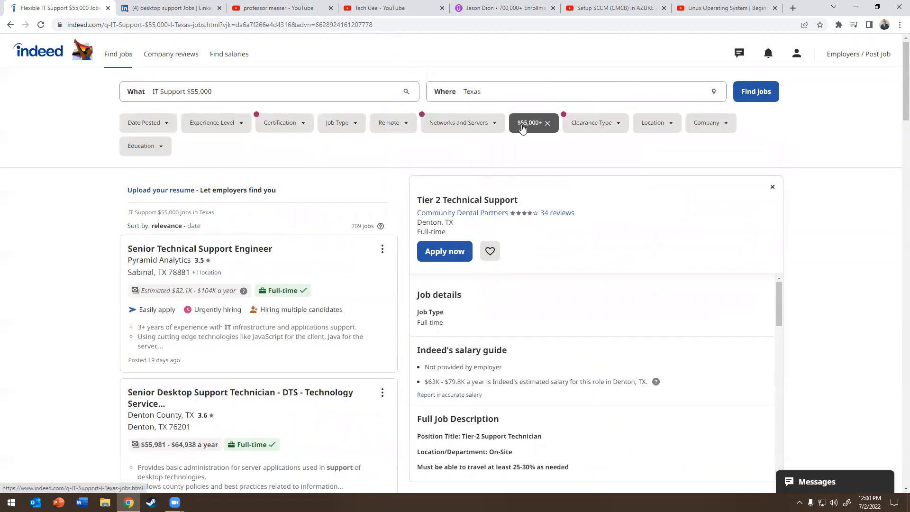
scroll("down", 3)
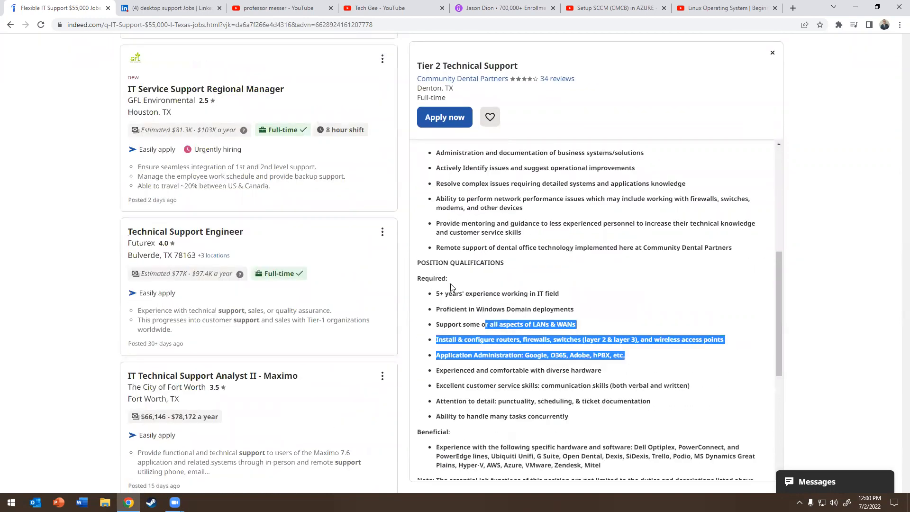
left_click(622, 354)
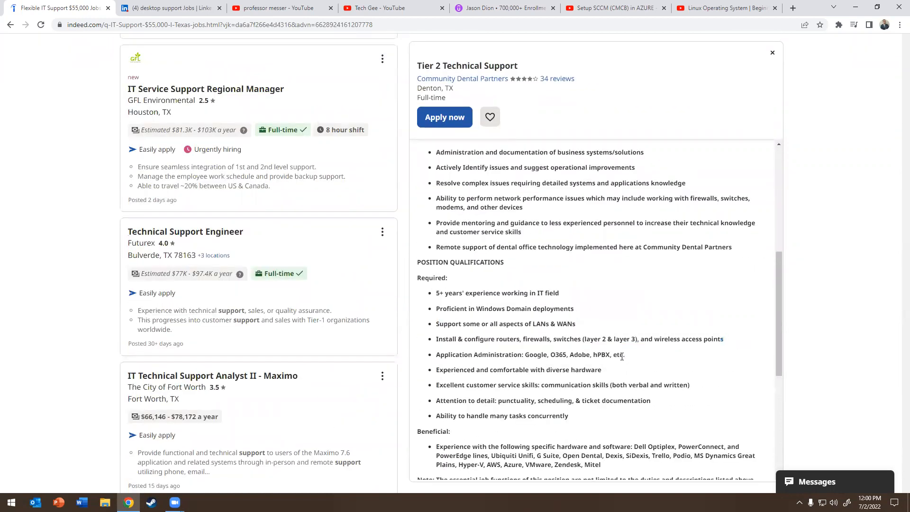
left_click_drag(437, 308, 626, 354)
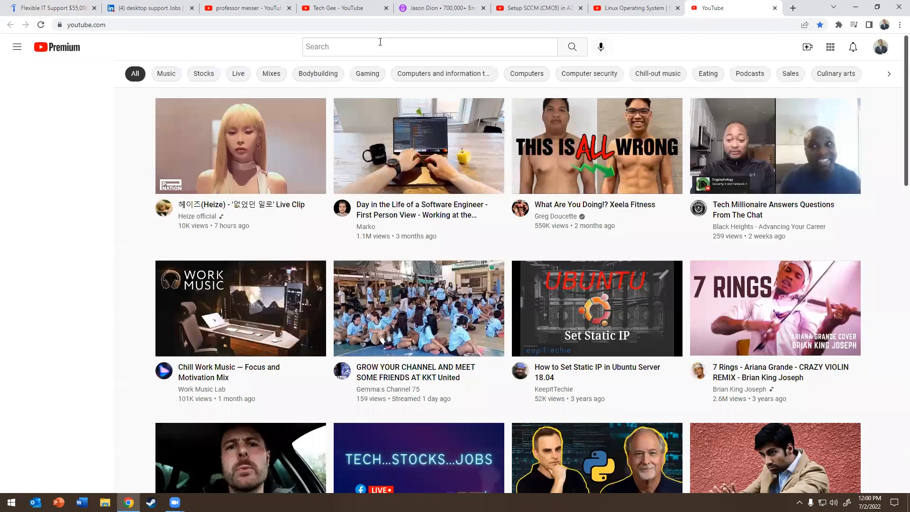
Find Du'An Lightfoot's Cloud Networking channel via search and view its About info.
type("du'an lightfoot")
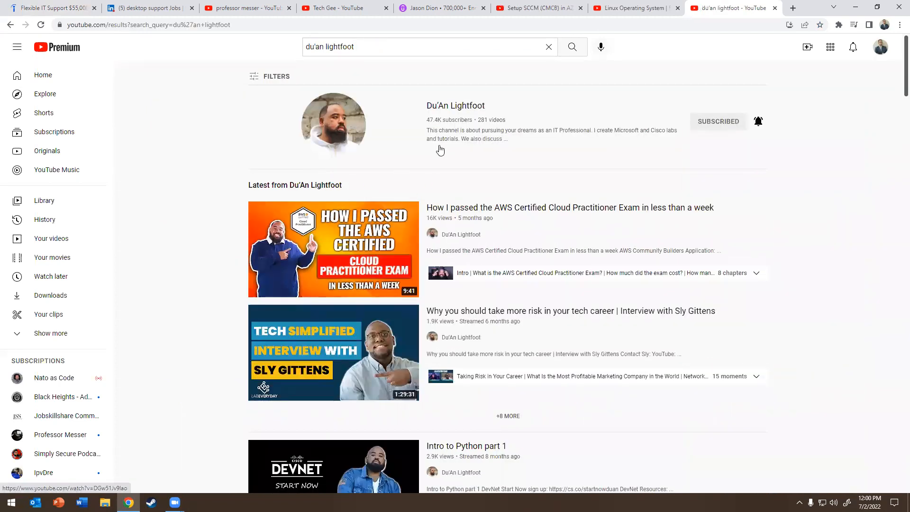
left_click(457, 105)
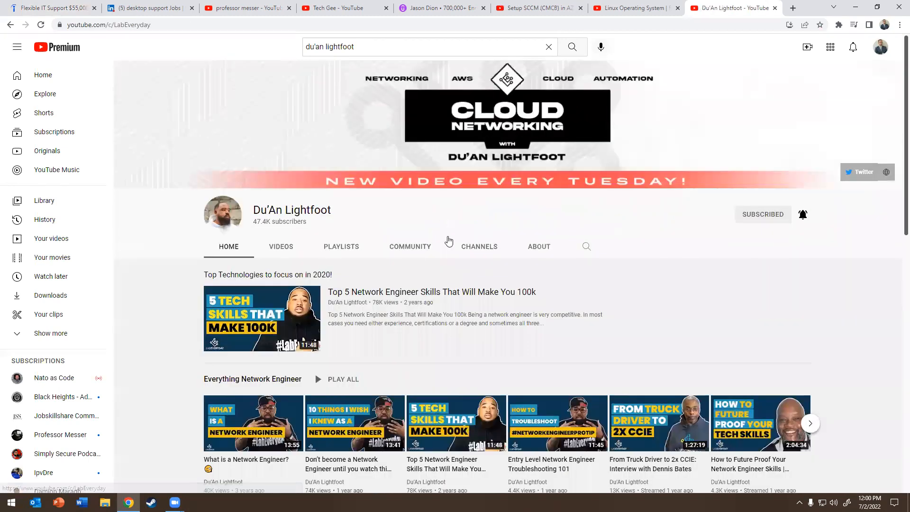
left_click(538, 247)
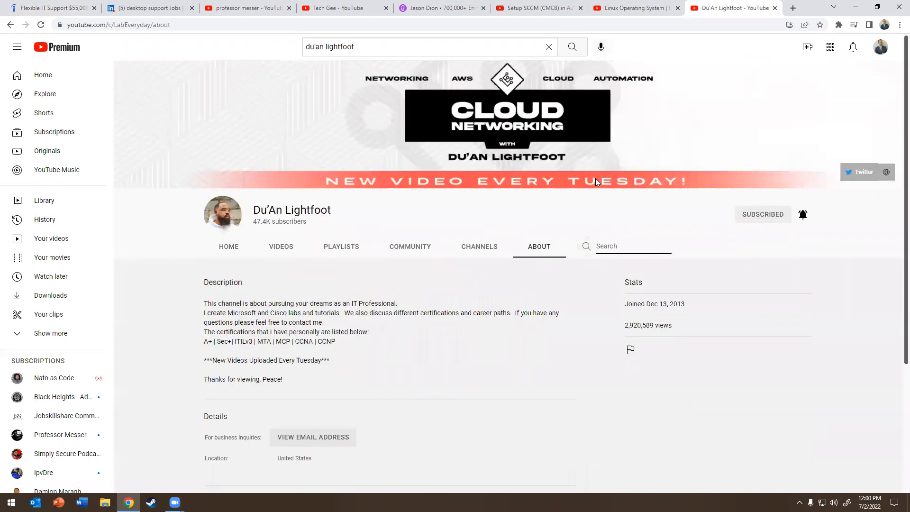
Search the channel for 'cisco' and open the 'How to build a CHEAP Cisco CCNA Home Lab' video.
type("cisco")
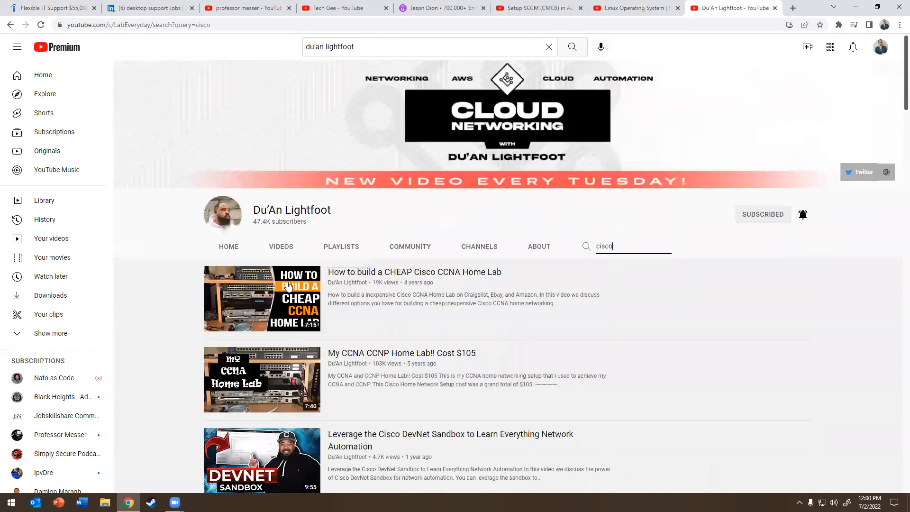
left_click(262, 299)
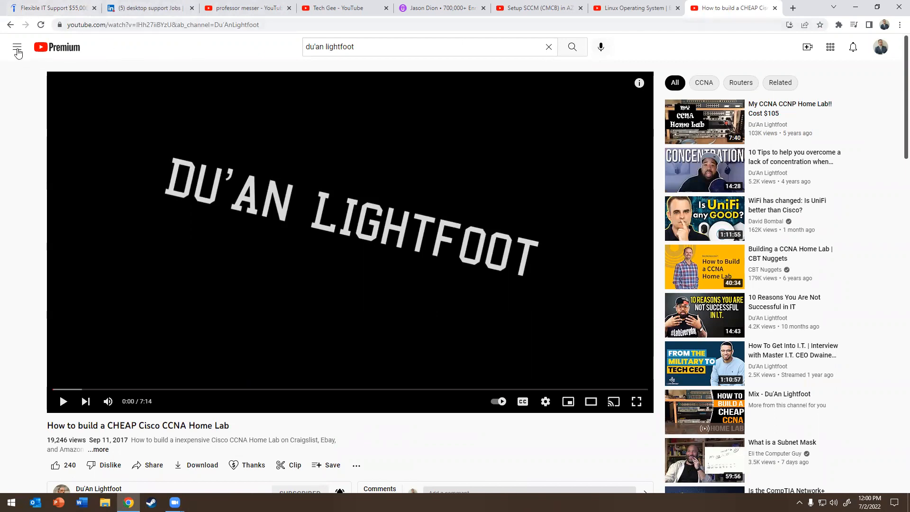
Open the NetworkBruh channel from the expanded subscriptions list.
left_click(17, 48)
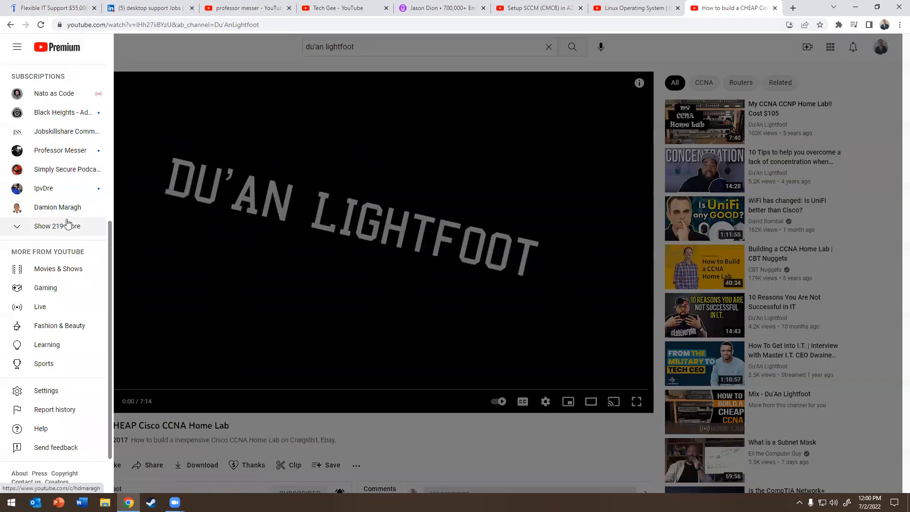
left_click(56, 226)
type("network")
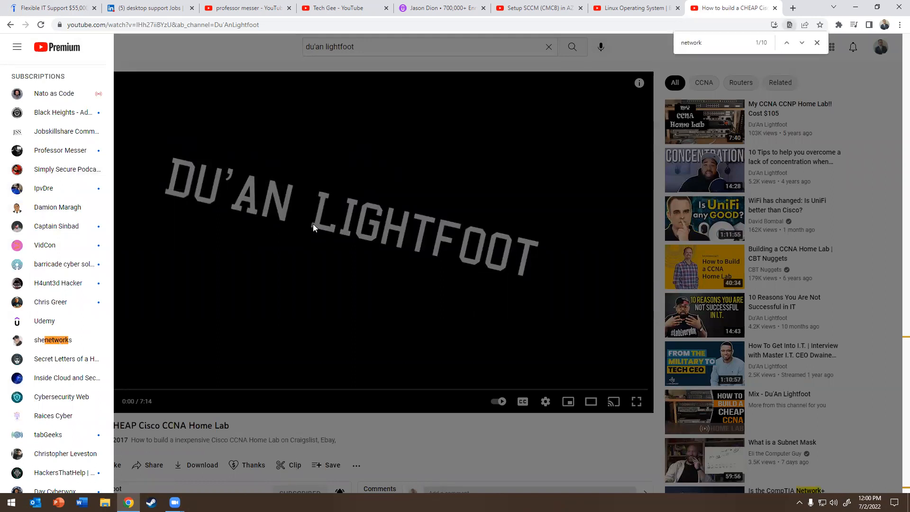
scroll("down", 3)
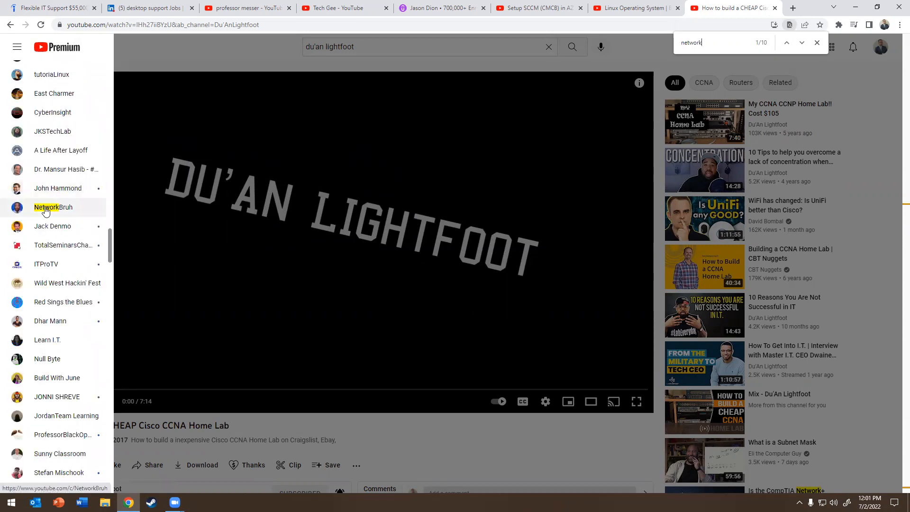
left_click(47, 208)
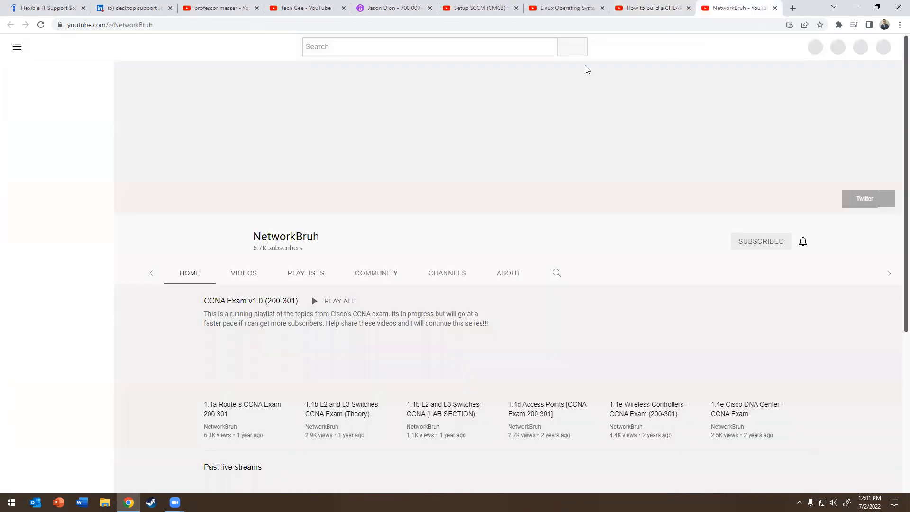
Browse NetworkBruh's uploaded videos, then return to the Indeed job results.
left_click(244, 273)
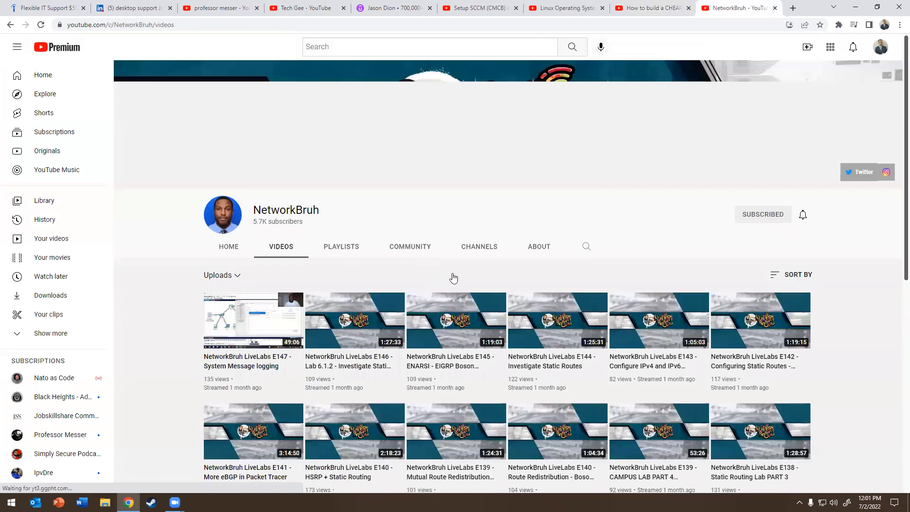
scroll("down", 3)
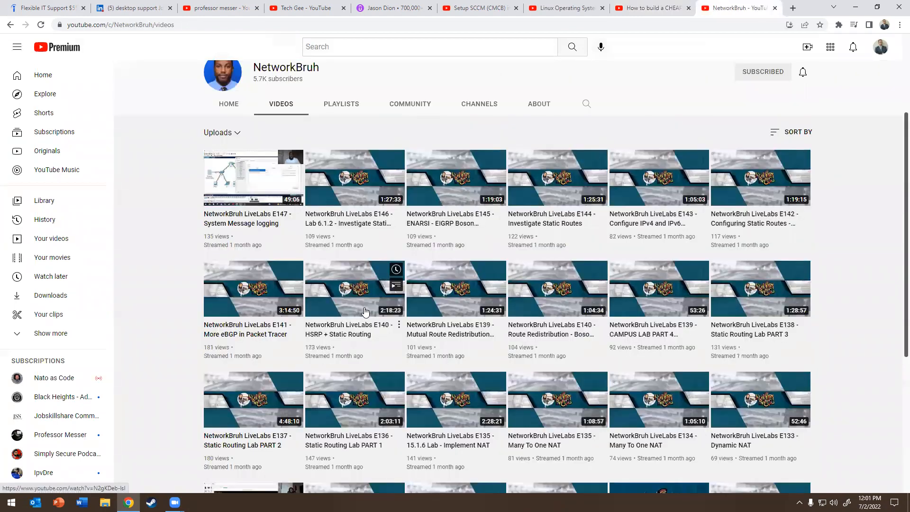
left_click(133, 7)
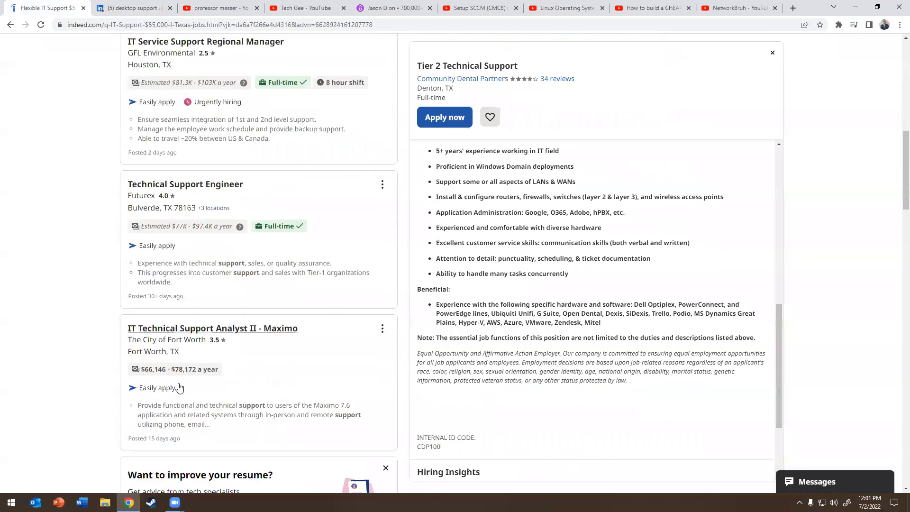
Read down Indeed's Tier 2 Technical Support posting description.
scroll("down", 3)
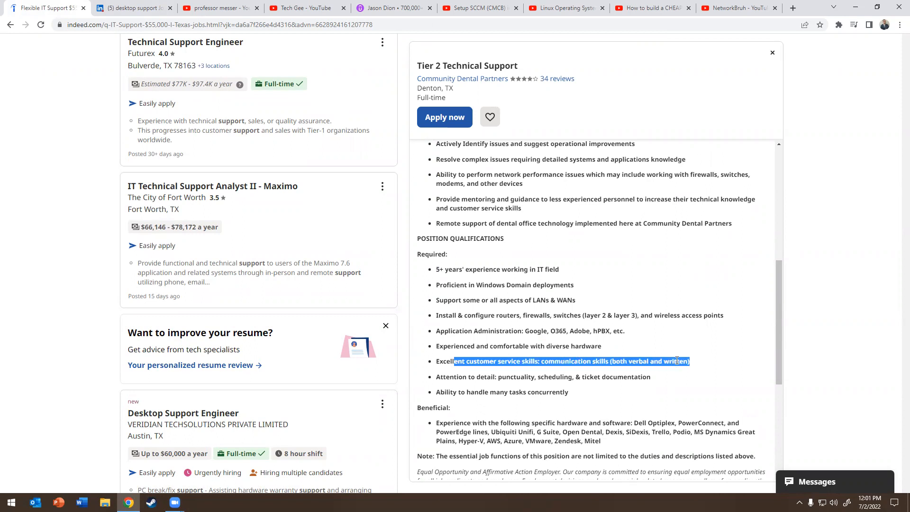
left_click(601, 331)
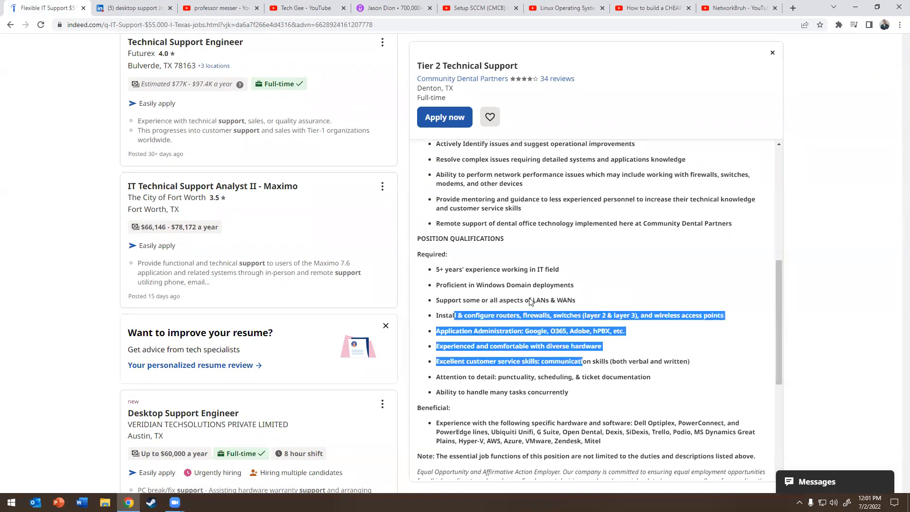
scroll("down", 3)
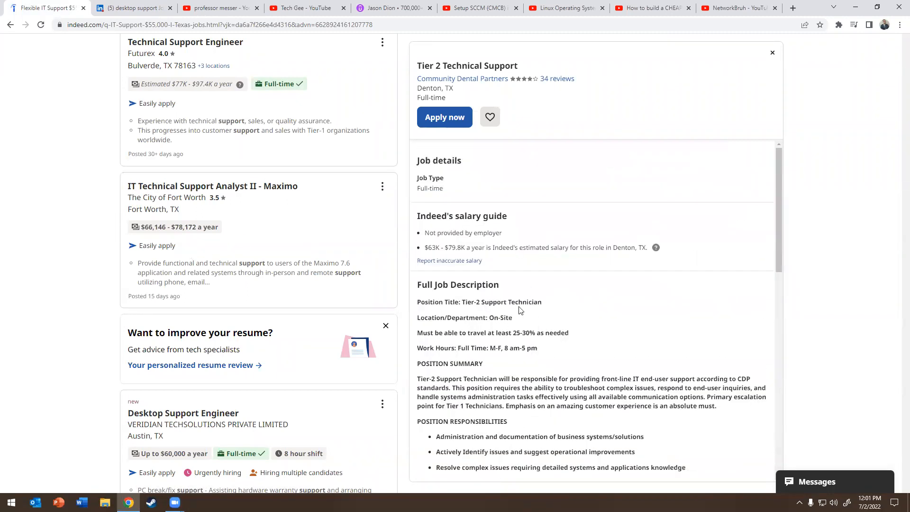
mouse_move(663, 315)
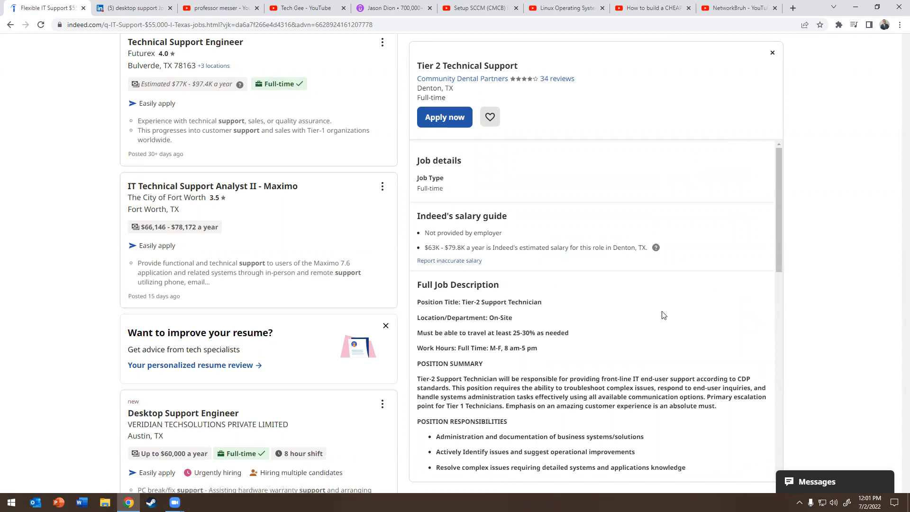
mouse_move(567, 311)
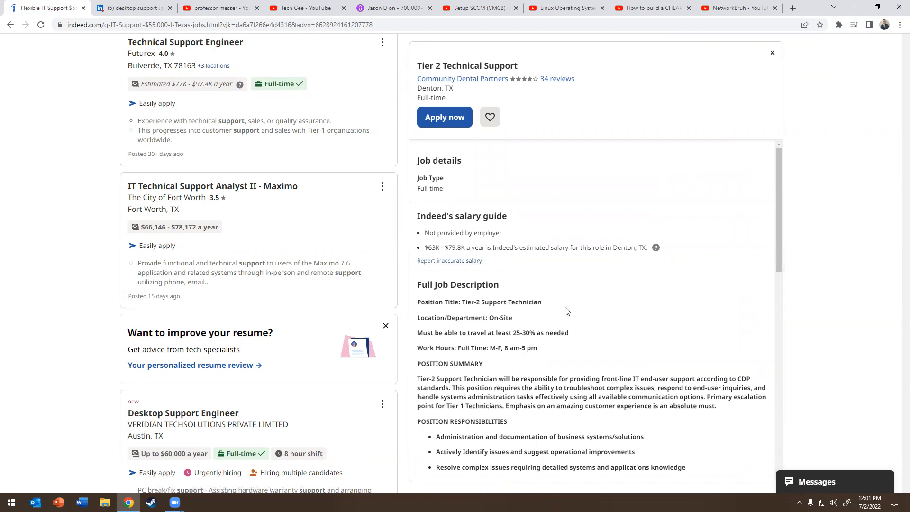
scroll("down", 3)
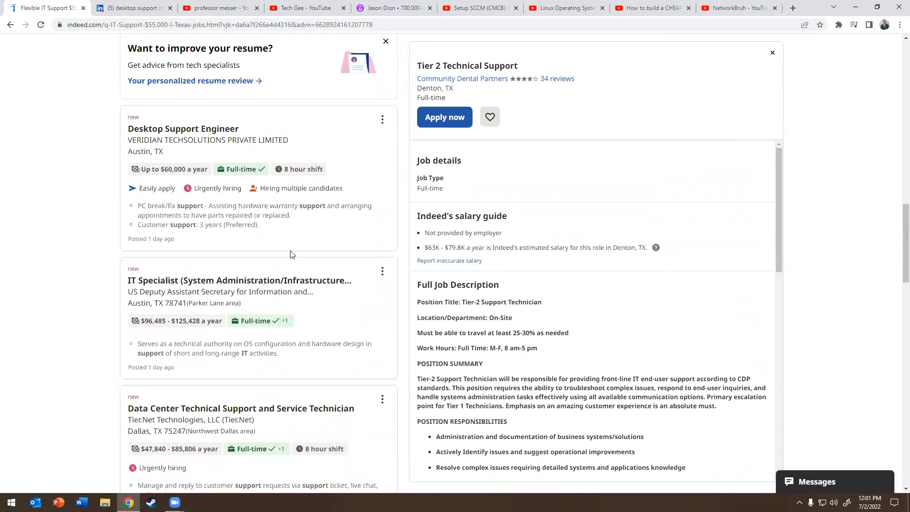
Review the Desktop Support Engineer job in Austin, TX, then move to the LinkedIn search.
left_click(183, 128)
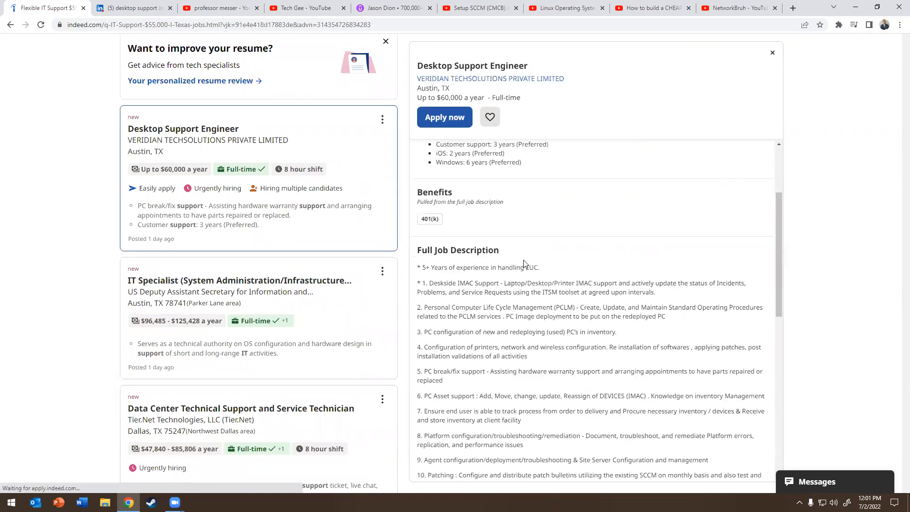
scroll("down", 3)
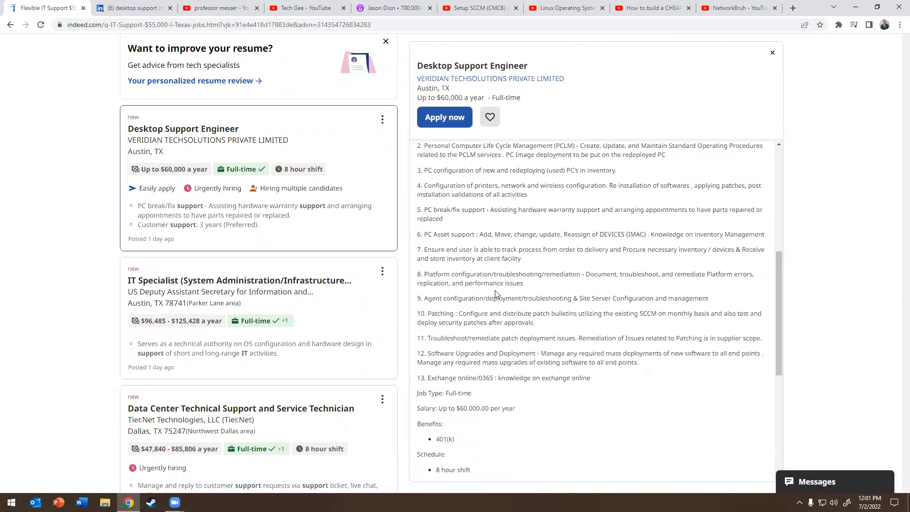
scroll("down", 3)
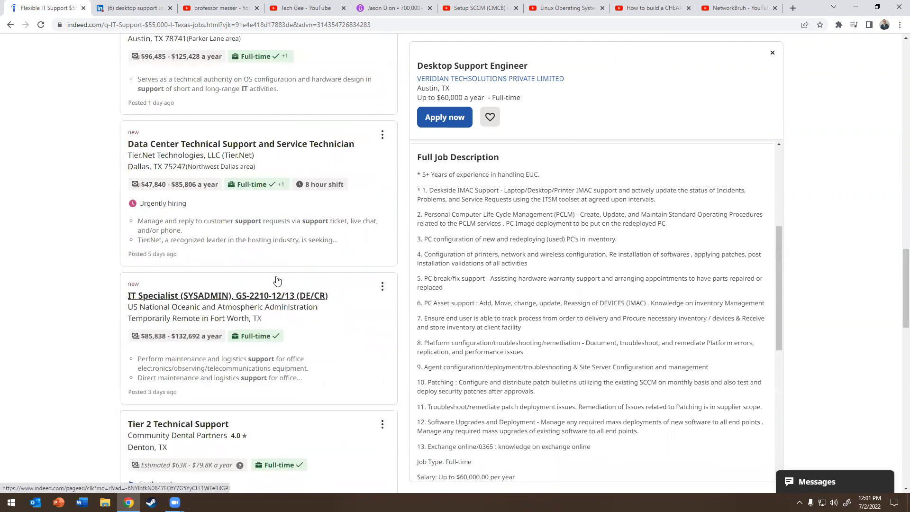
left_click(133, 7)
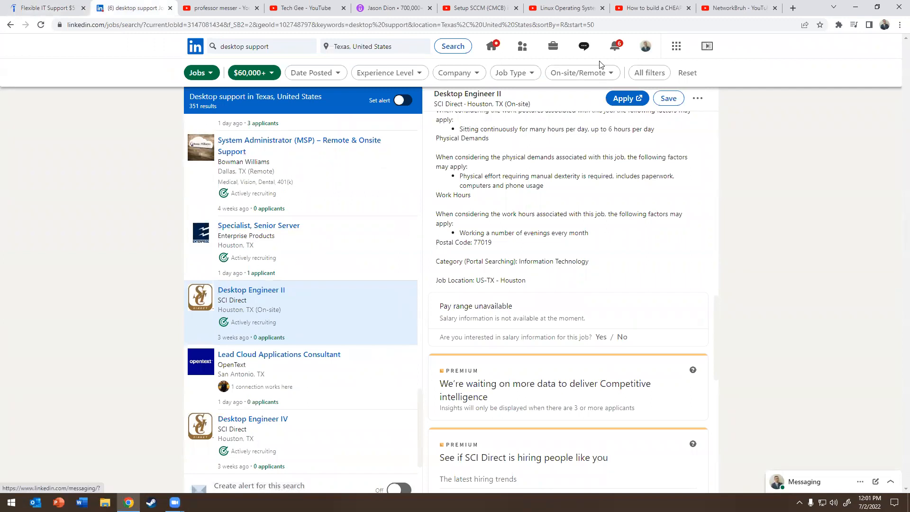
Filter the Texas desktop support search to Salary $40,000+, showing 687 results.
left_click(649, 73)
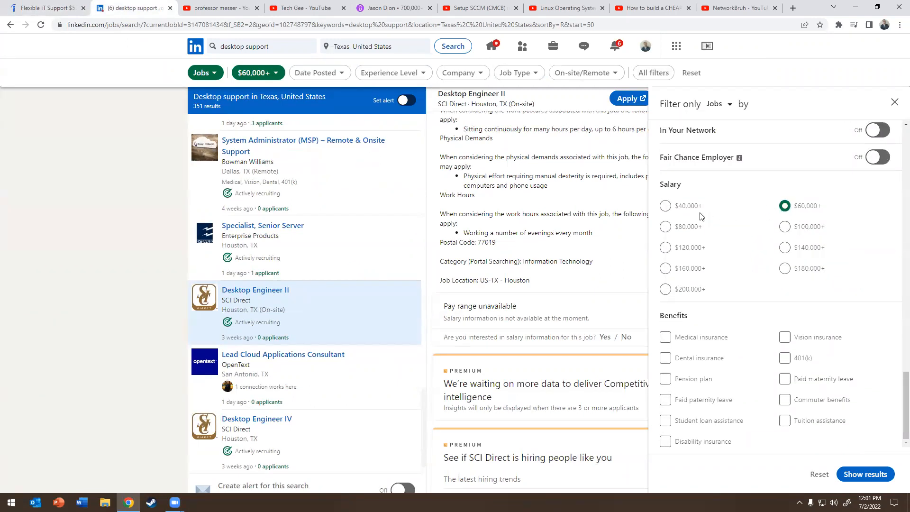
left_click(666, 205)
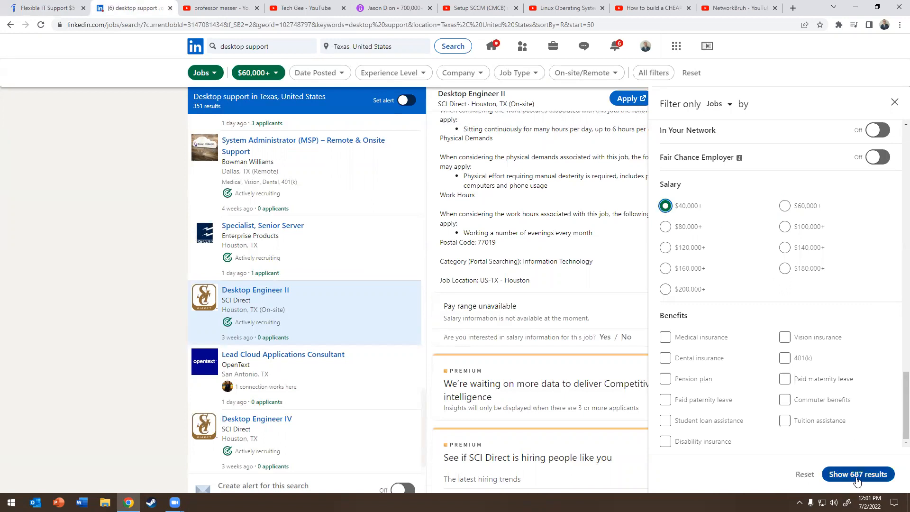
mouse_move(692, 208)
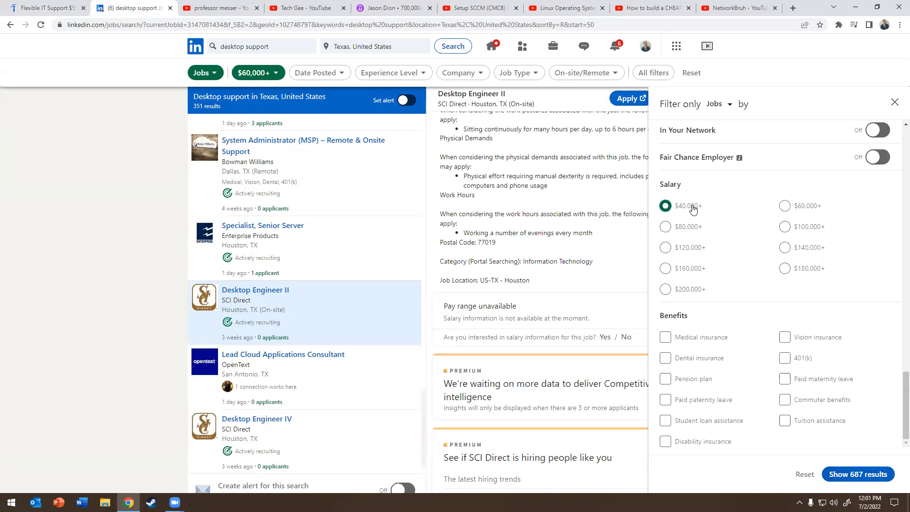
left_click(857, 474)
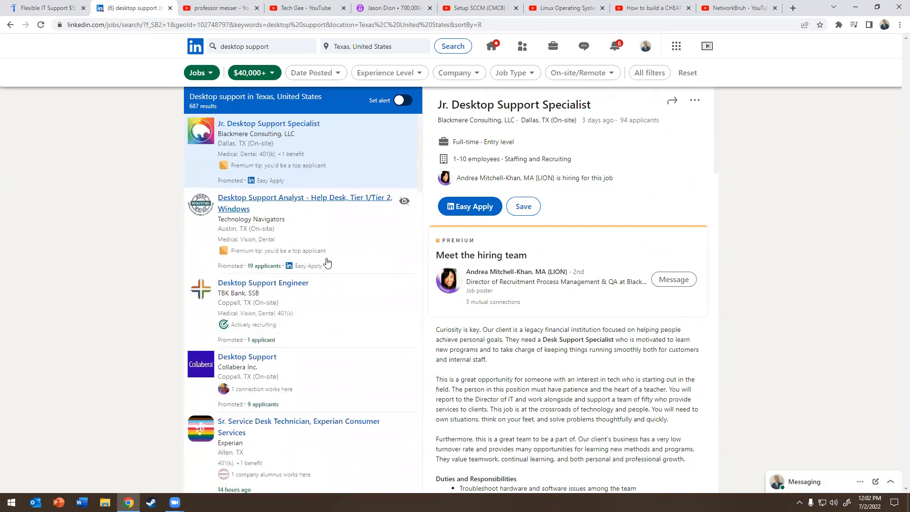
Scroll through the HYBRID Desktop Support Technician II listing toward its hiring team recruiter.
scroll("down", 3)
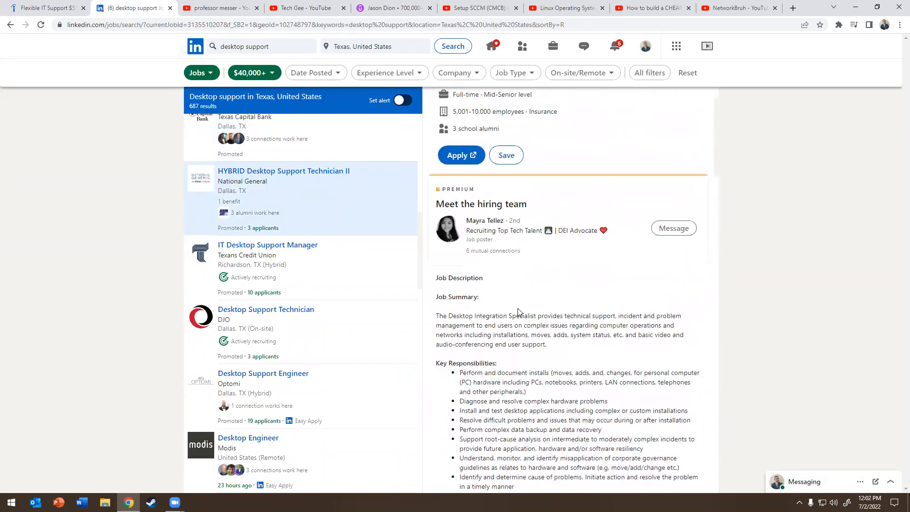
scroll("down", 3)
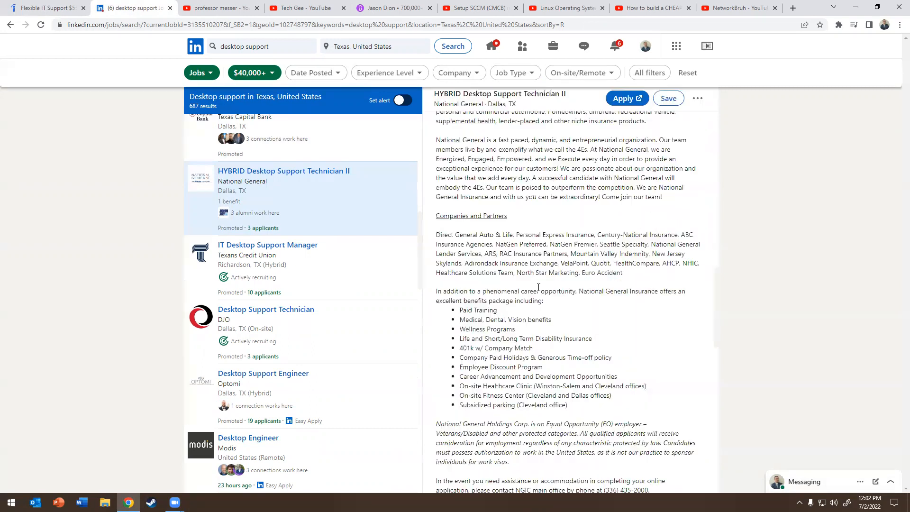
scroll("down", 3)
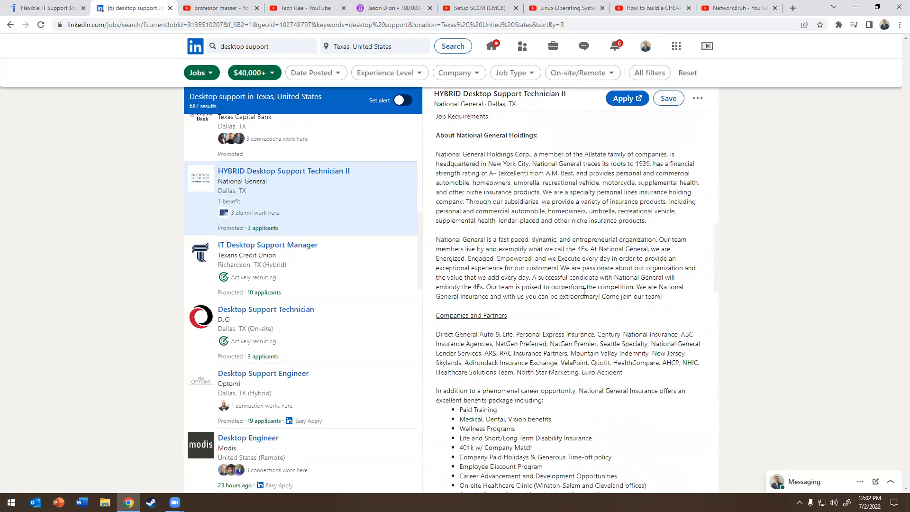
scroll("down", 3)
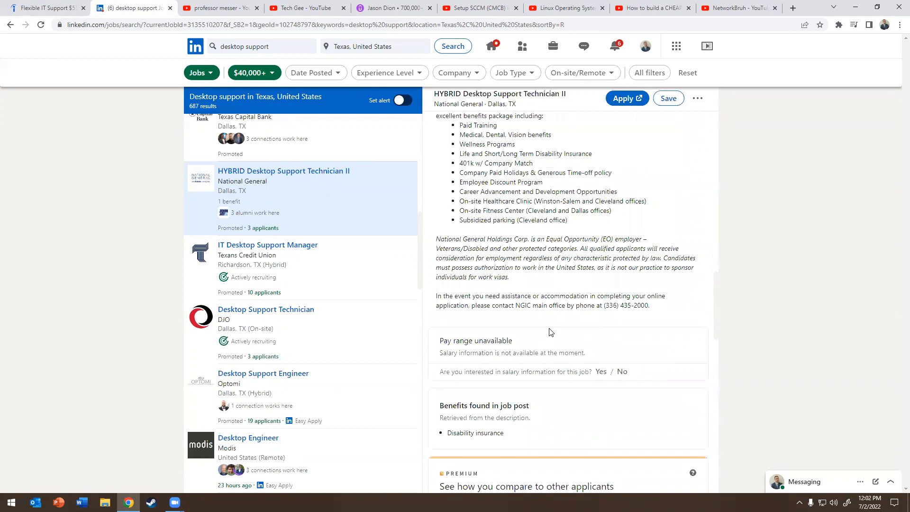
scroll("down", 3)
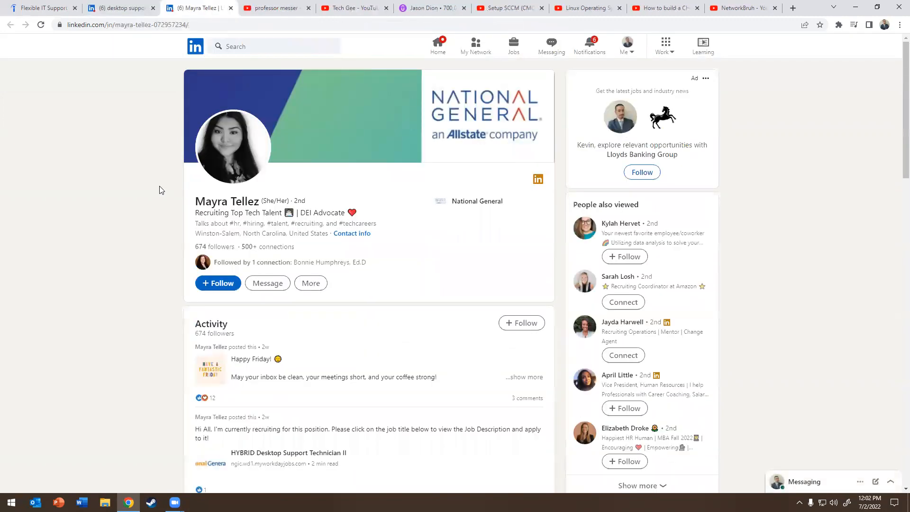
scroll("down", 3)
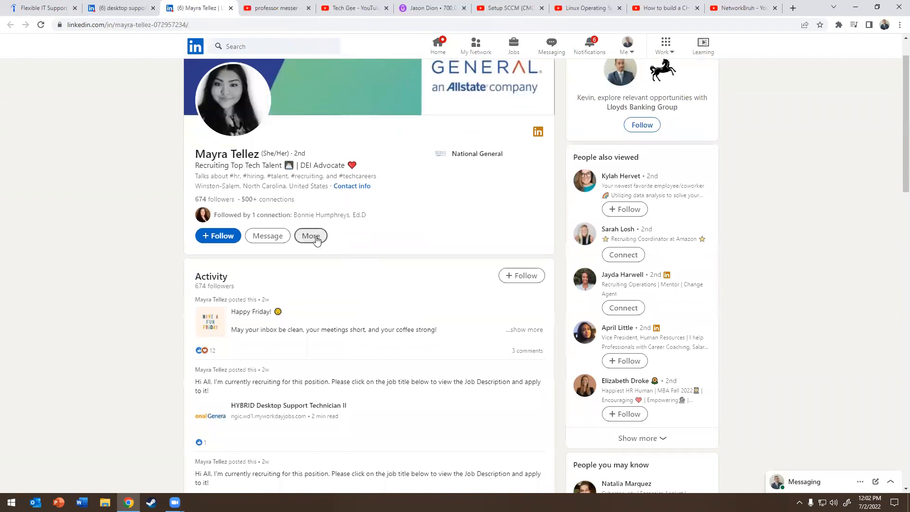
left_click(335, 296)
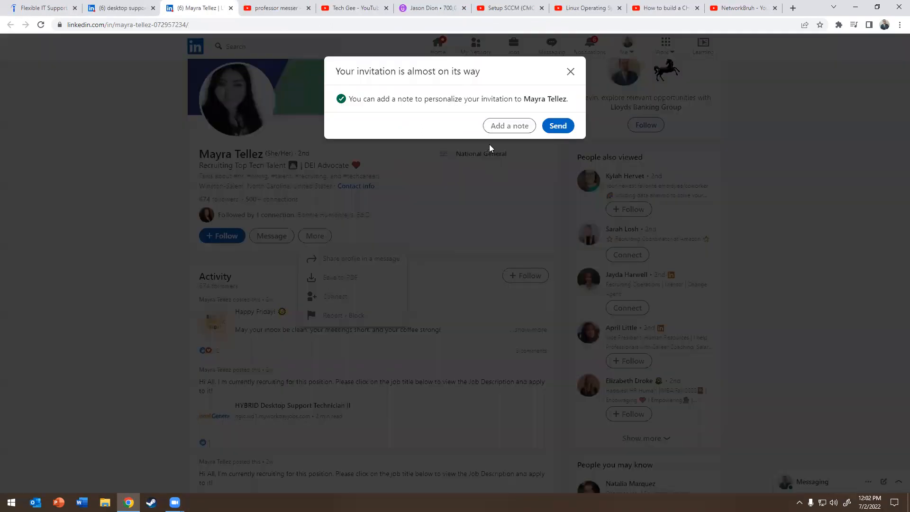
left_click(508, 125)
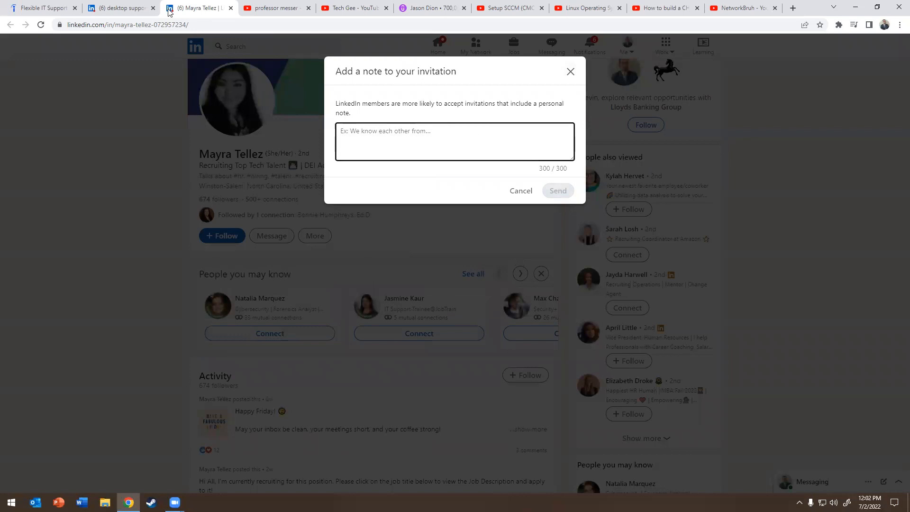
left_click(119, 7)
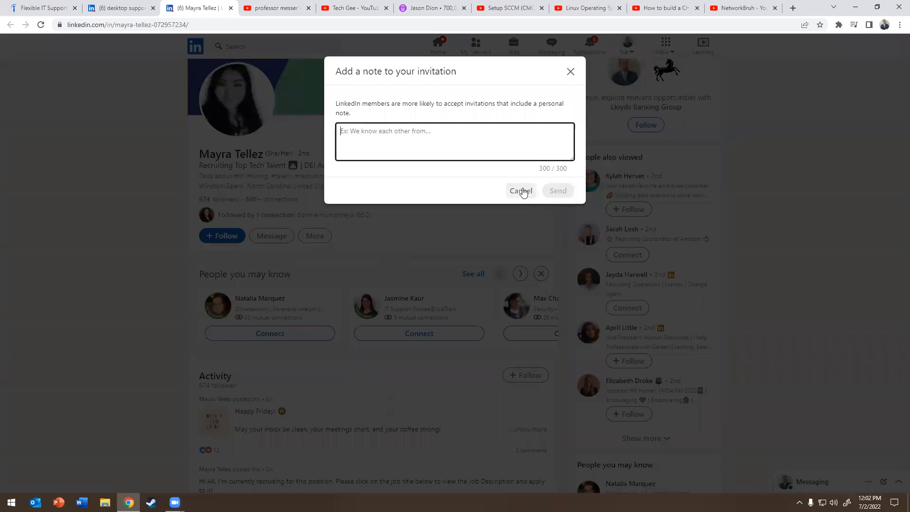
left_click(521, 190)
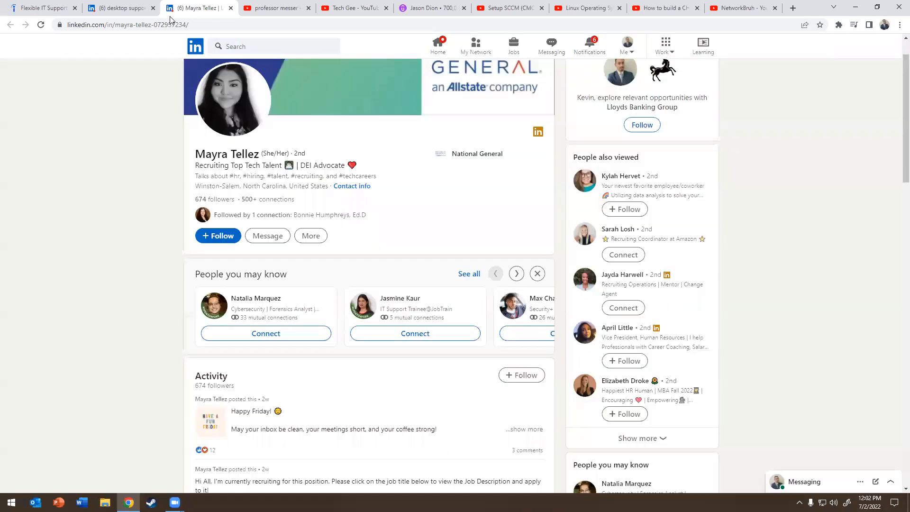
left_click(119, 7)
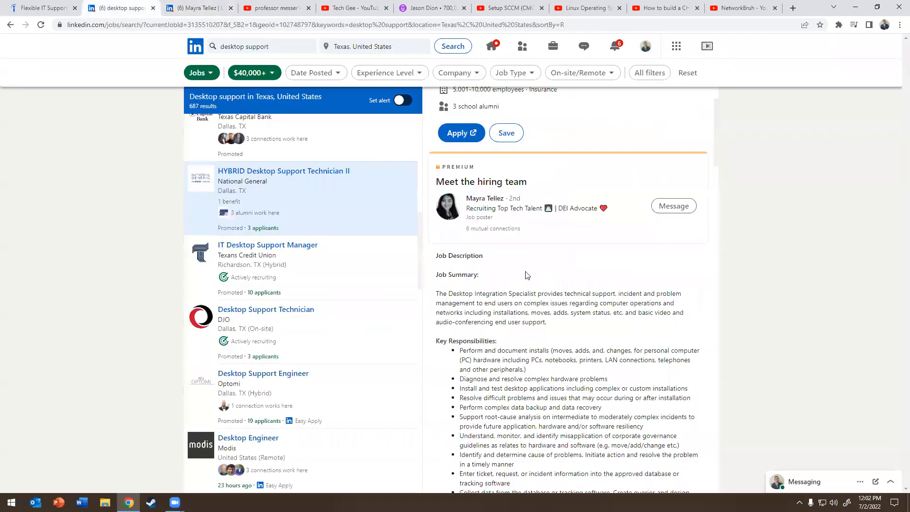
Read down the IT Desktop Support Manager listing to its Meet the hiring team section.
scroll("down", 3)
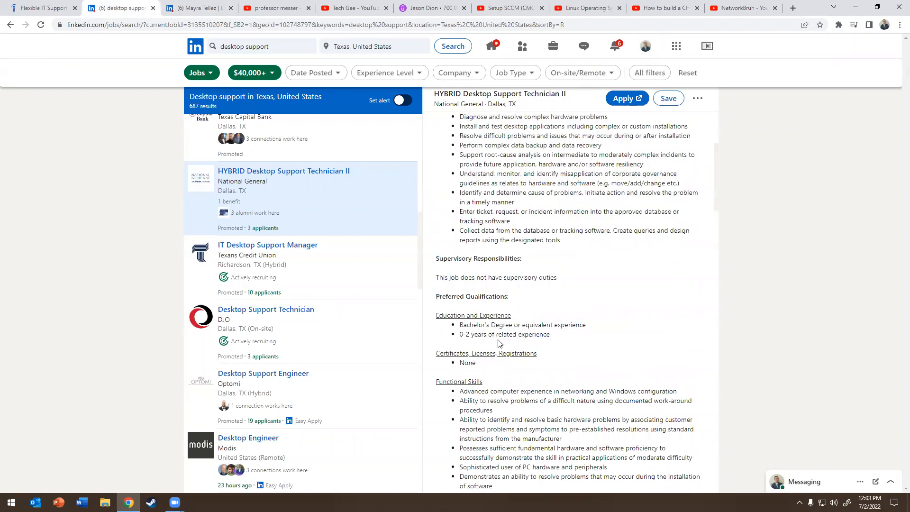
scroll("down", 3)
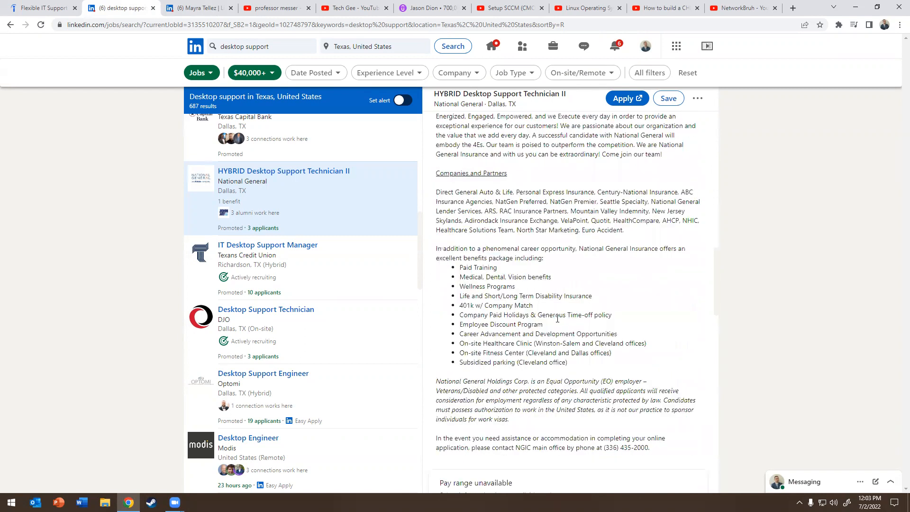
scroll("down", 3)
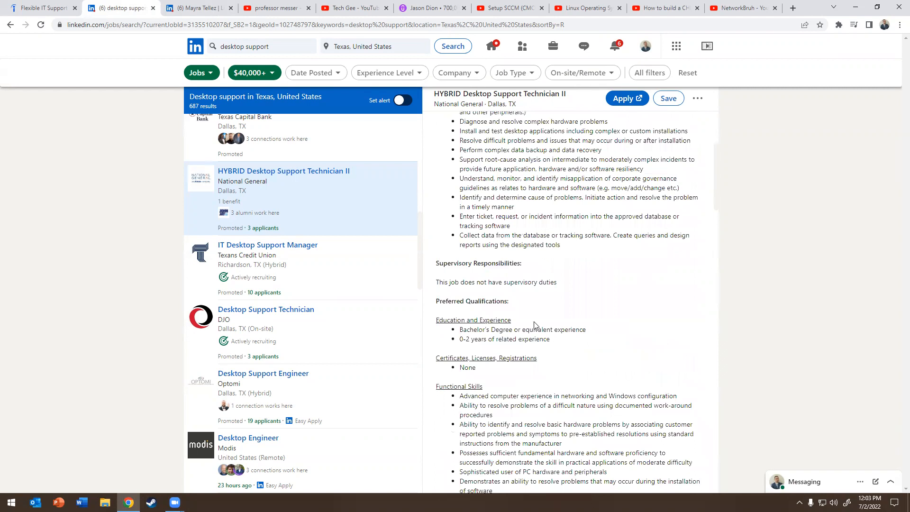
scroll("down", 3)
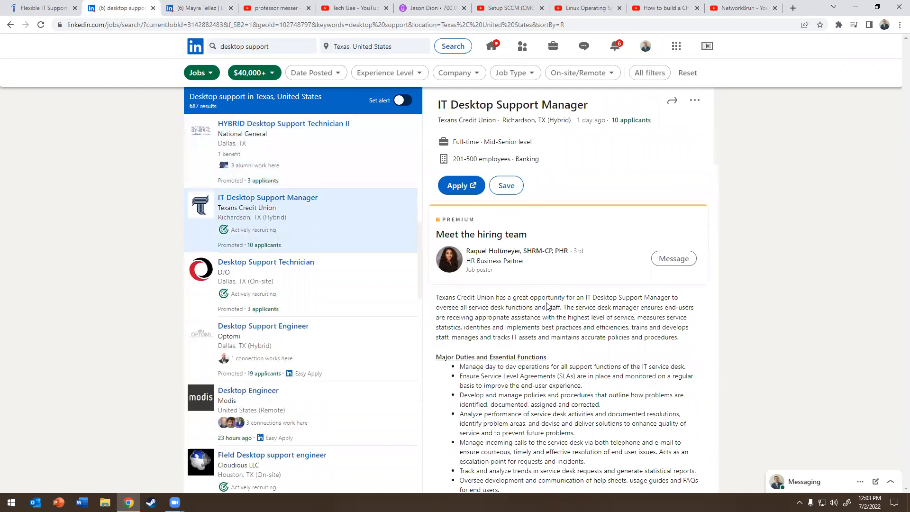
scroll("down", 3)
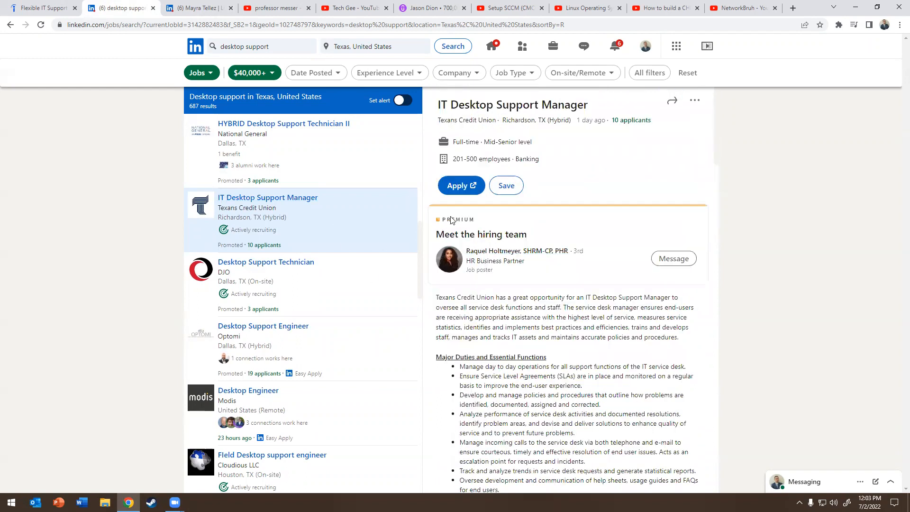
scroll("down", 3)
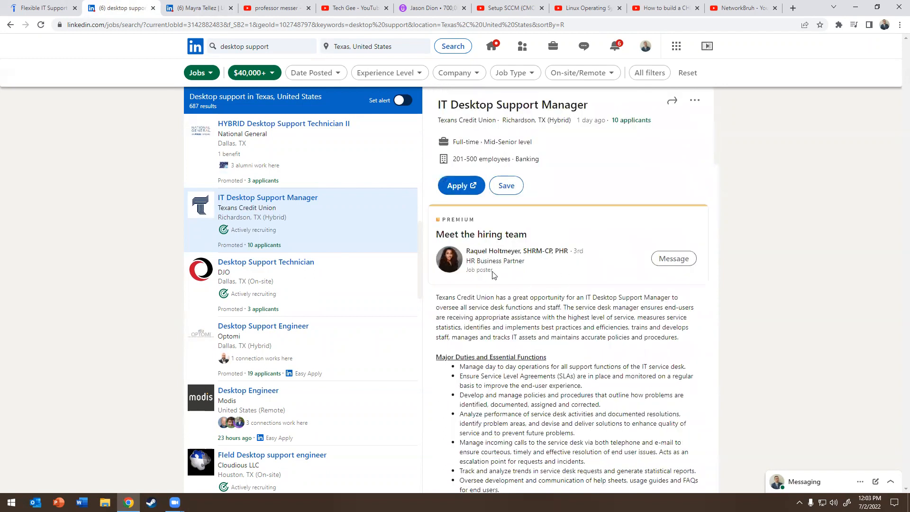
scroll("down", 3)
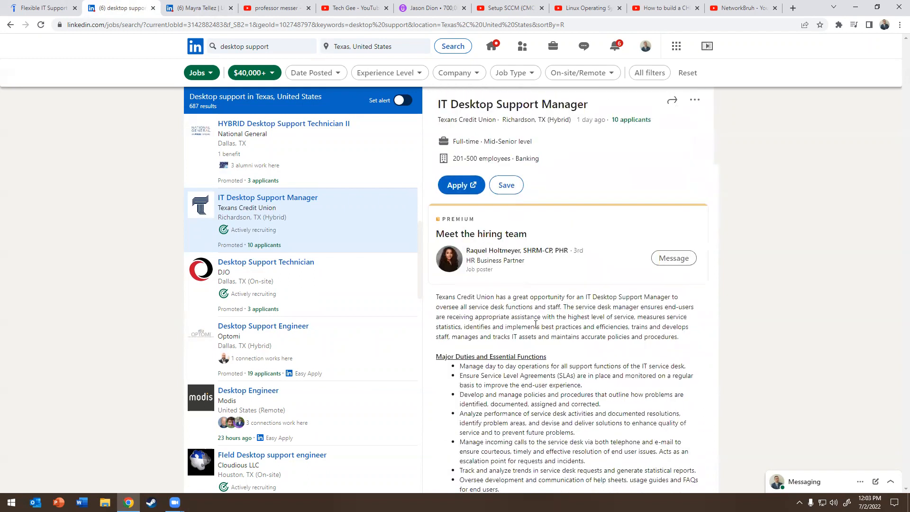
right_click(490, 251)
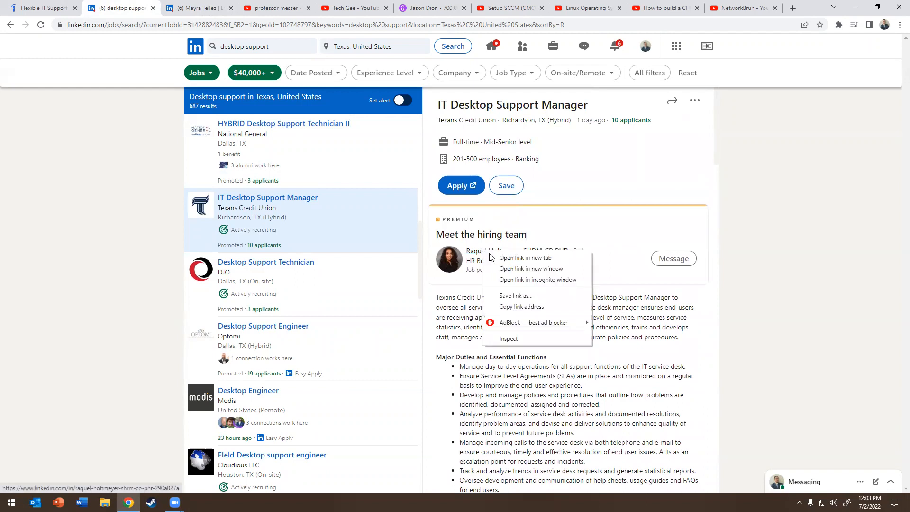
left_click(524, 258)
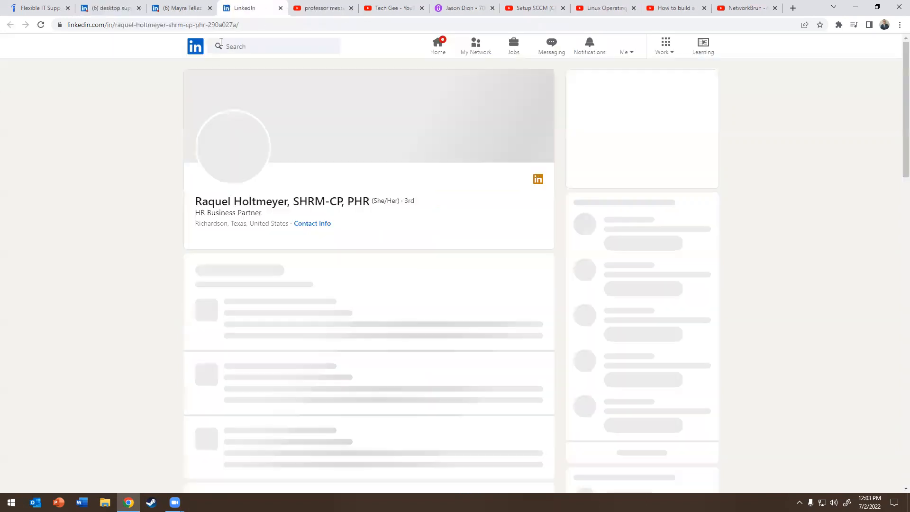
left_click(261, 254)
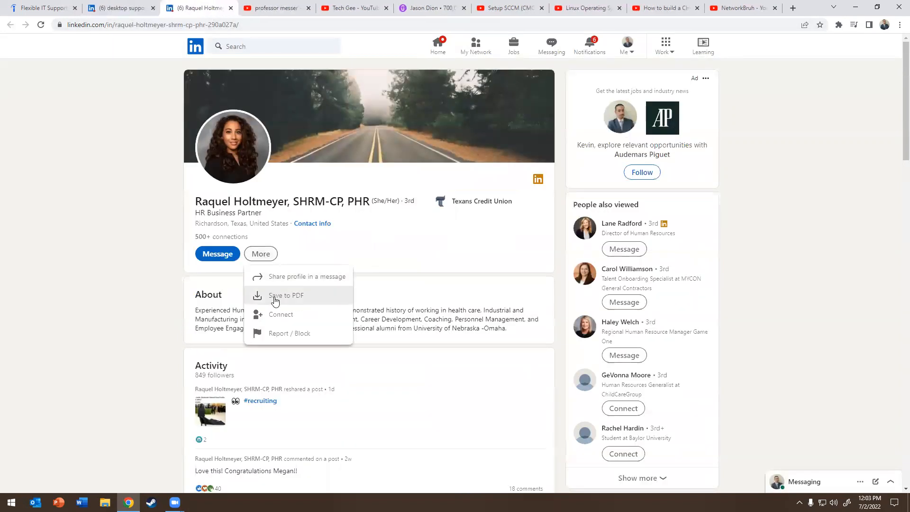
left_click(281, 314)
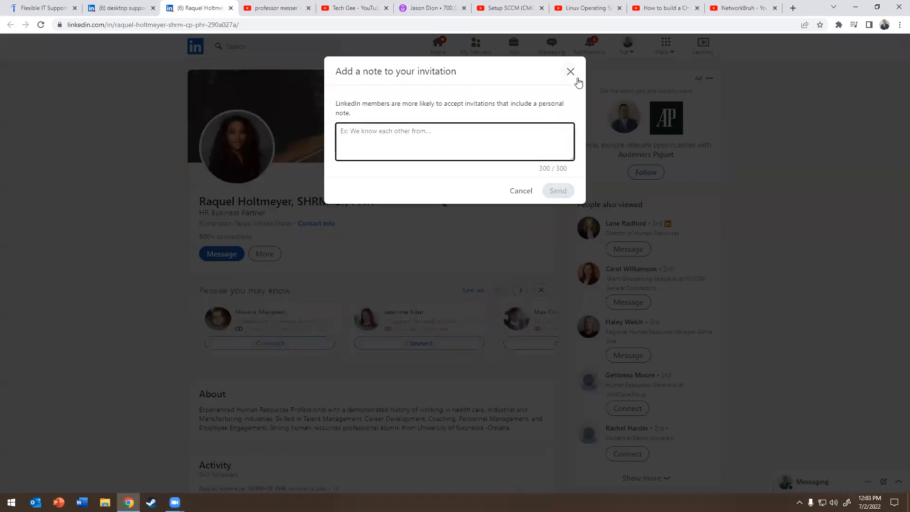
left_click(570, 71)
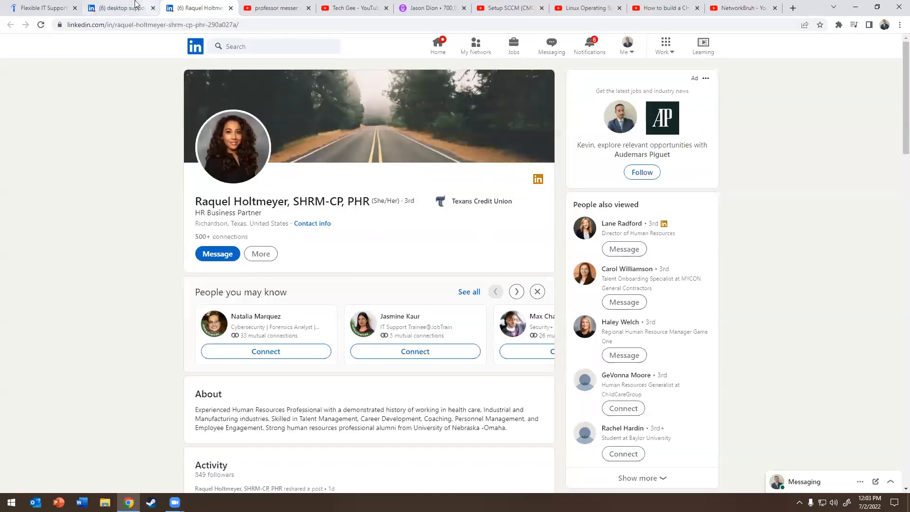
left_click(115, 7)
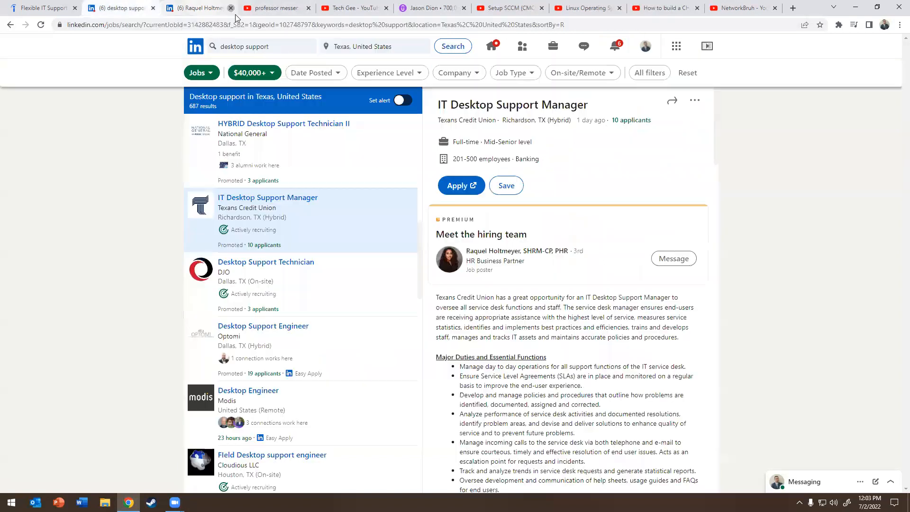
Scroll the IT Desktop Support Manager description down to the applicant comparison.
scroll("down", 3)
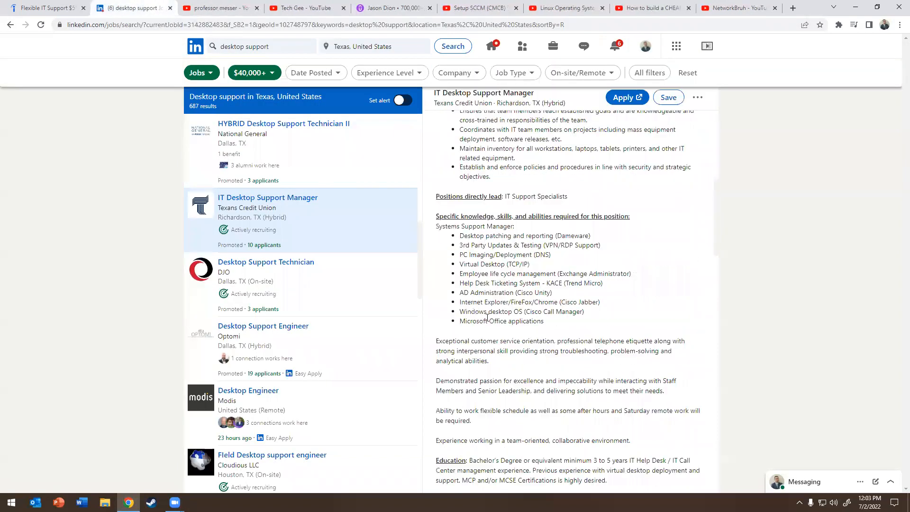
scroll("down", 3)
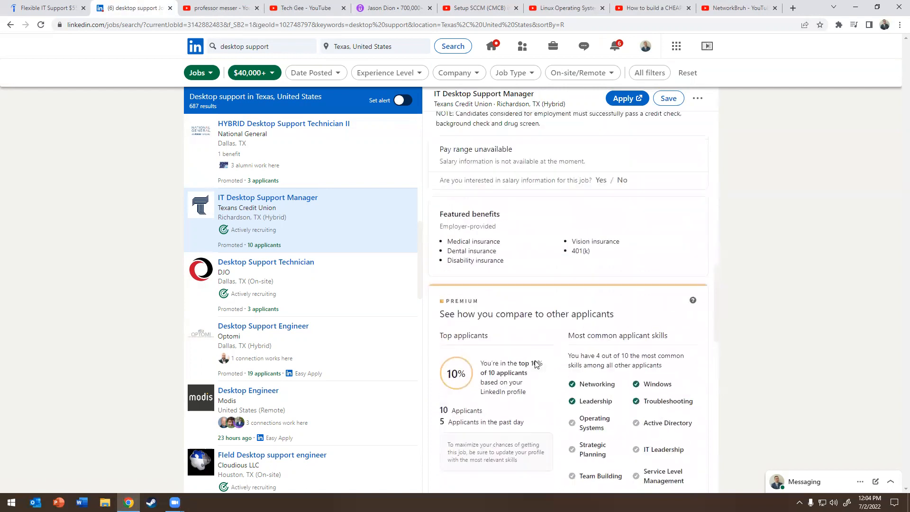
scroll("down", 3)
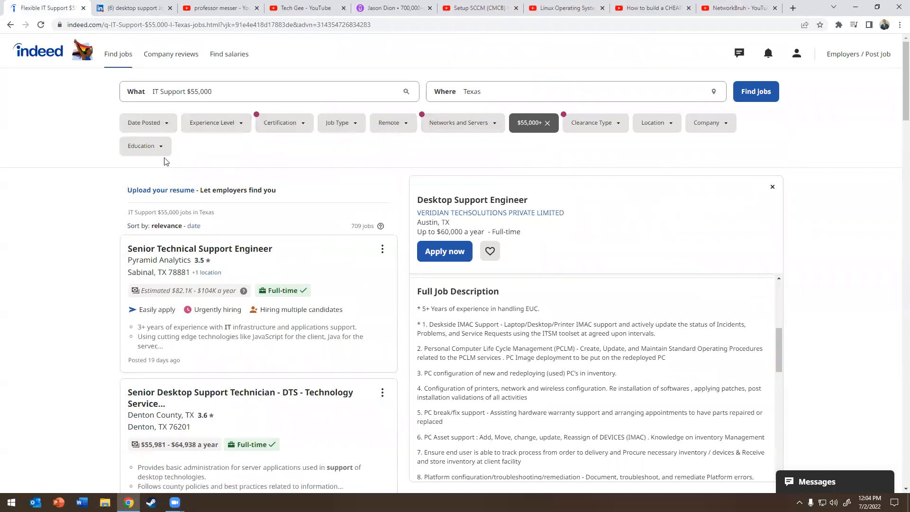
mouse_move(392, 227)
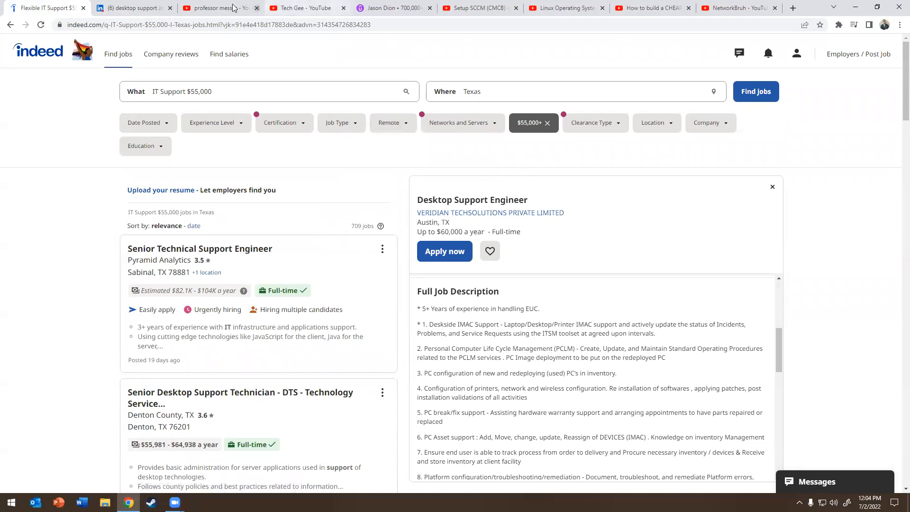
Search YouTube for 'master it' in a new tab and open the MASTER I.T. channel's playlists.
left_click(219, 8)
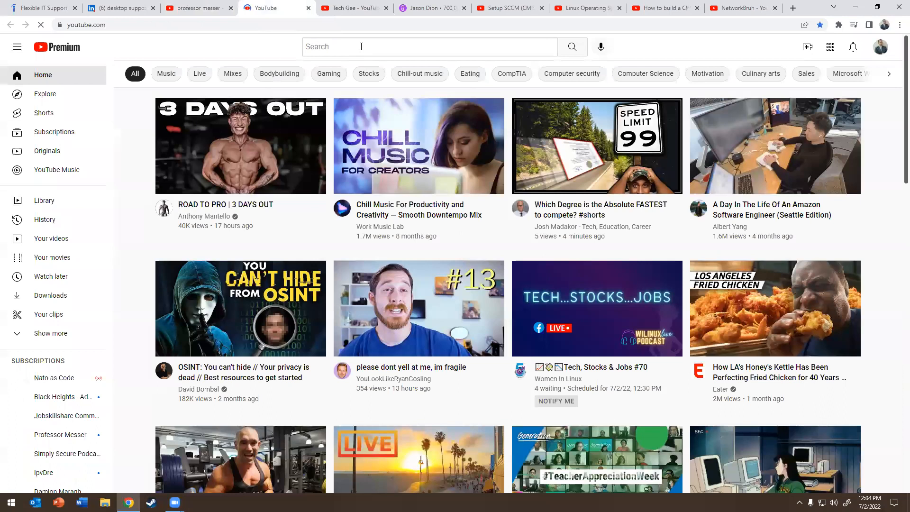
type("master it")
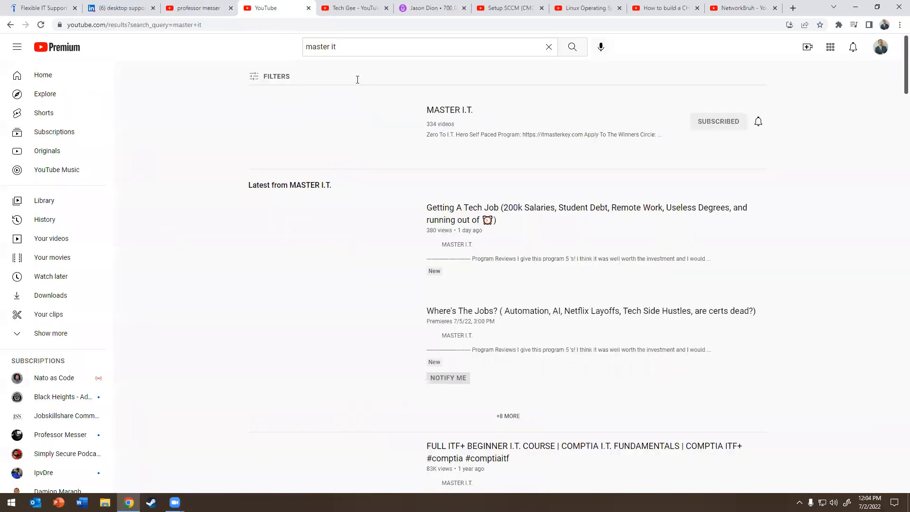
left_click(449, 110)
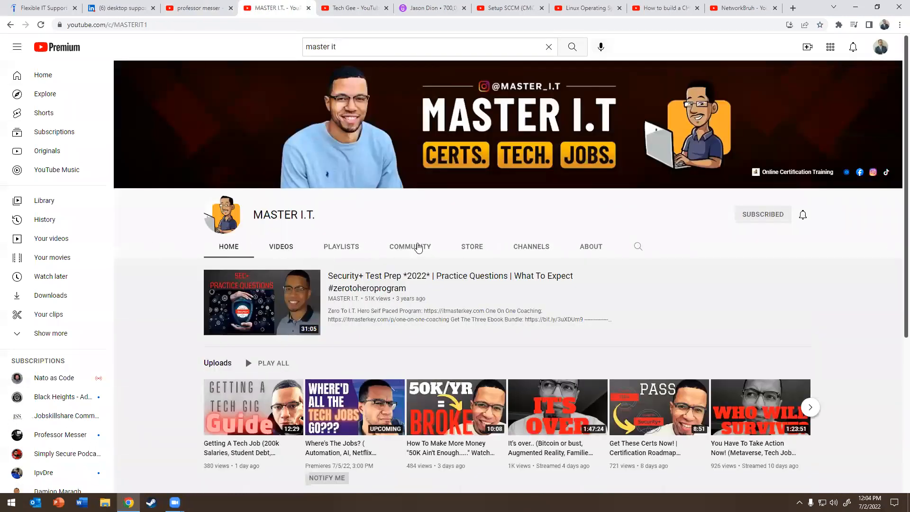
left_click(342, 246)
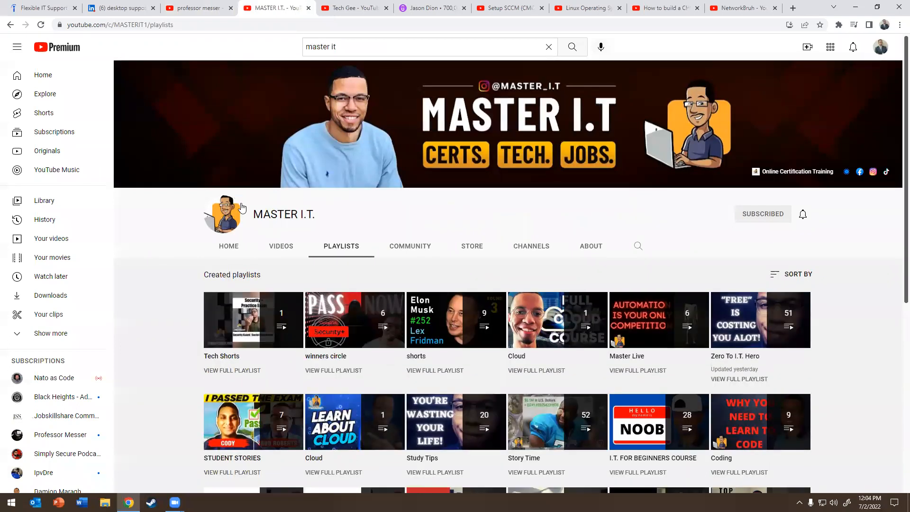
Browse the playlists, return to the channel home, and switch to Jason Dion's Udemy profile.
scroll("down", 3)
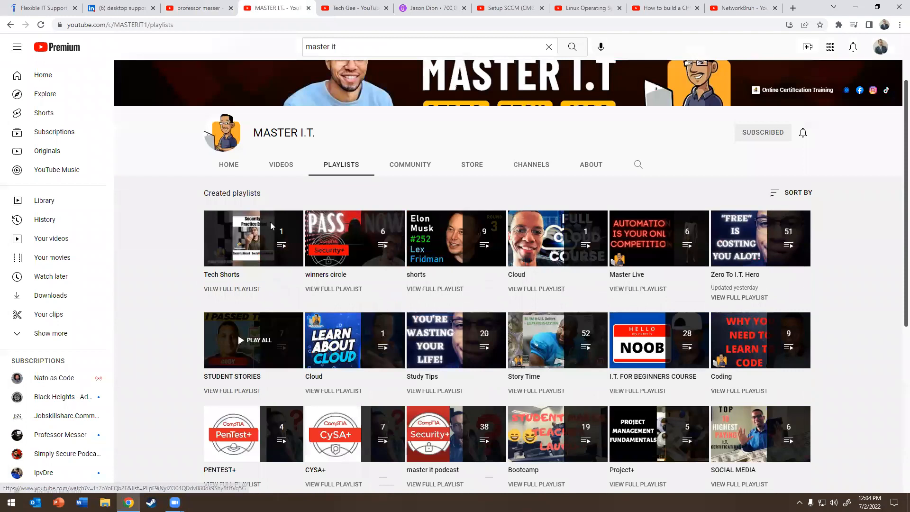
scroll("down", 3)
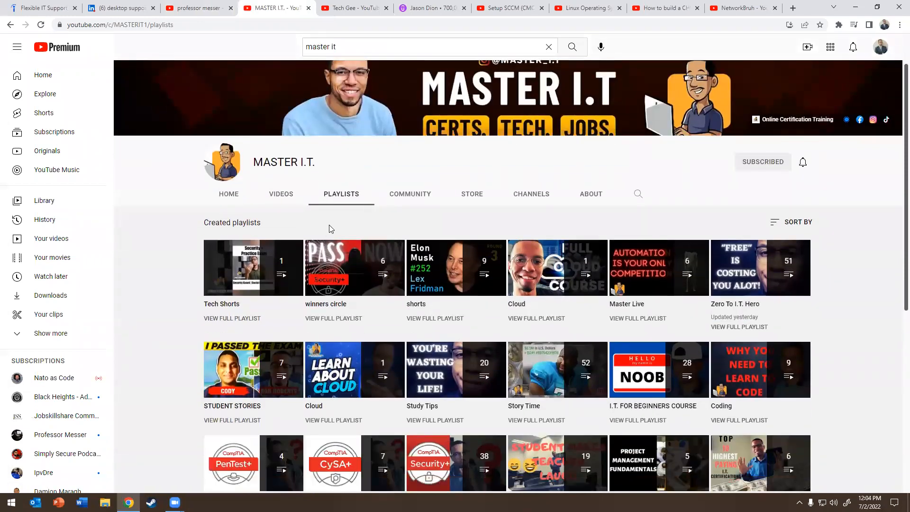
scroll("down", 3)
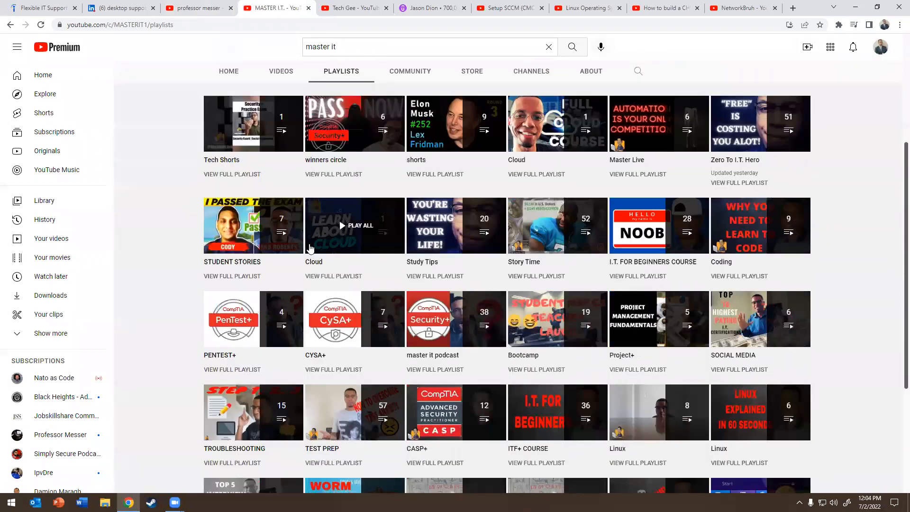
left_click(228, 72)
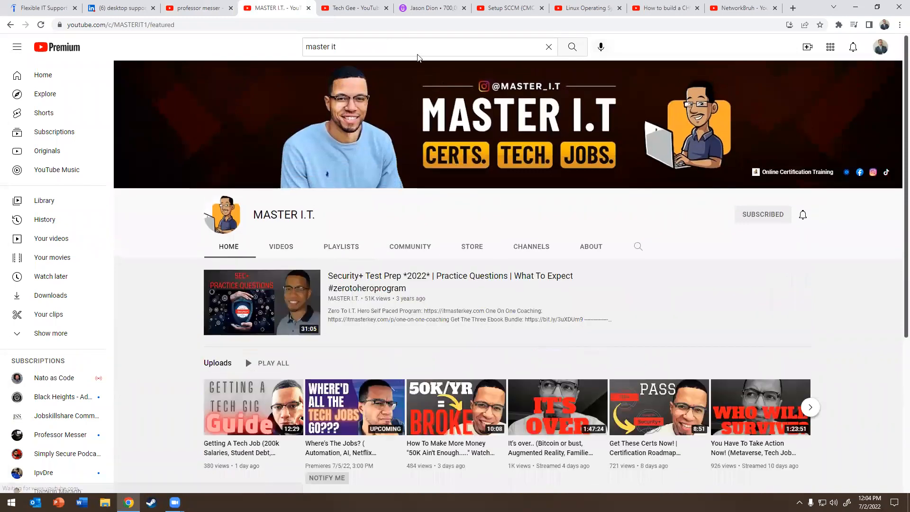
left_click(431, 8)
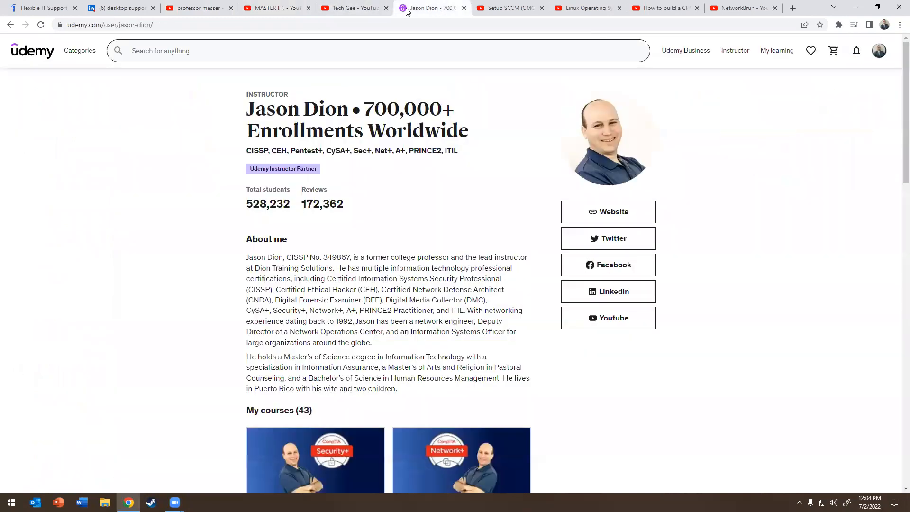
Check the CCNA home lab, Linux crash course and SCCM in Azure video tabs.
left_click(665, 7)
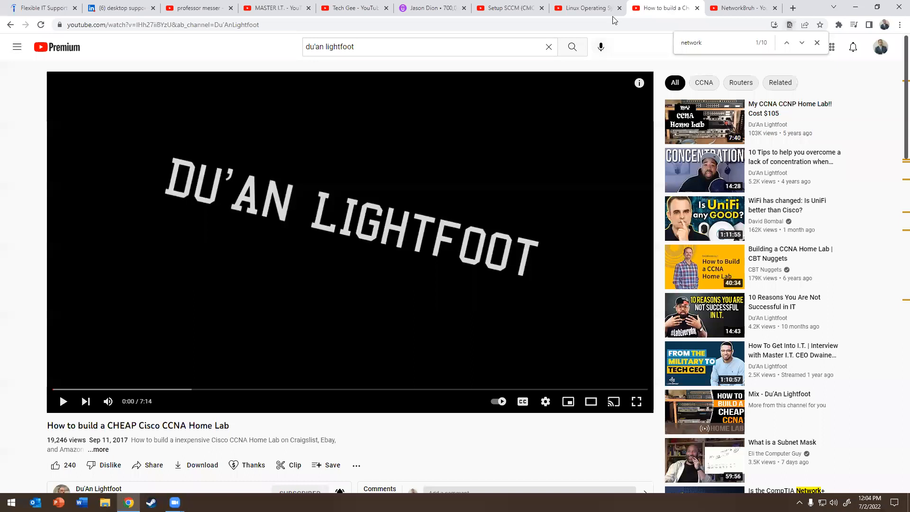
left_click(586, 8)
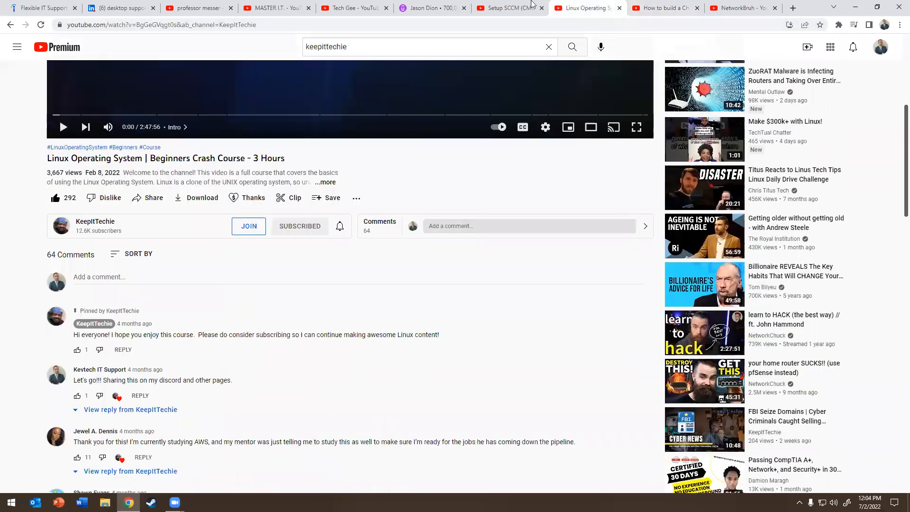
left_click(508, 7)
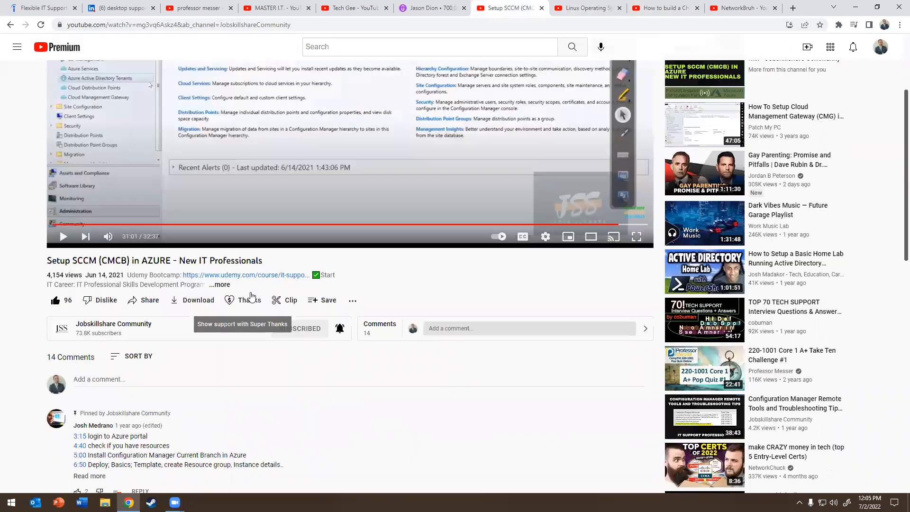
left_click(348, 8)
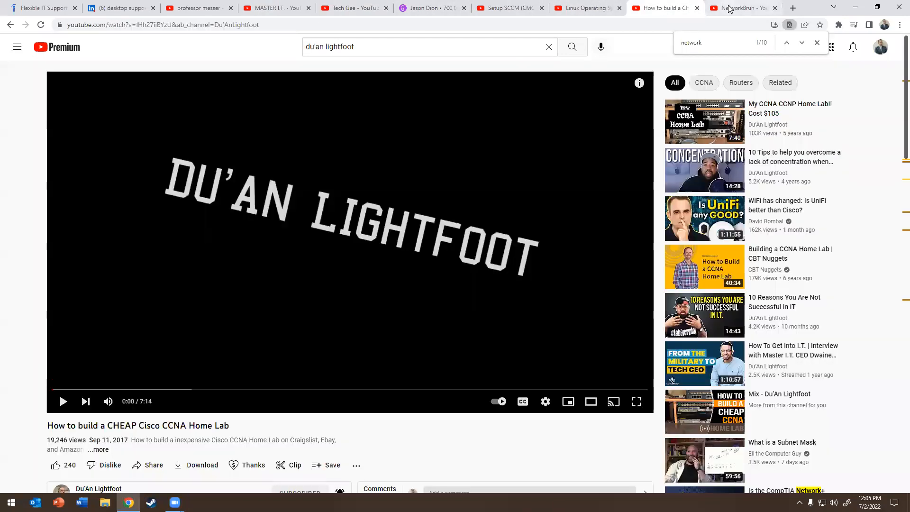
Check the NetworkBruh and MASTER I.T. tabs, then review the Professor Messer search results.
left_click(741, 8)
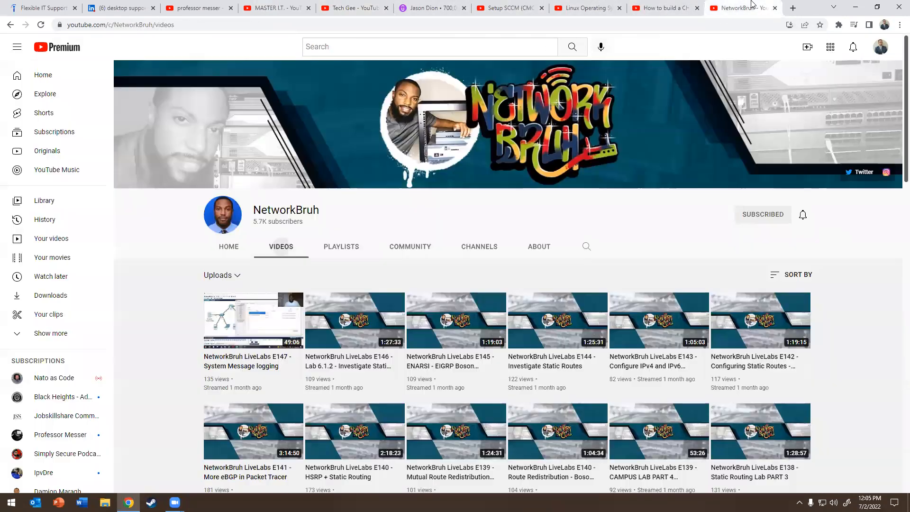
left_click(276, 8)
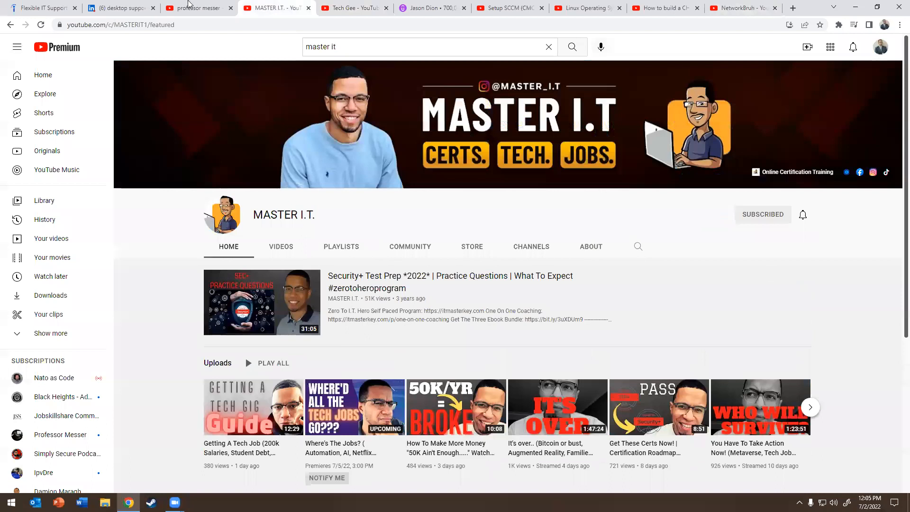
left_click(198, 8)
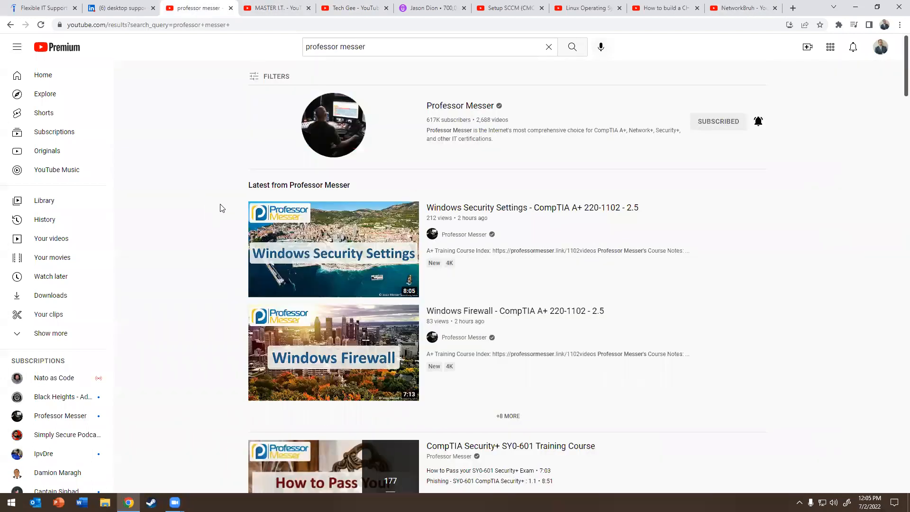
scroll("down", 3)
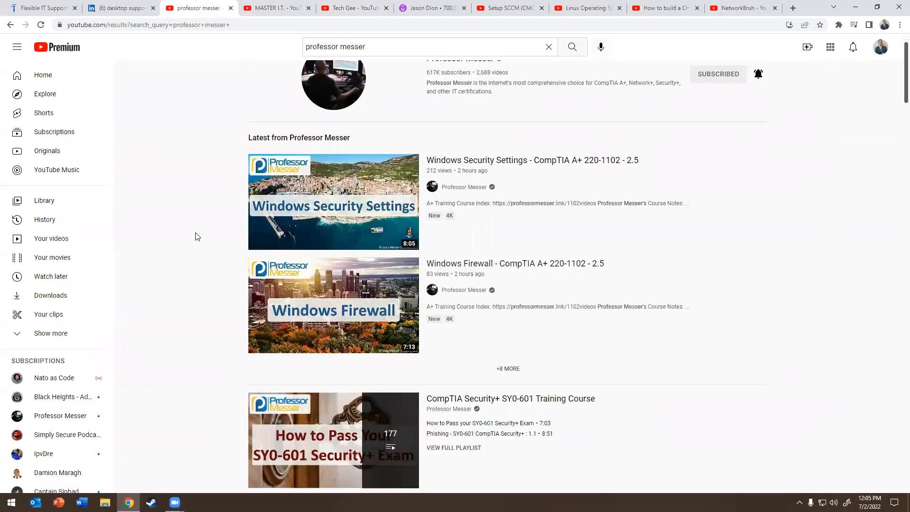
scroll("up", 3)
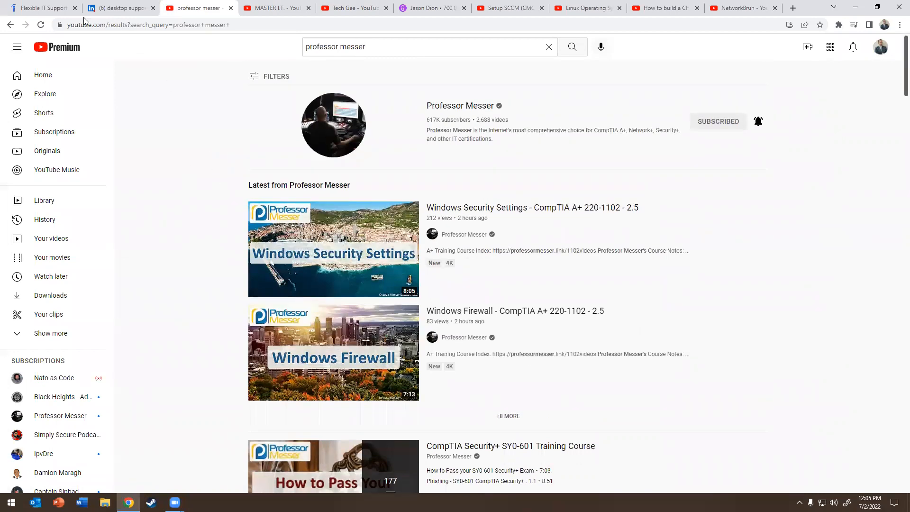